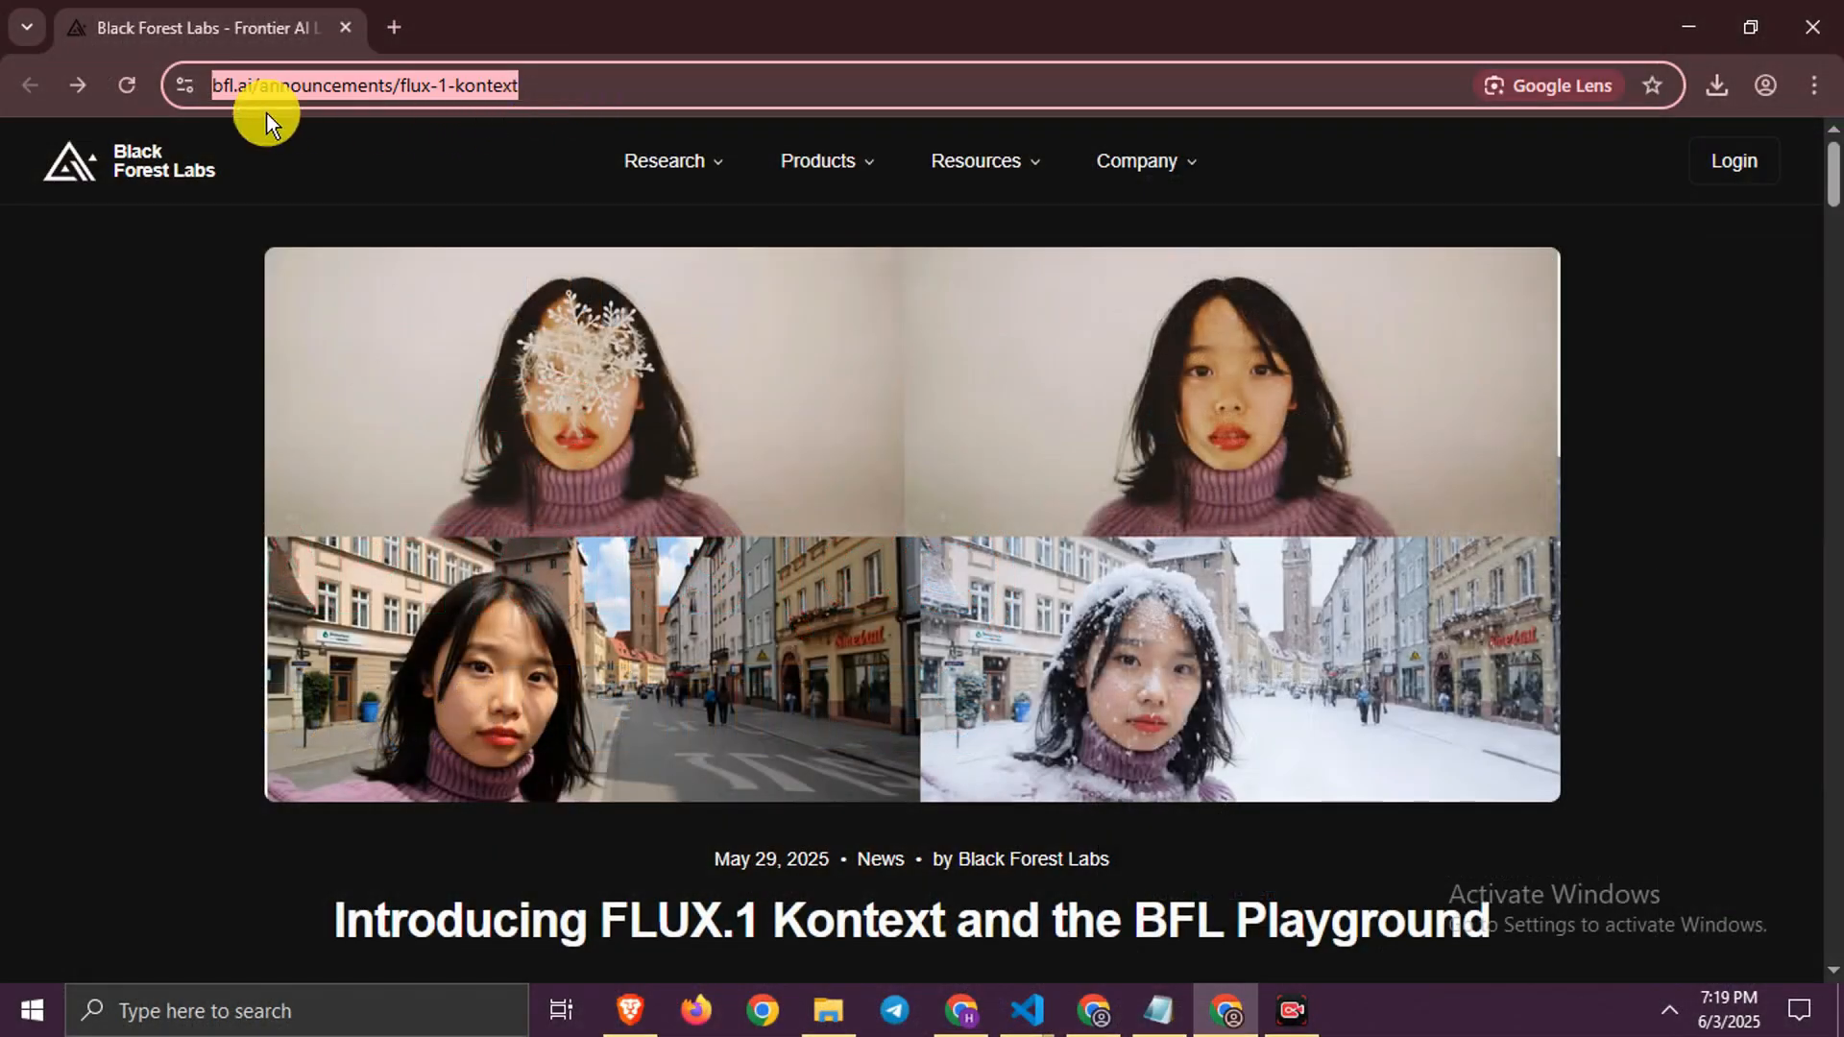
- Scroll the FLUX.1 Kontext announcement down to the 'Introducing The BFL Playground' section
scroll(down, 3)
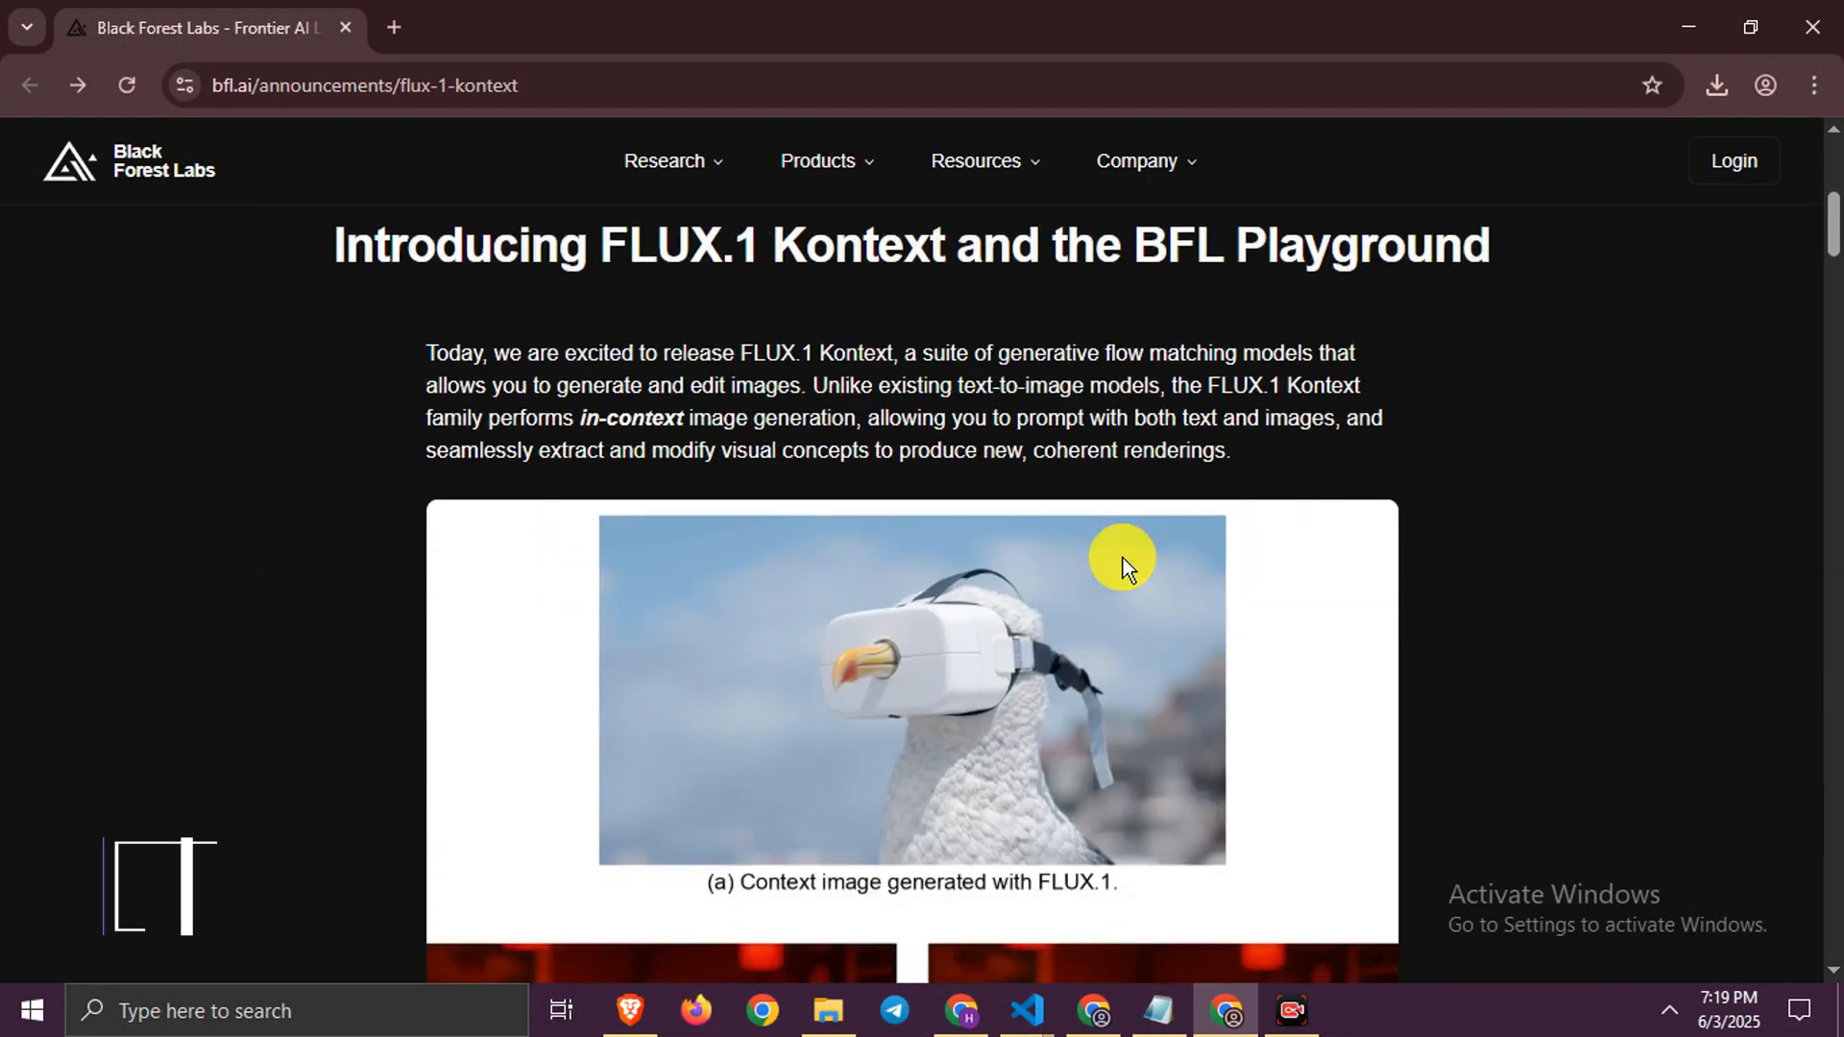
scroll(down, 3)
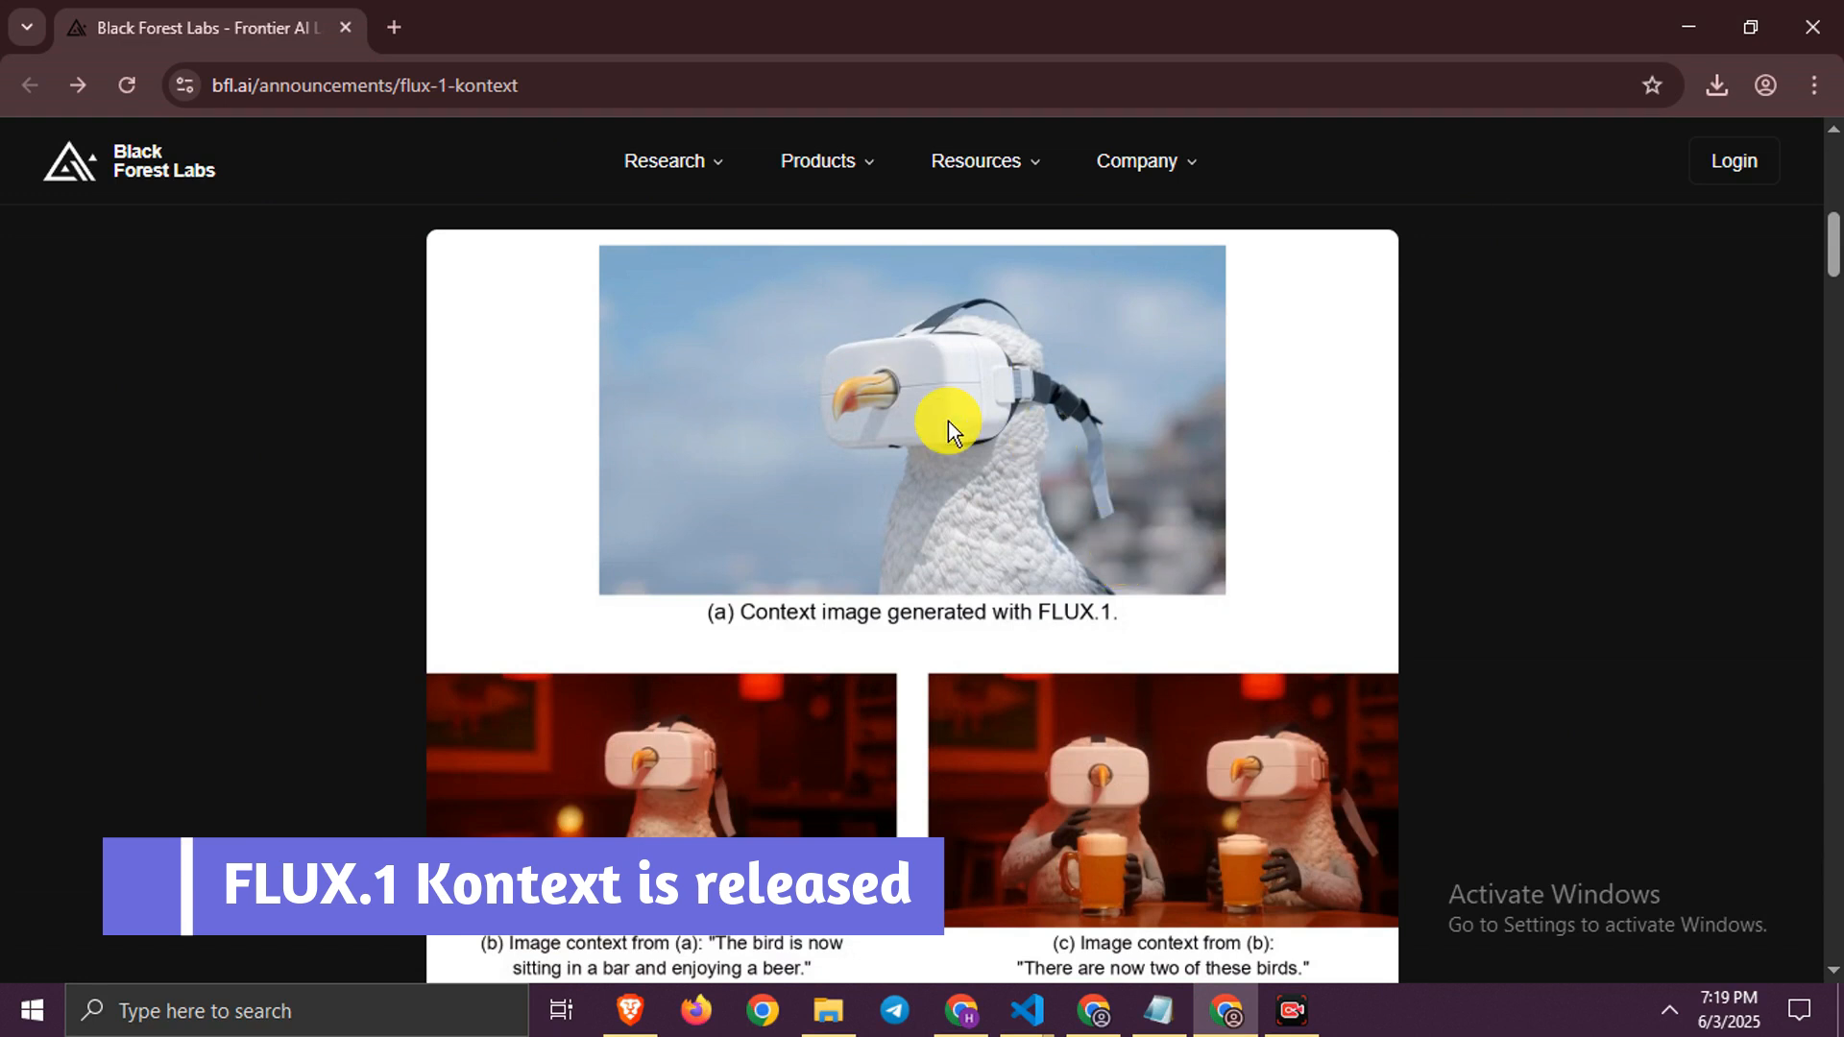
scroll(down, 3)
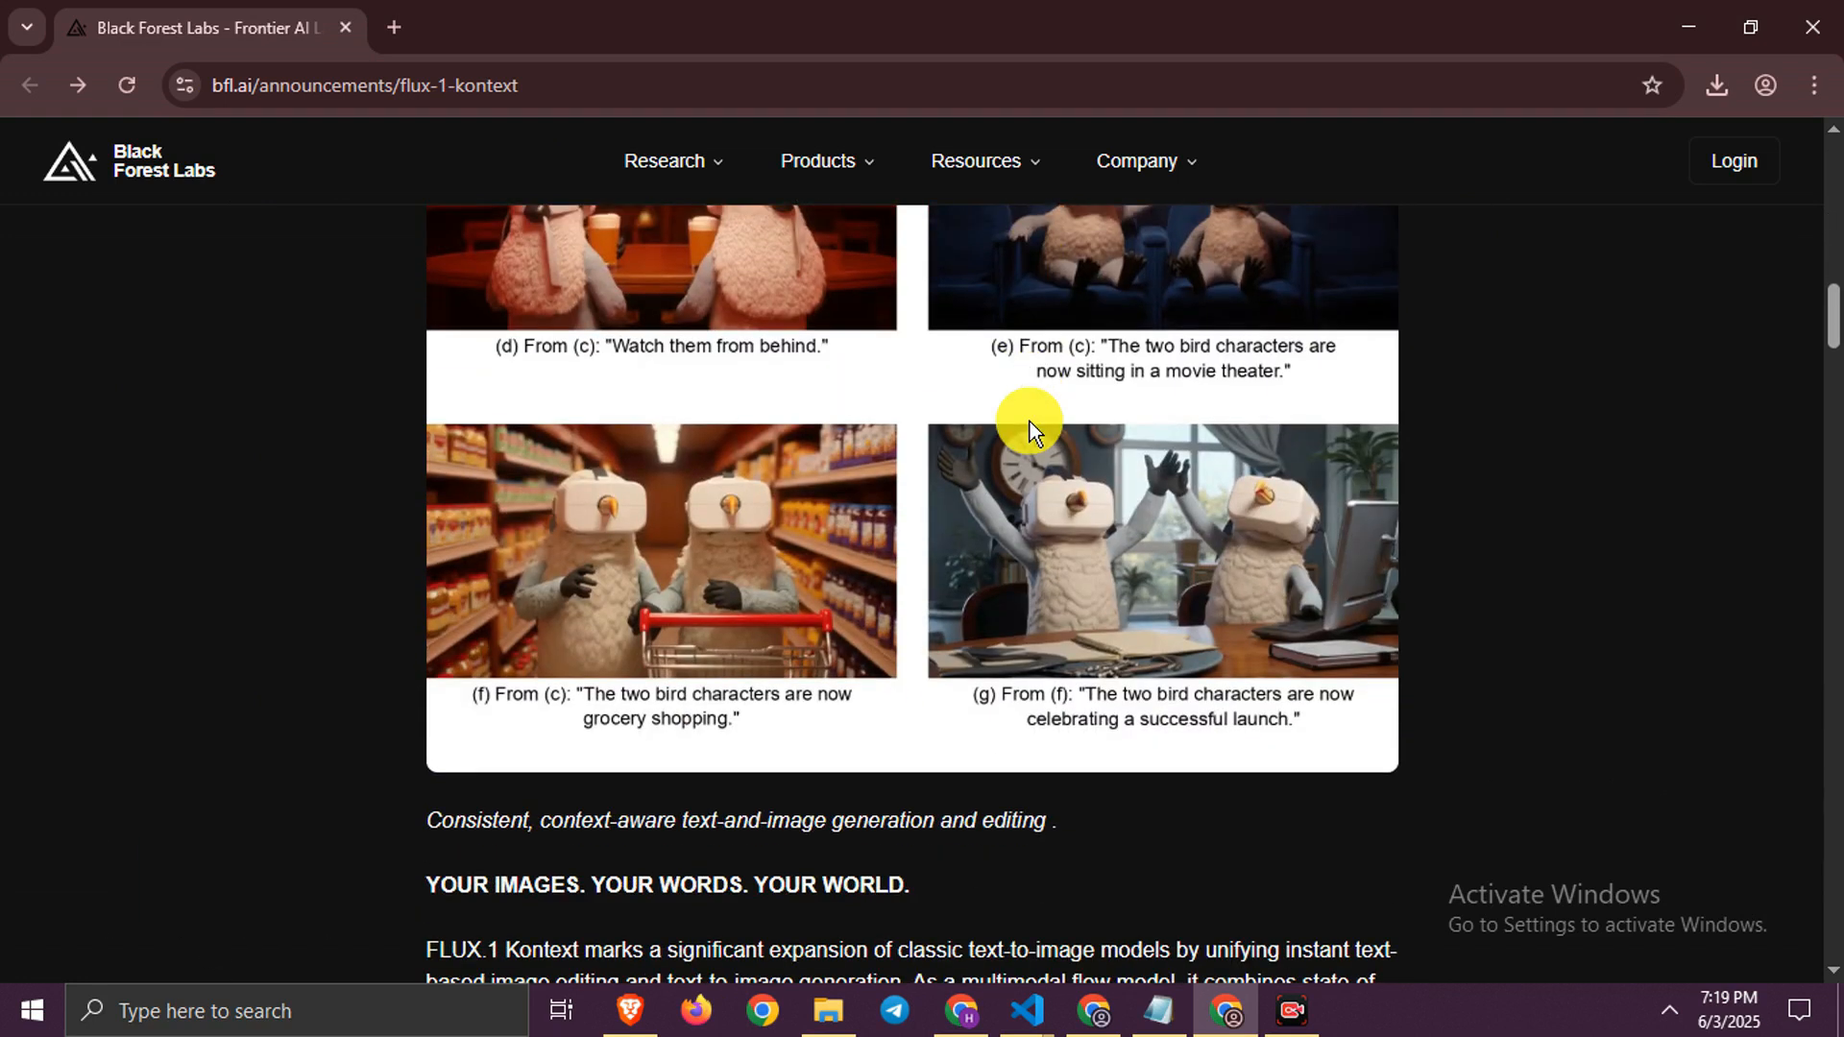
mouse_move(1458, 482)
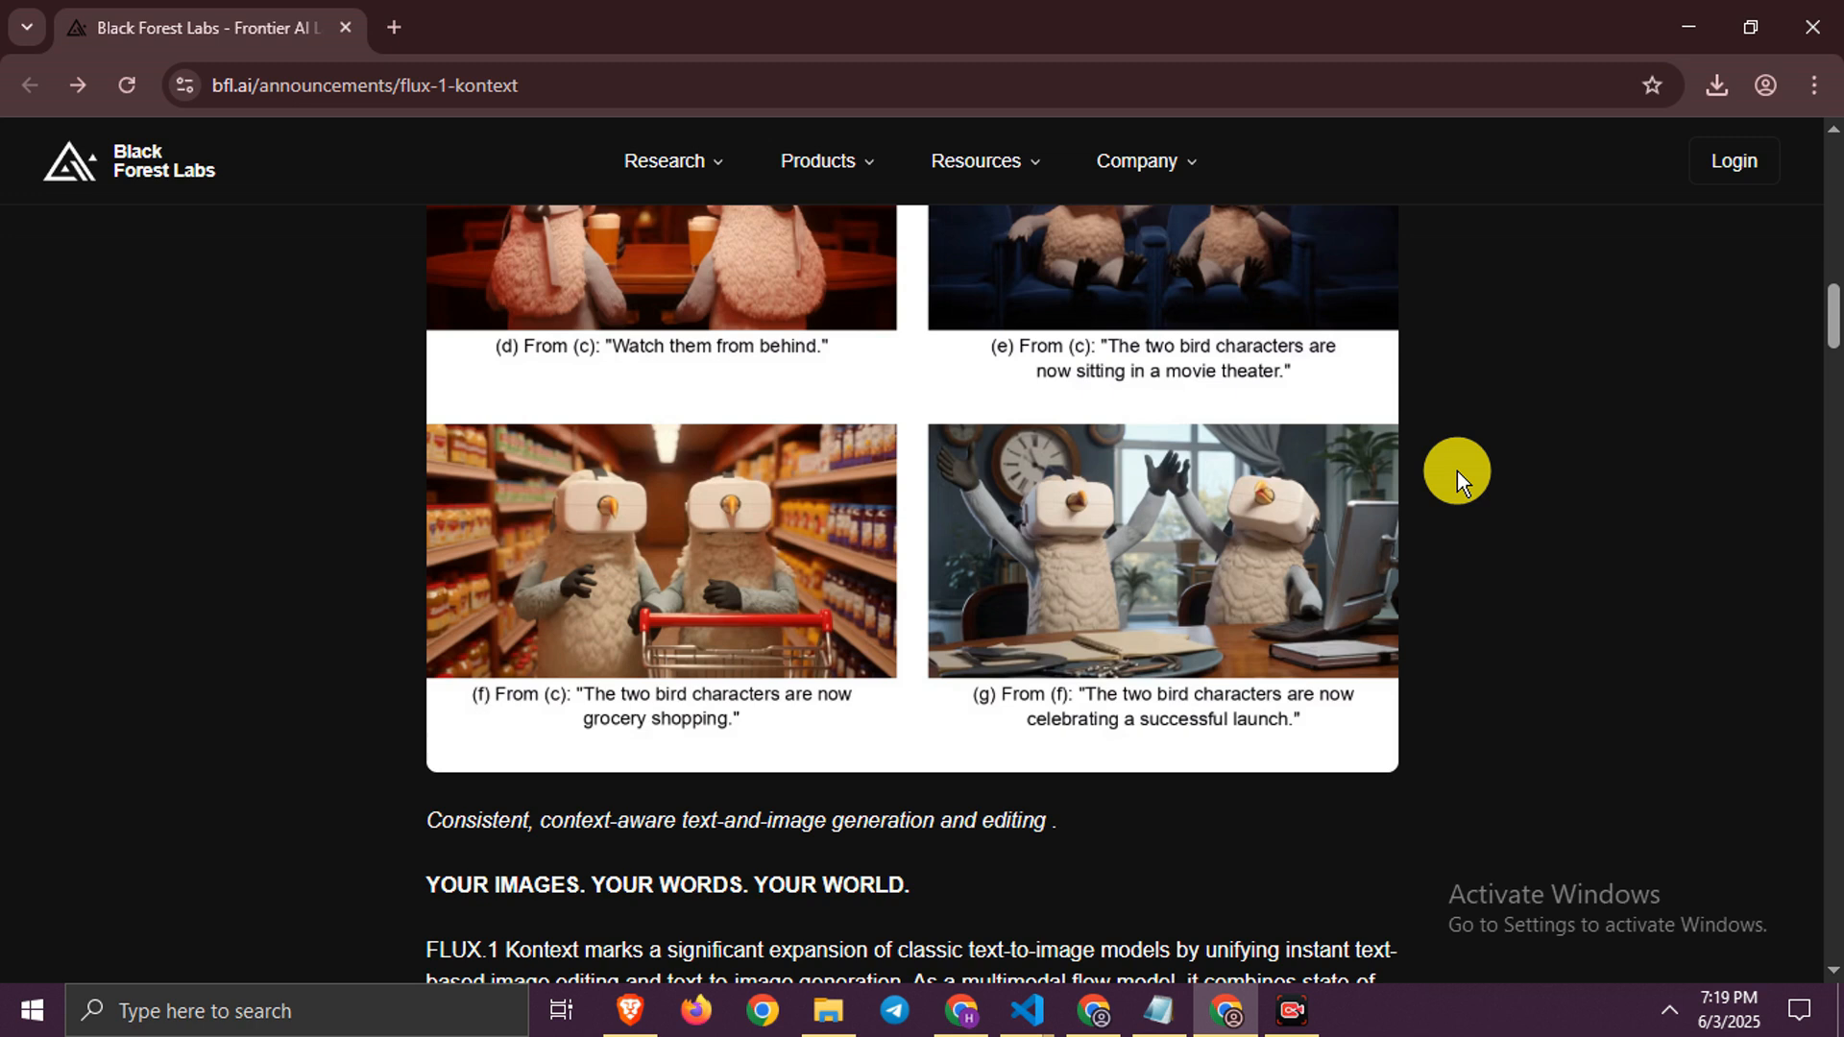
mouse_move(258, 715)
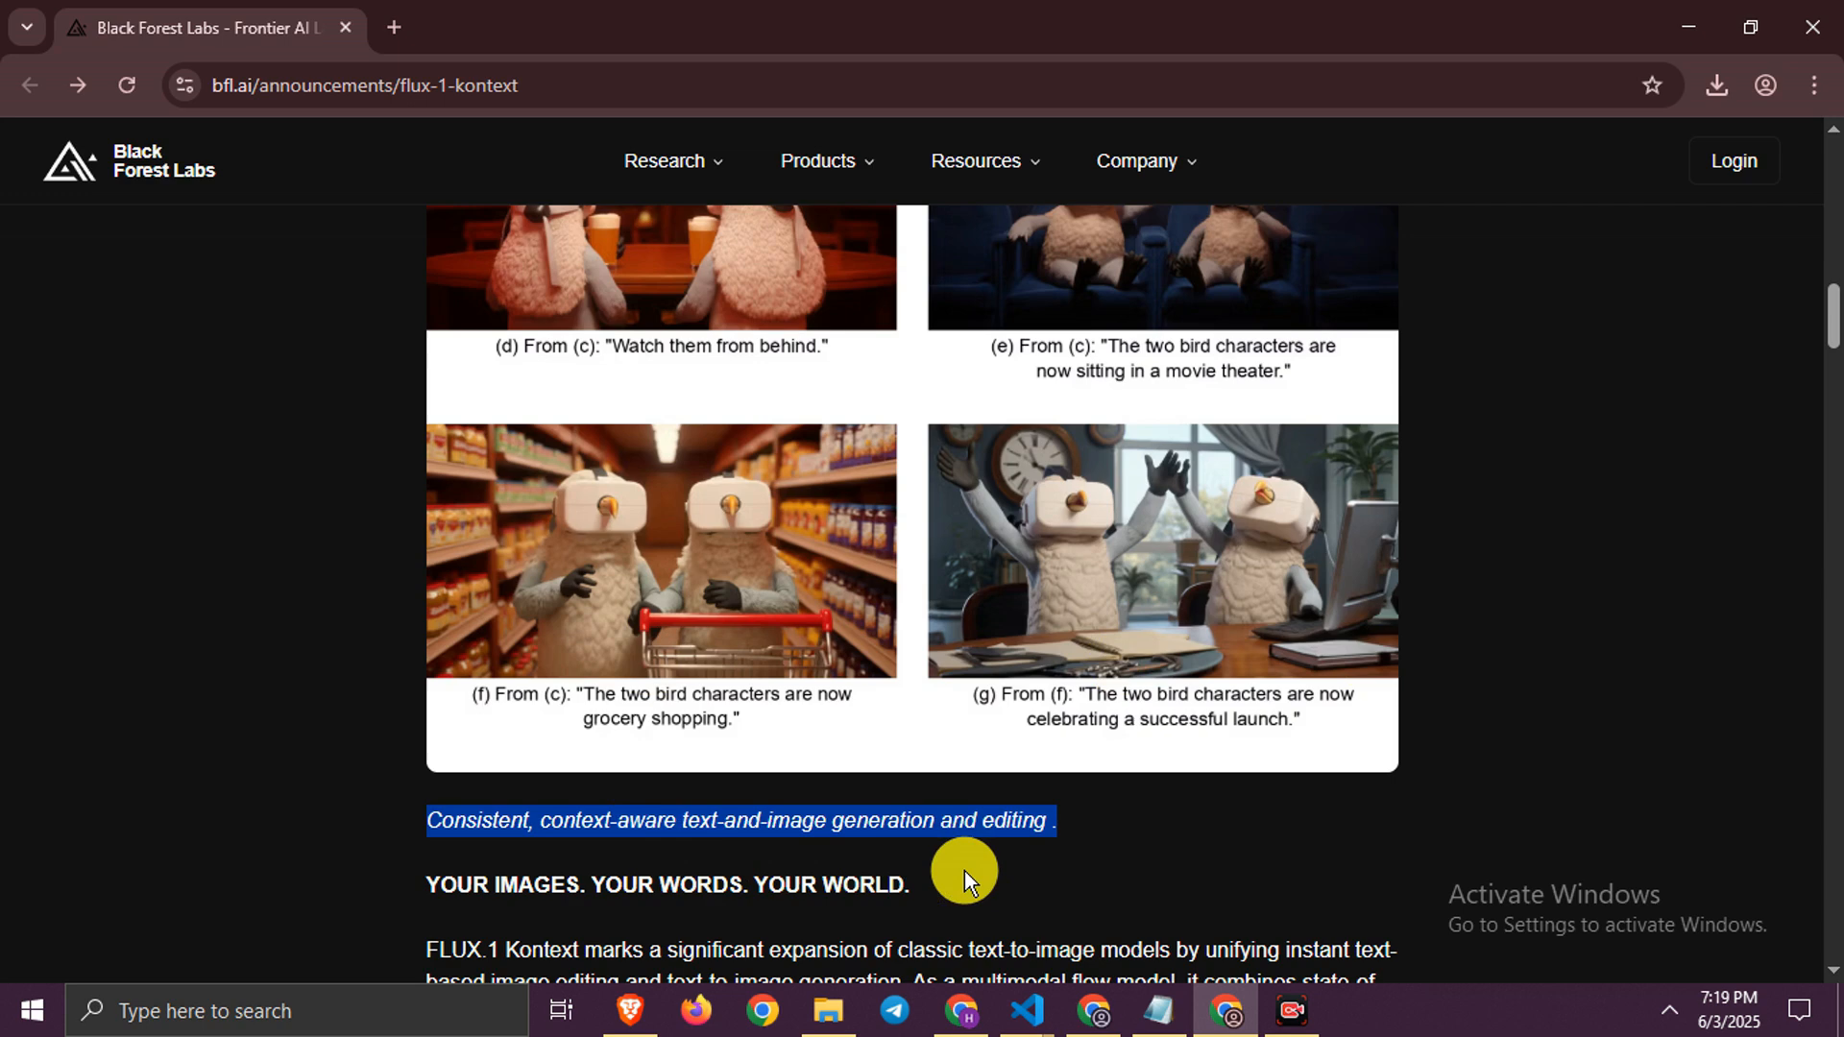
scroll(down, 3)
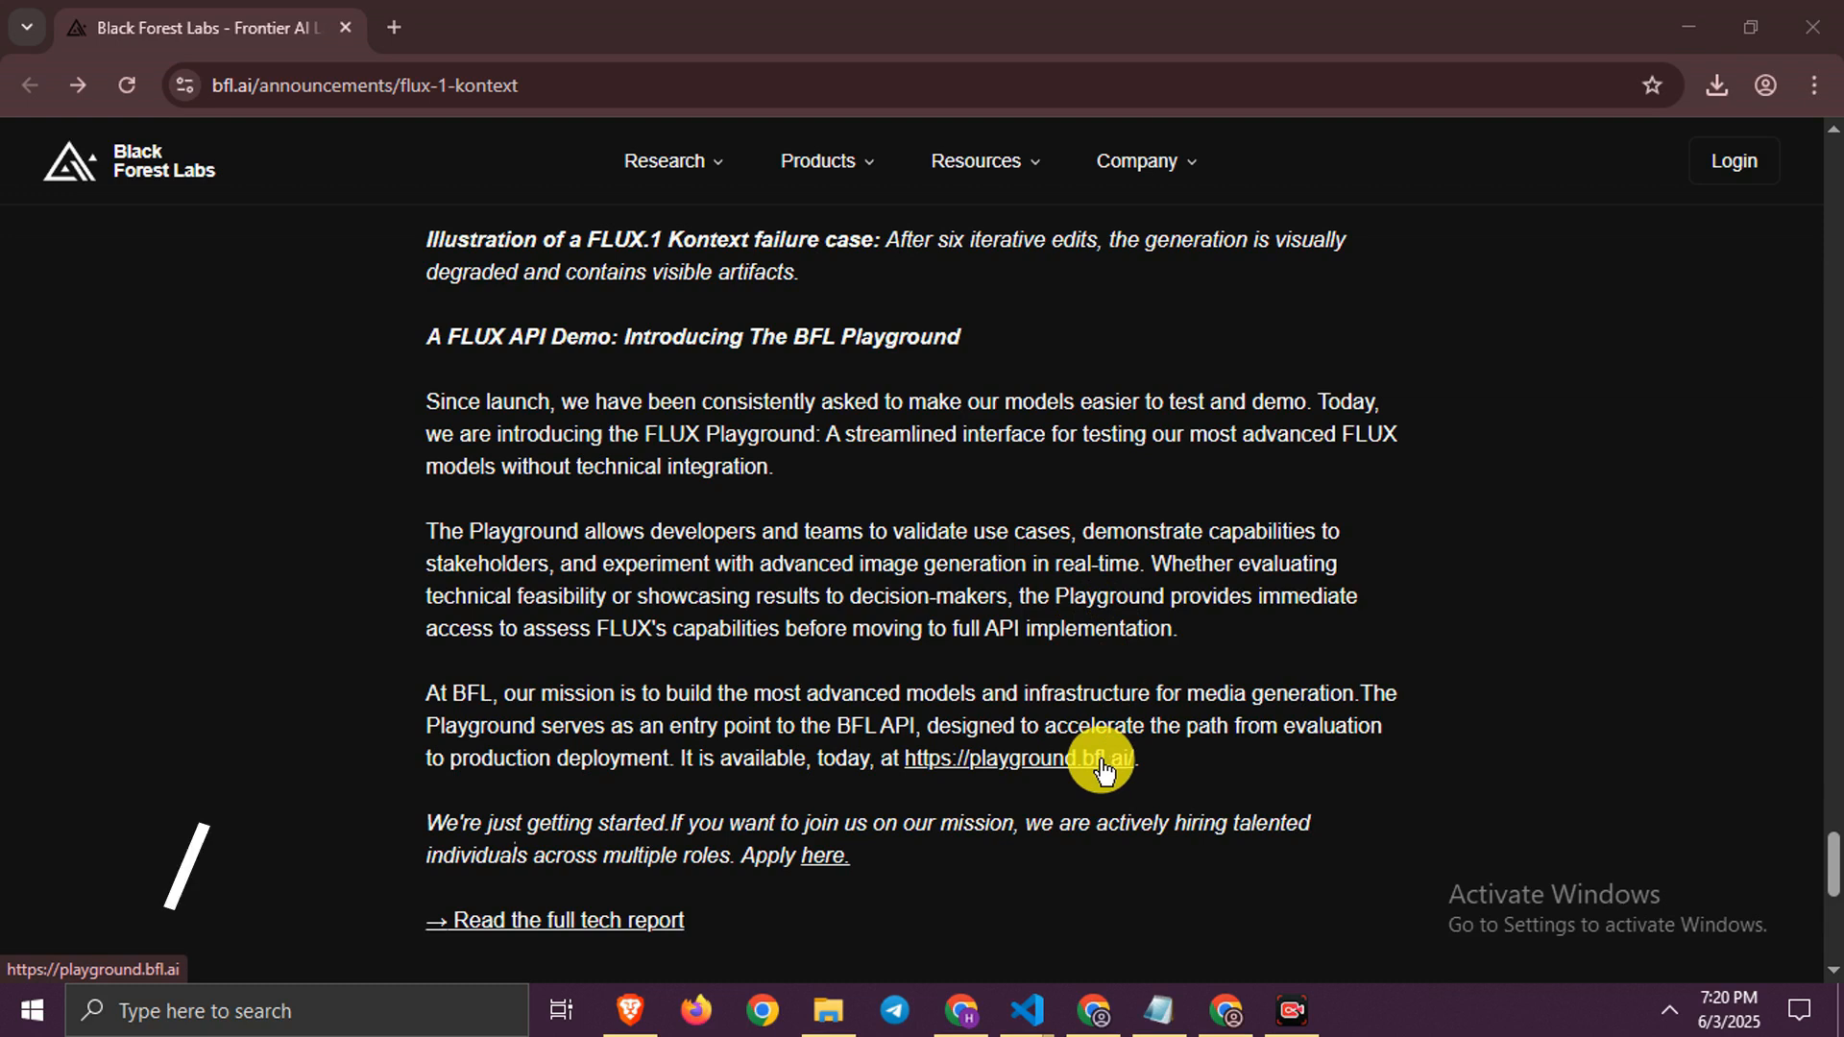
- Enter playground.bfl.ai, agree to the age and terms statements, and reach the Image Edit page
click(1016, 759)
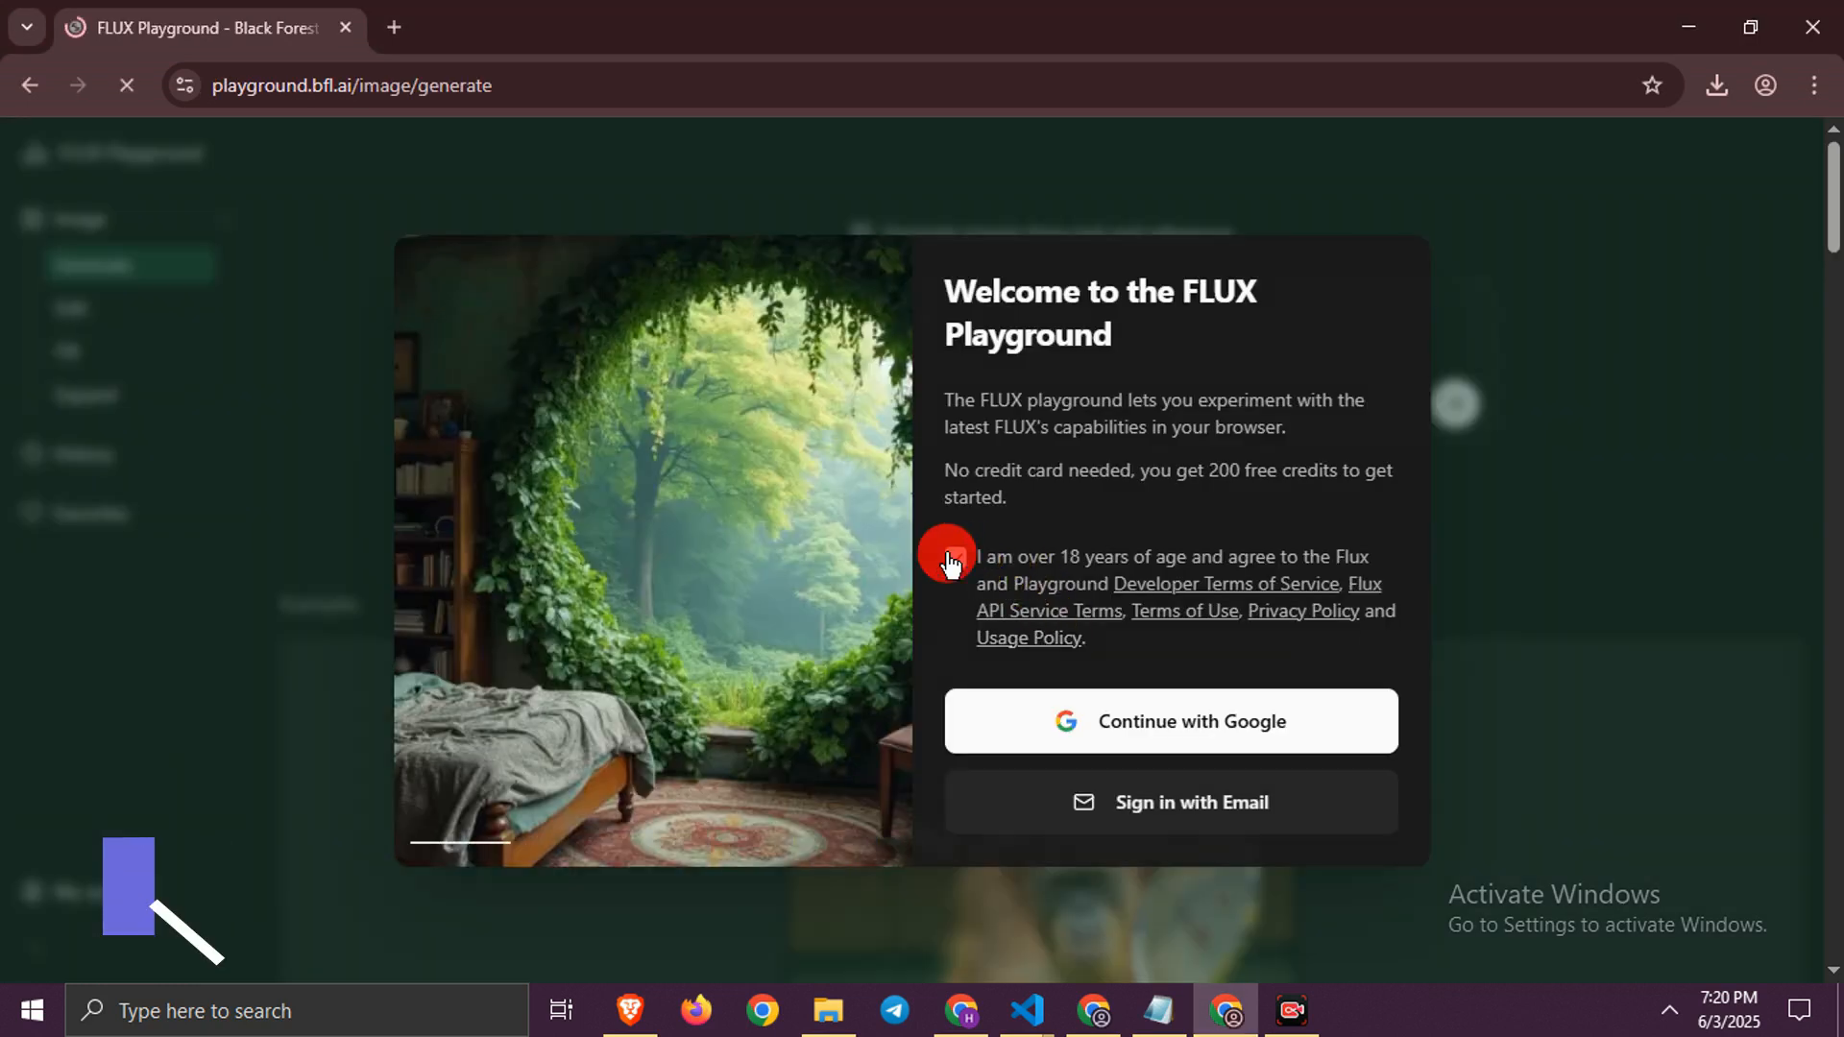
click(953, 559)
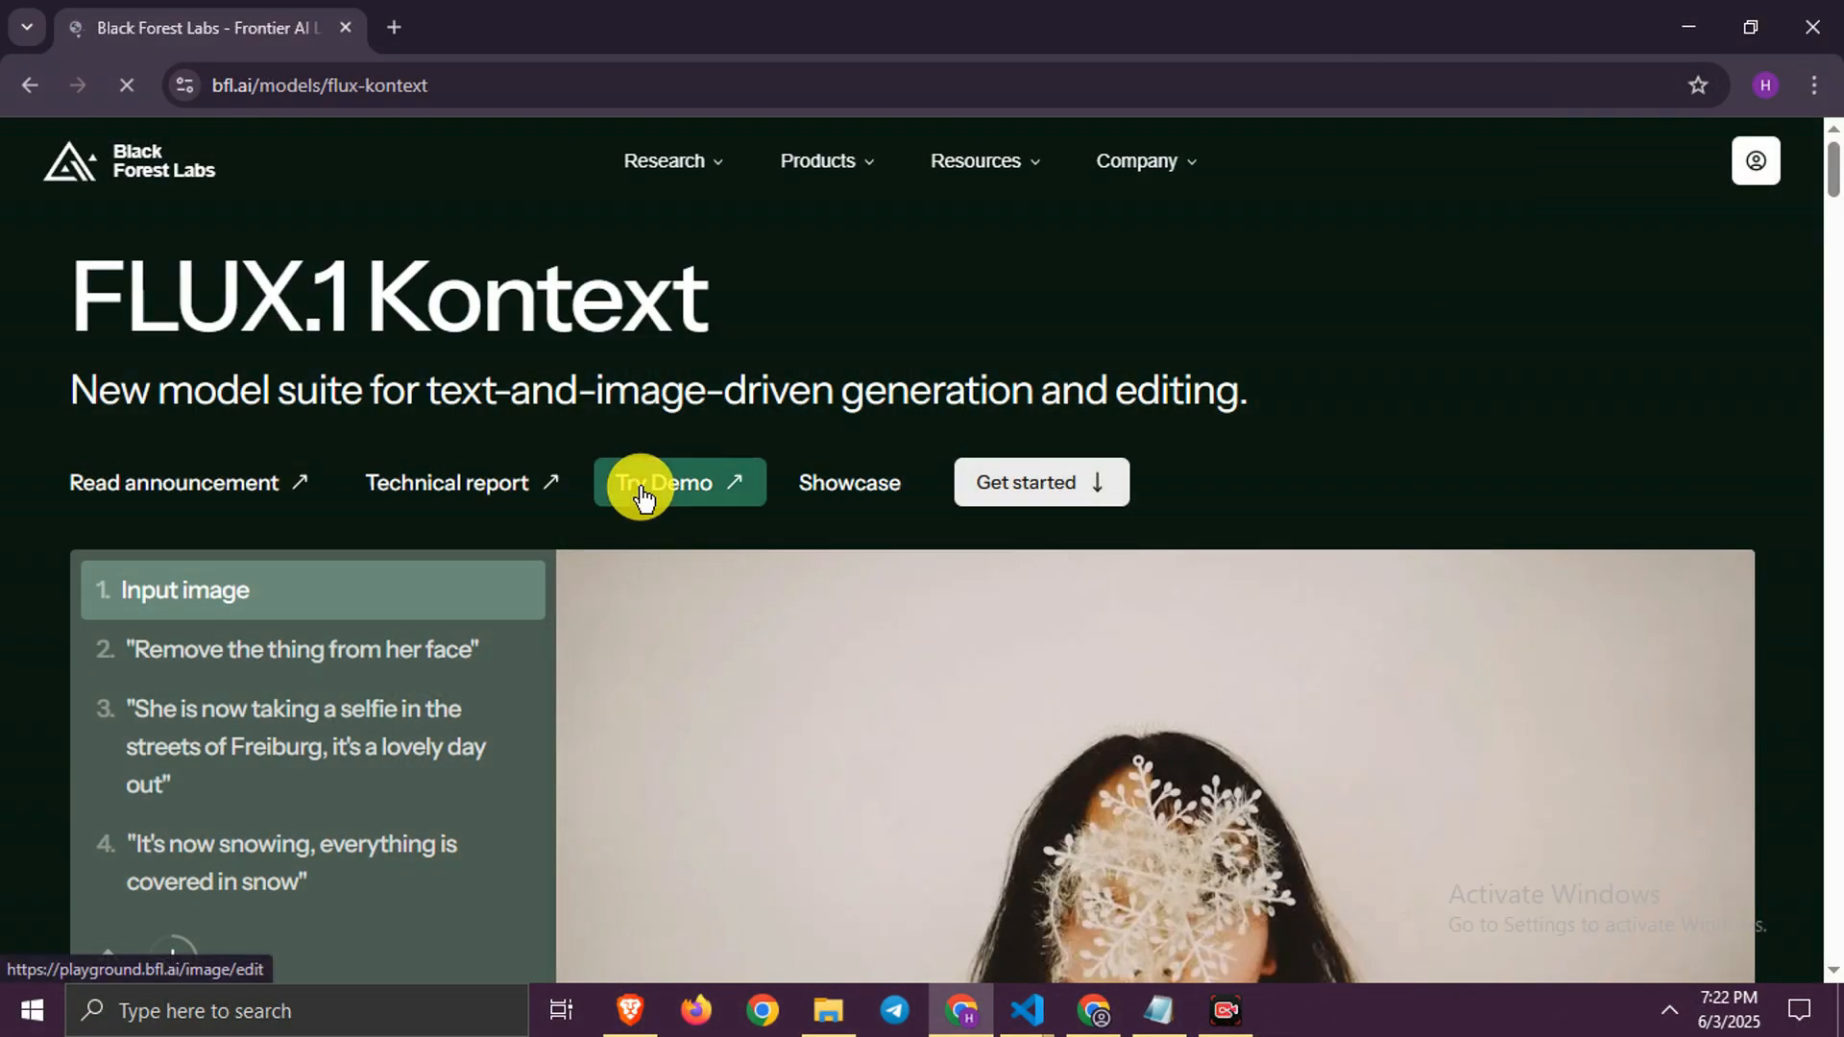
click(662, 483)
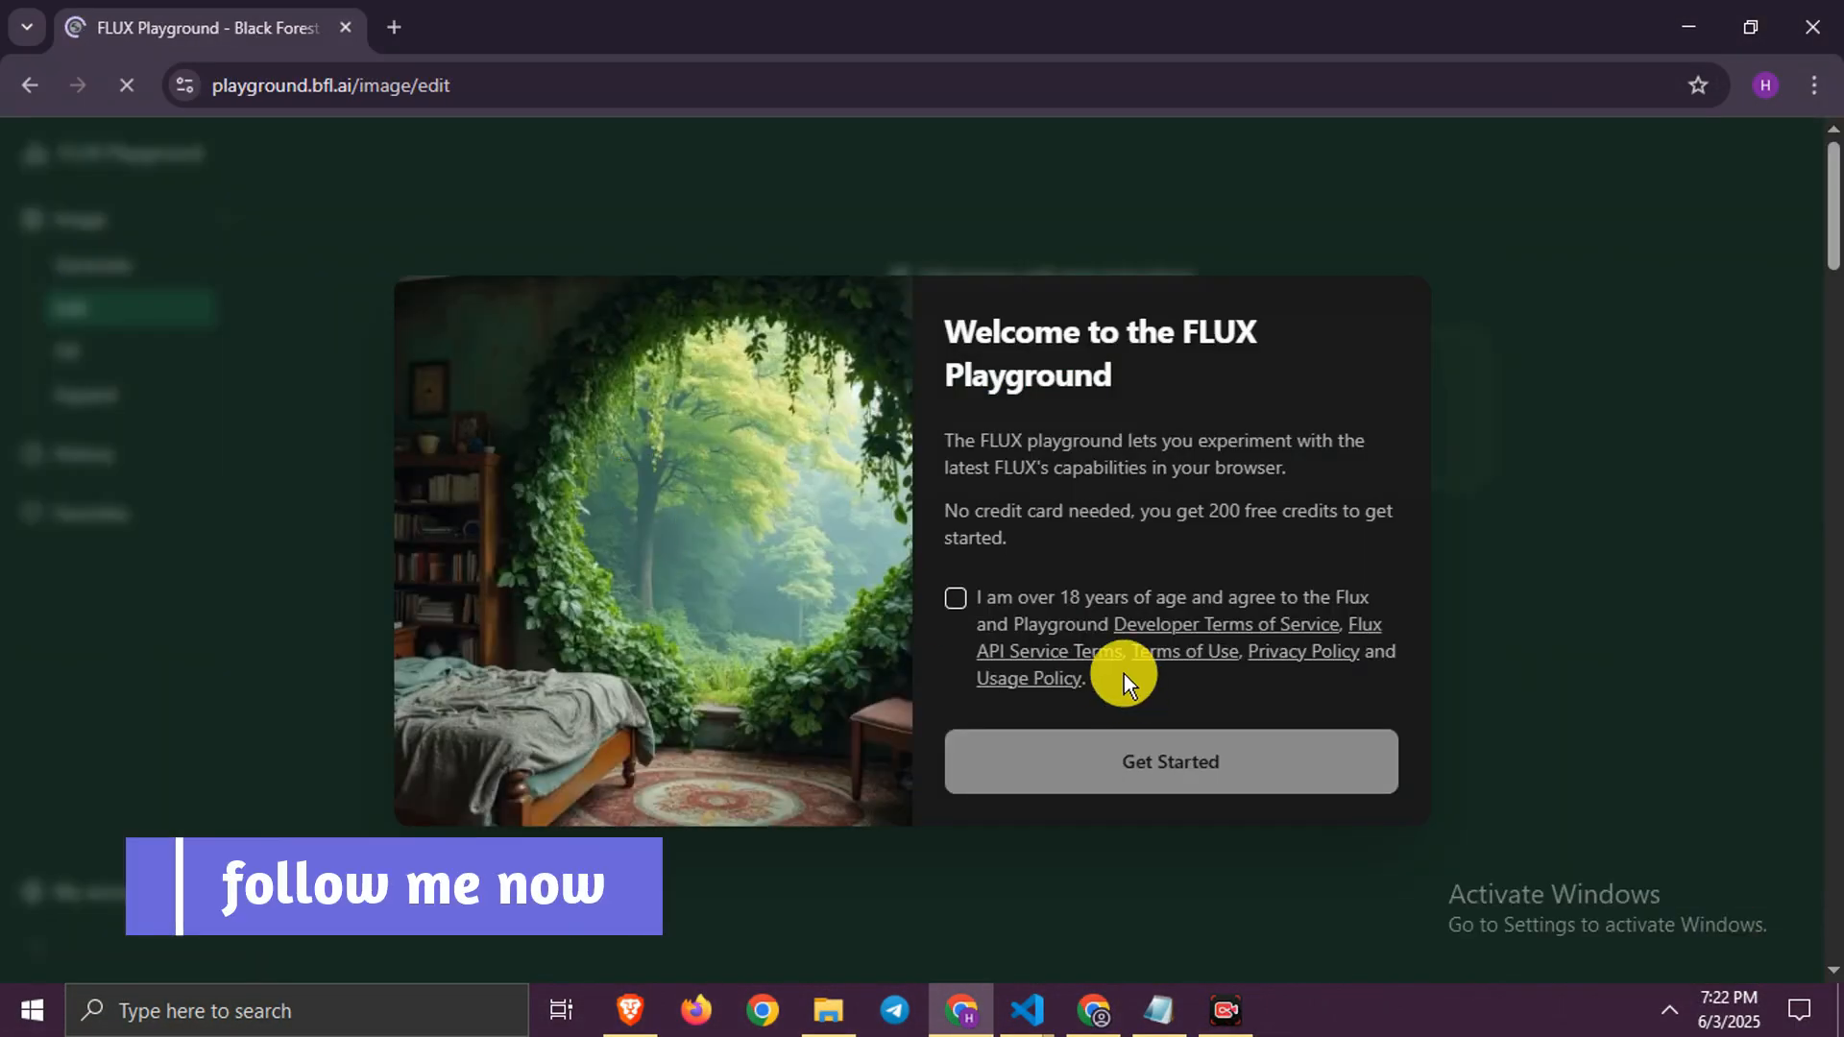
click(955, 598)
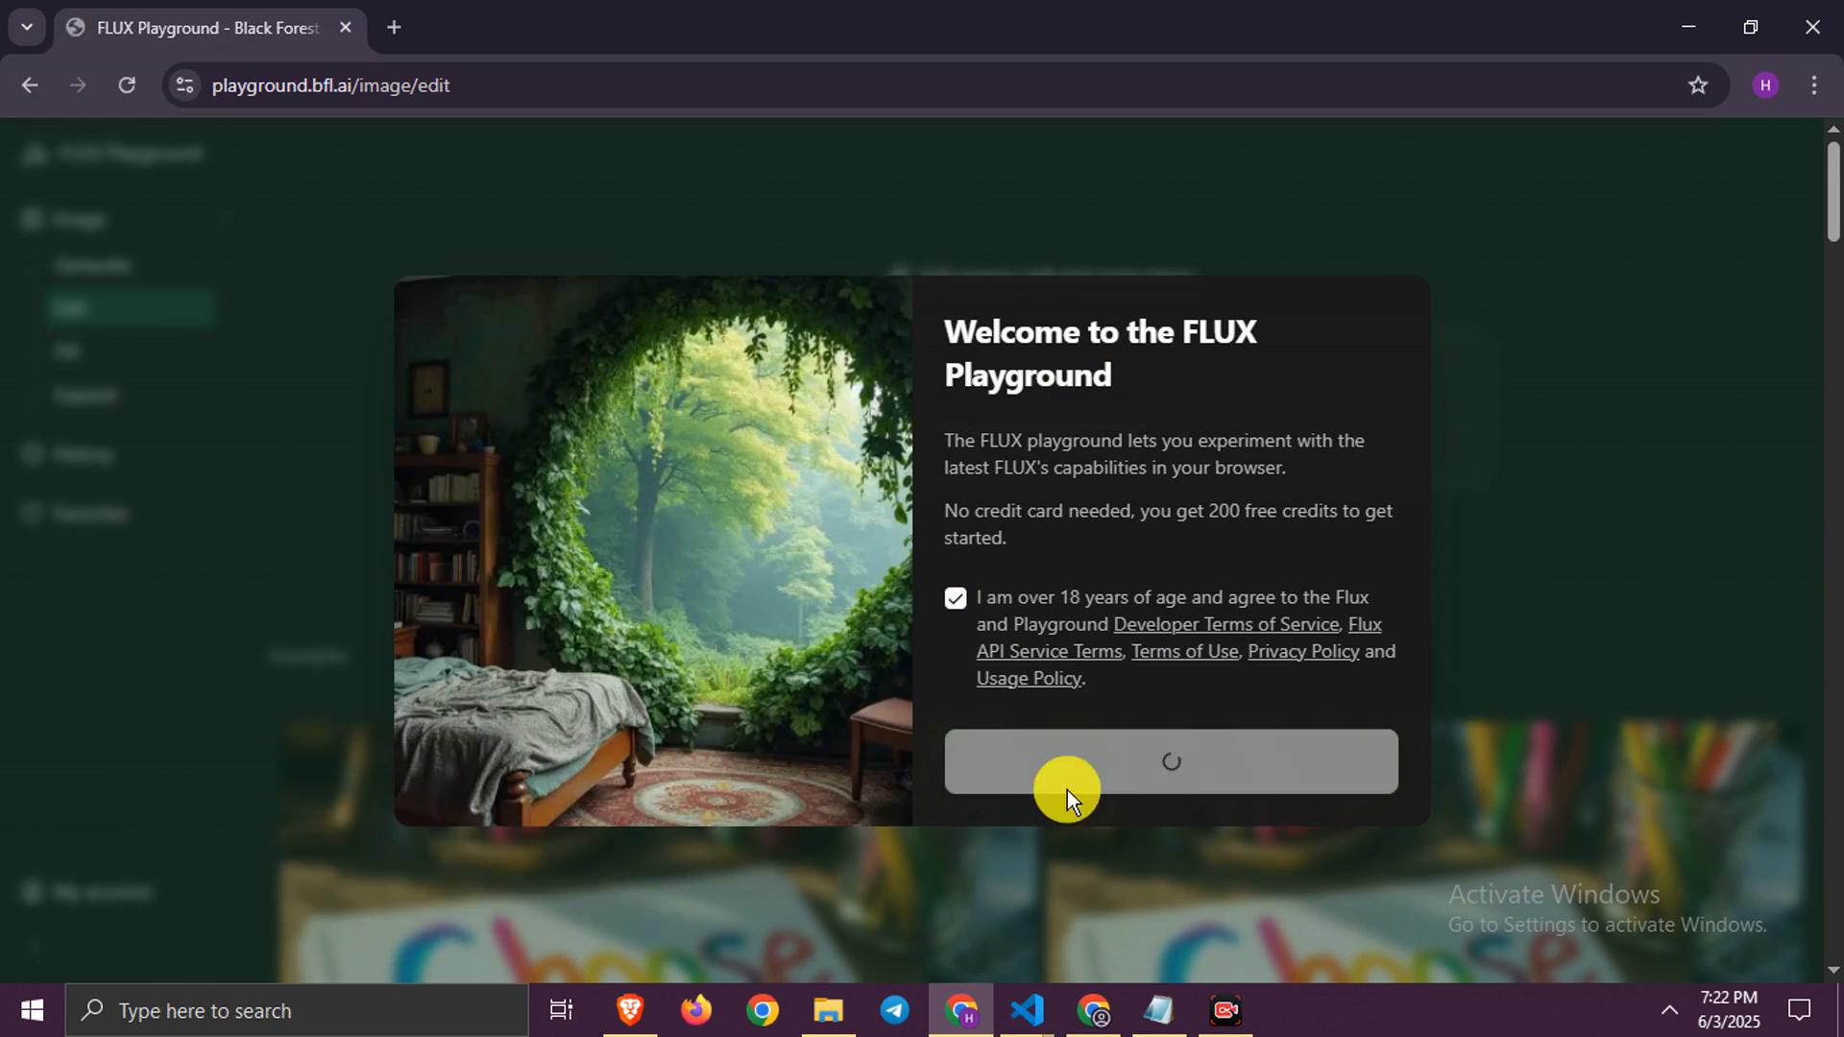
click(1169, 760)
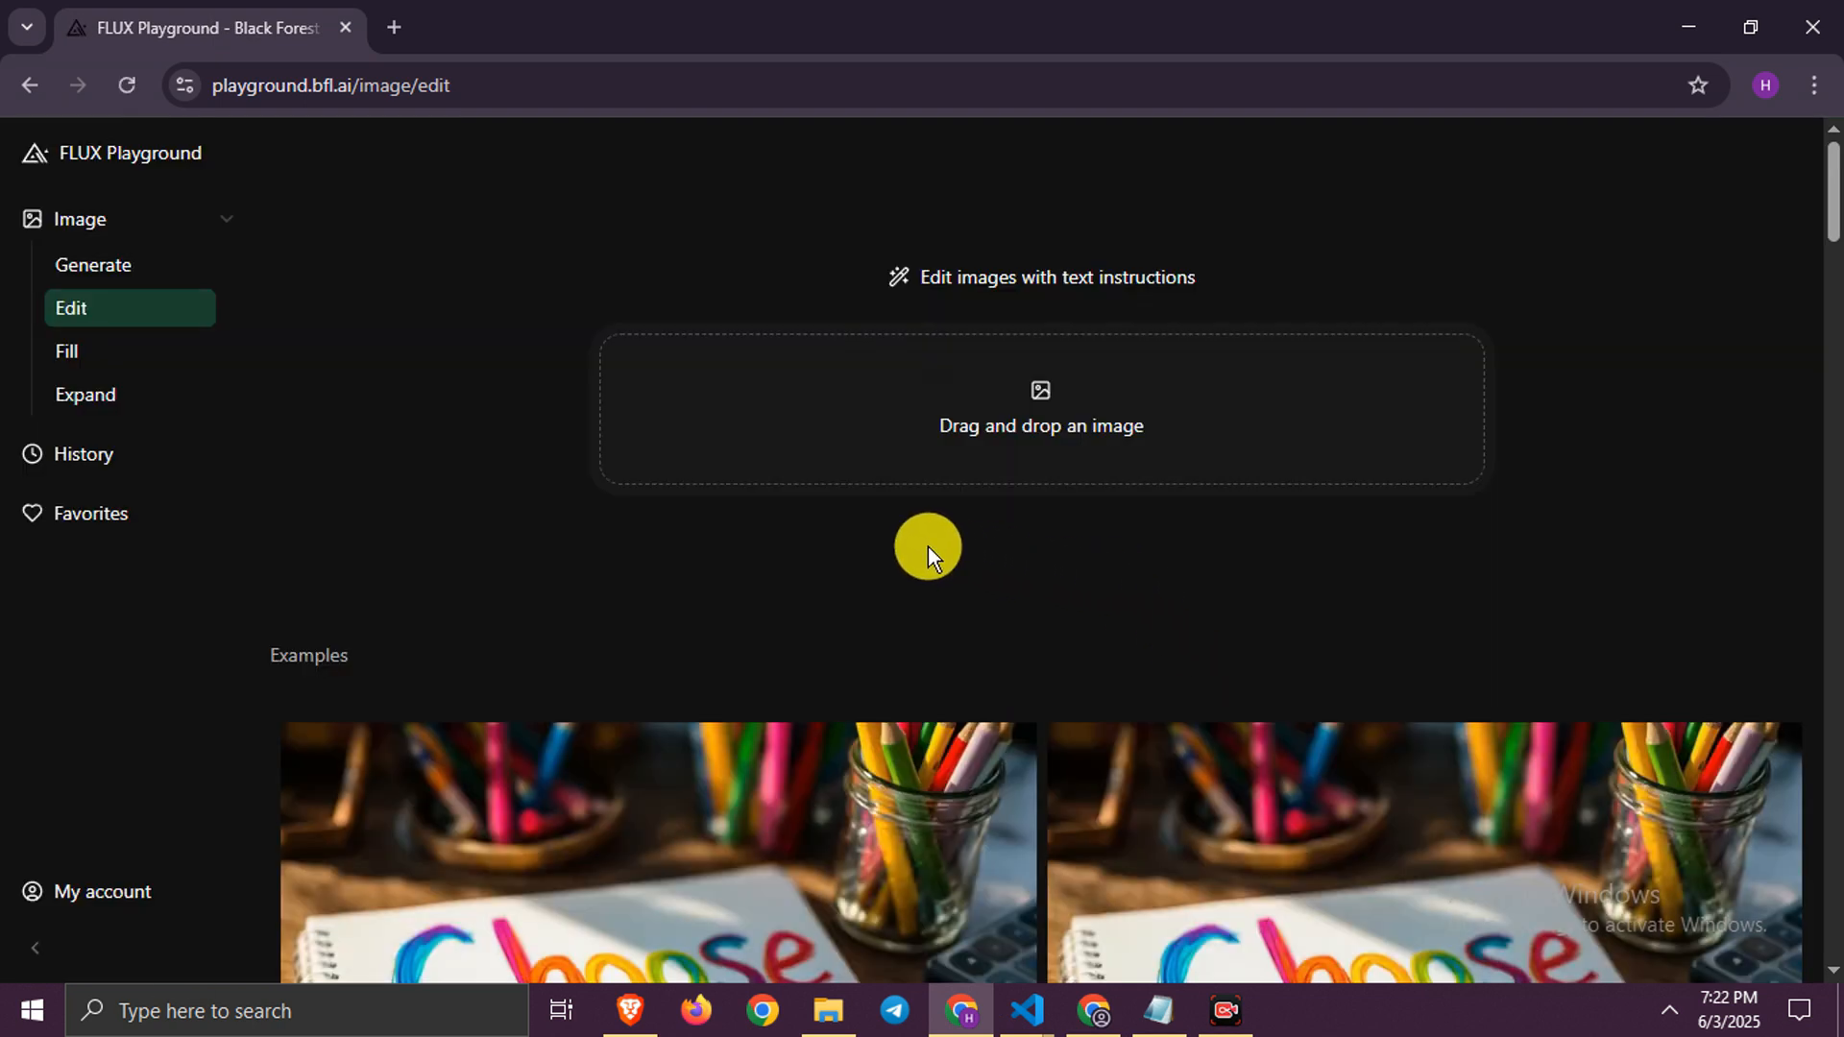
mouse_move(518, 513)
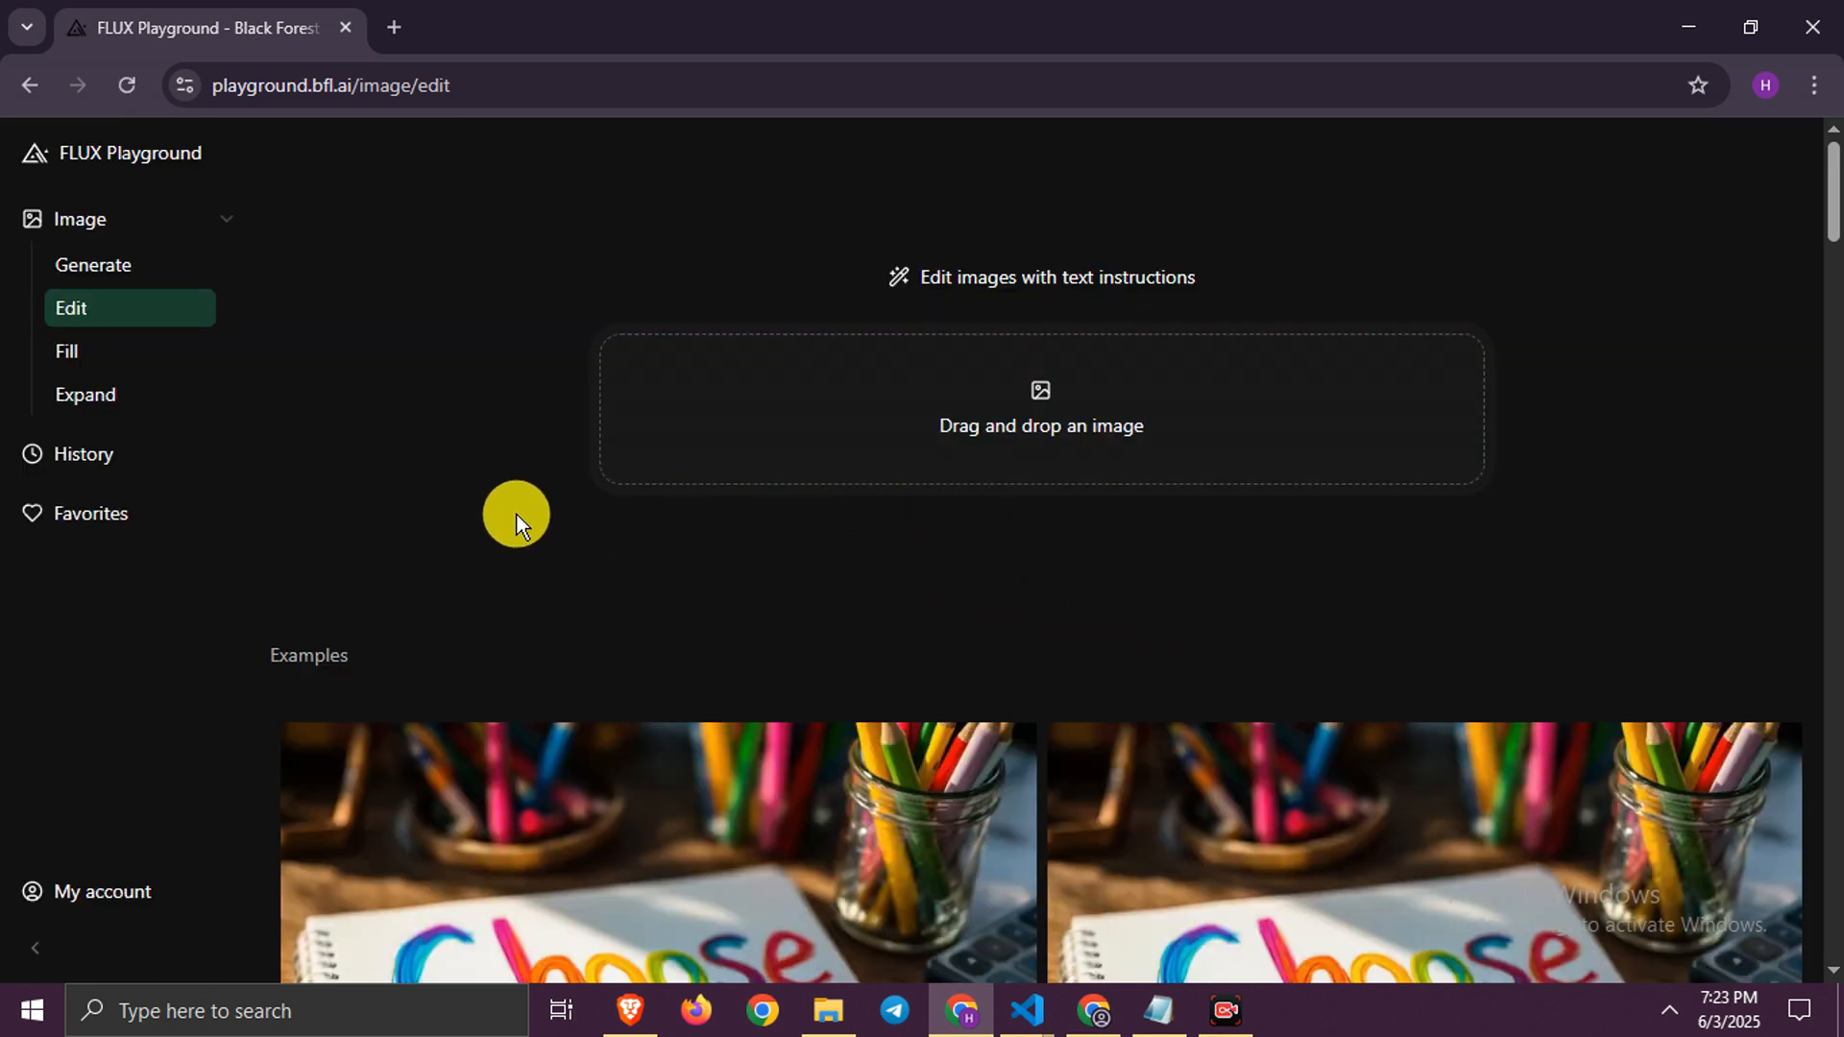
mouse_move(643, 459)
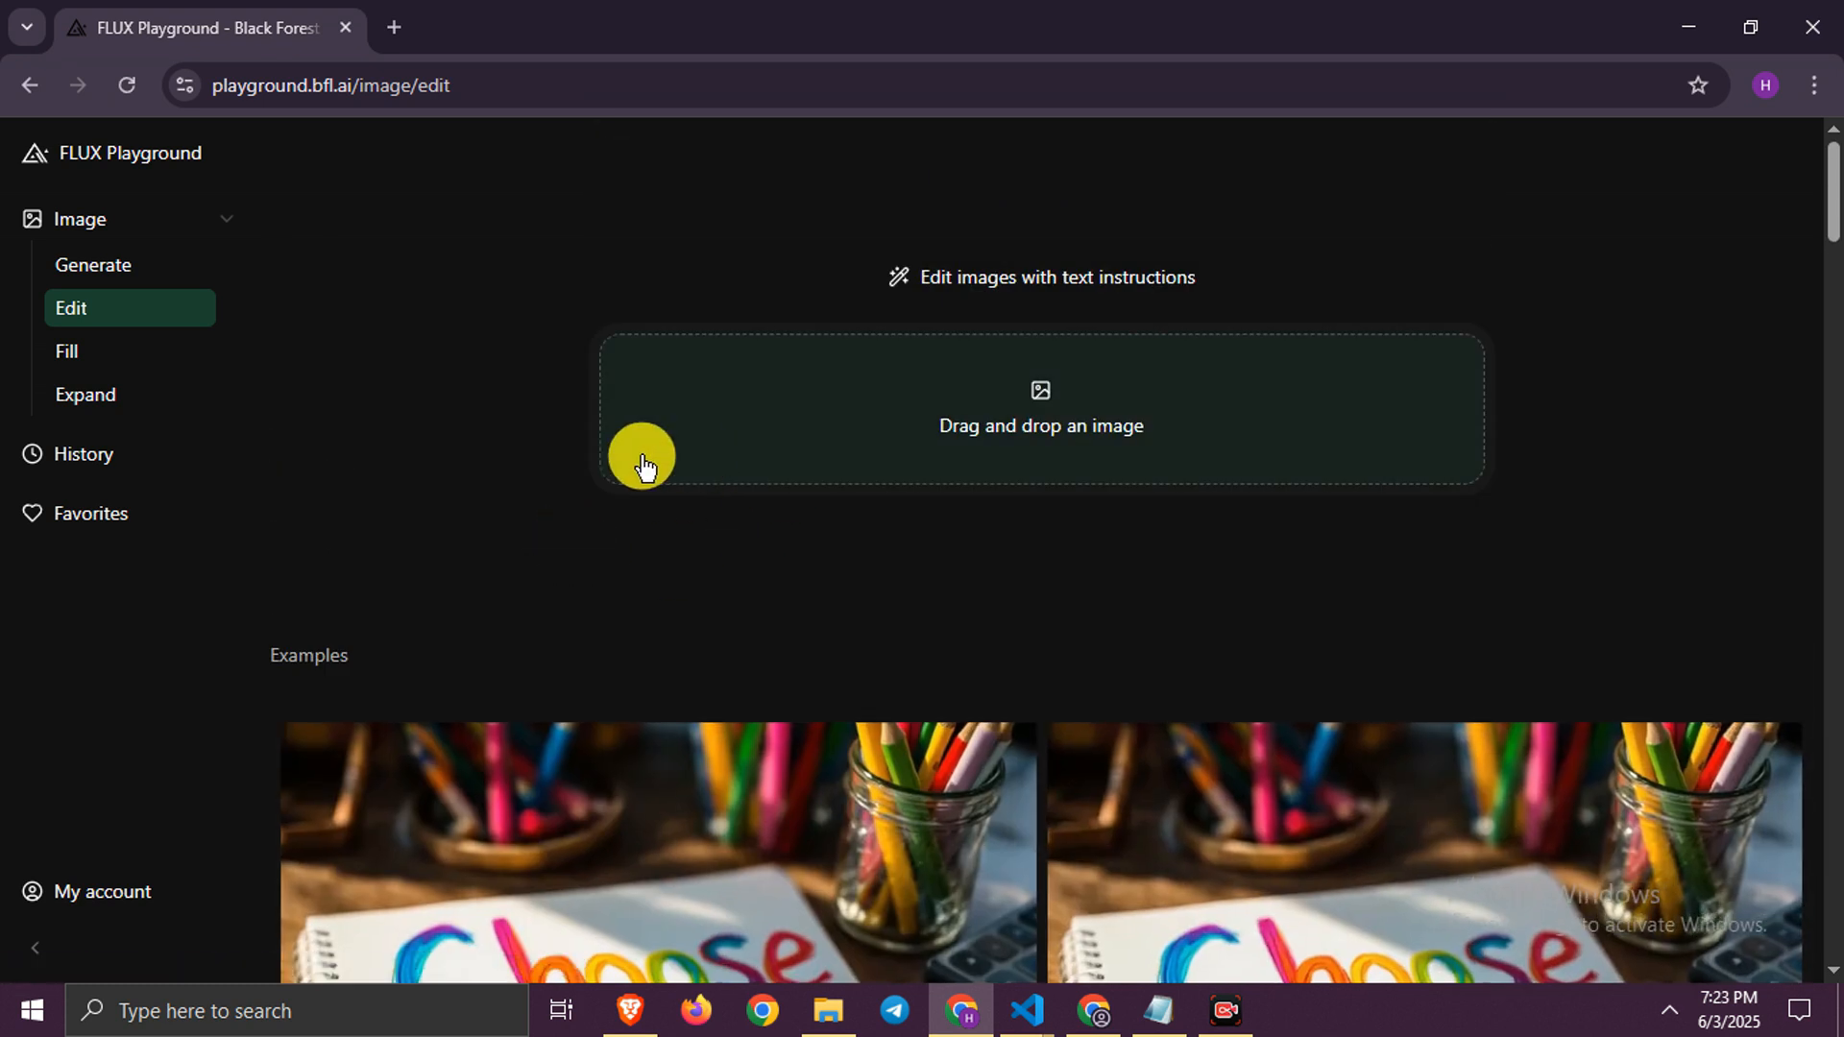
- Upload the couple photo and submit the edit prompt 'convert to ghibli style'
click(1039, 409)
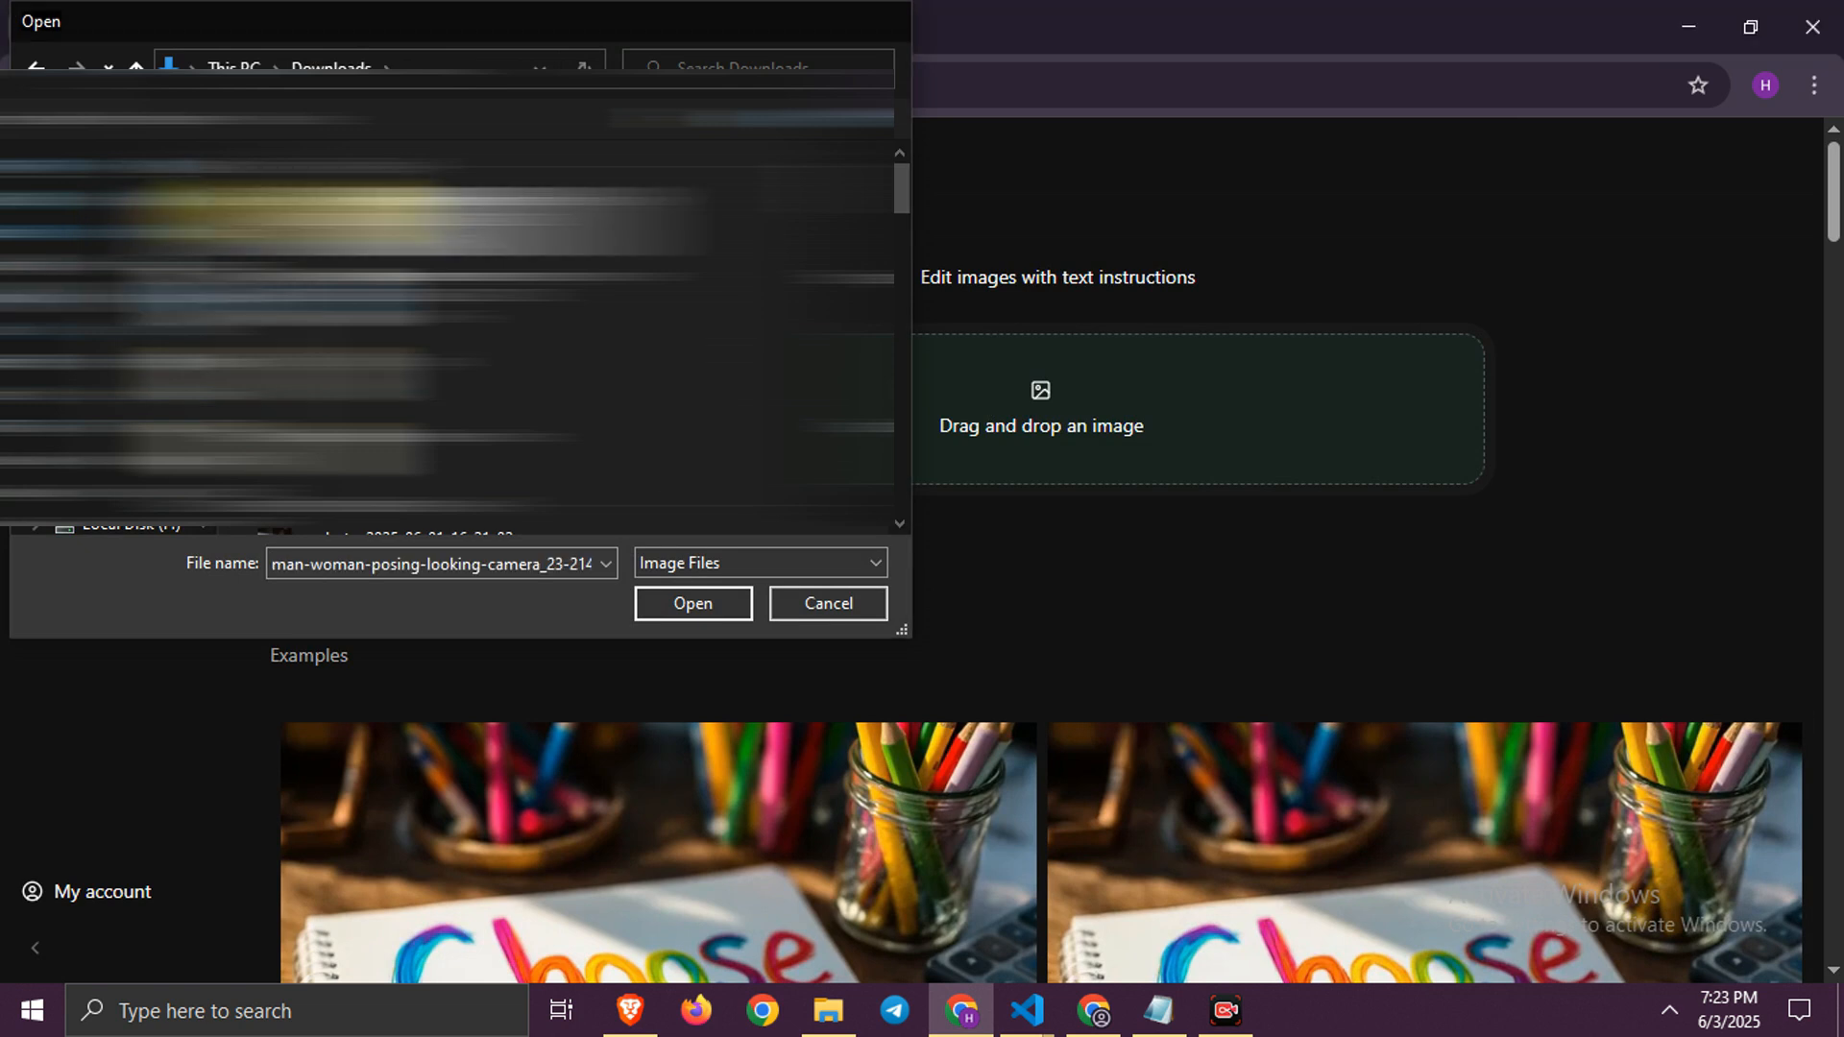
click(693, 604)
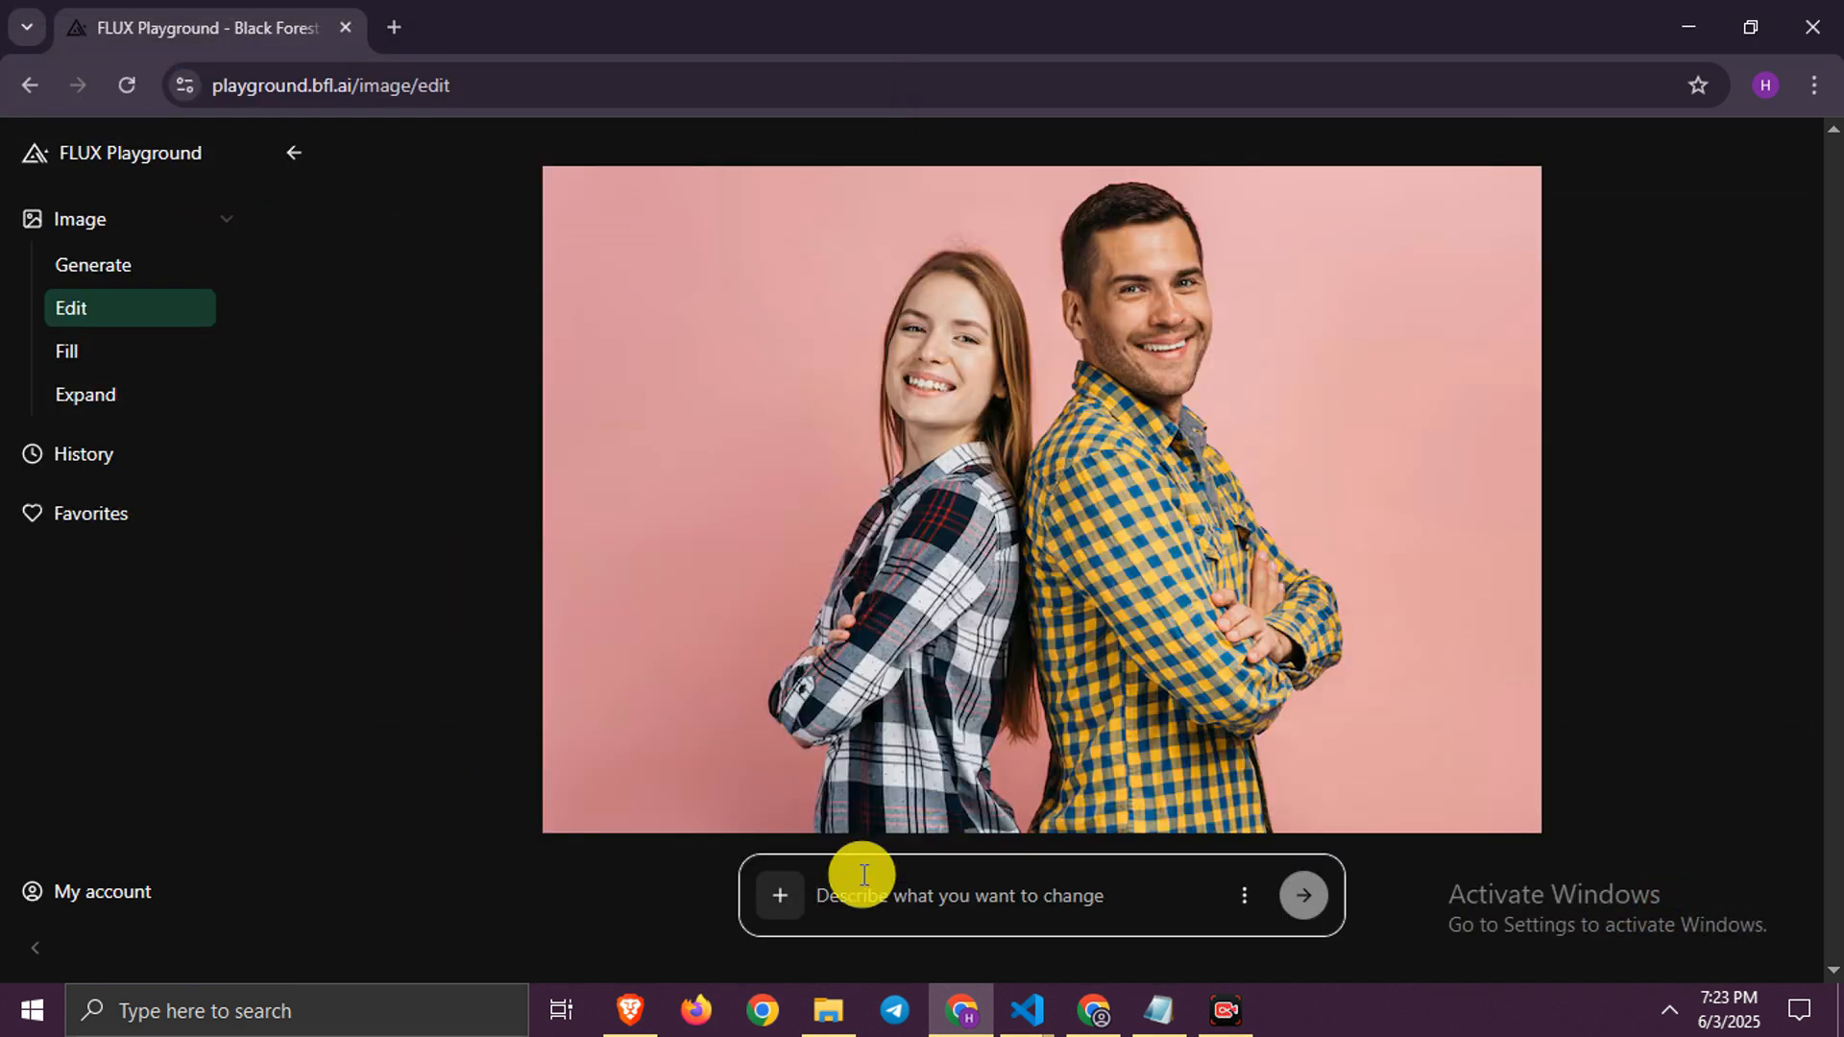
text(convert to)
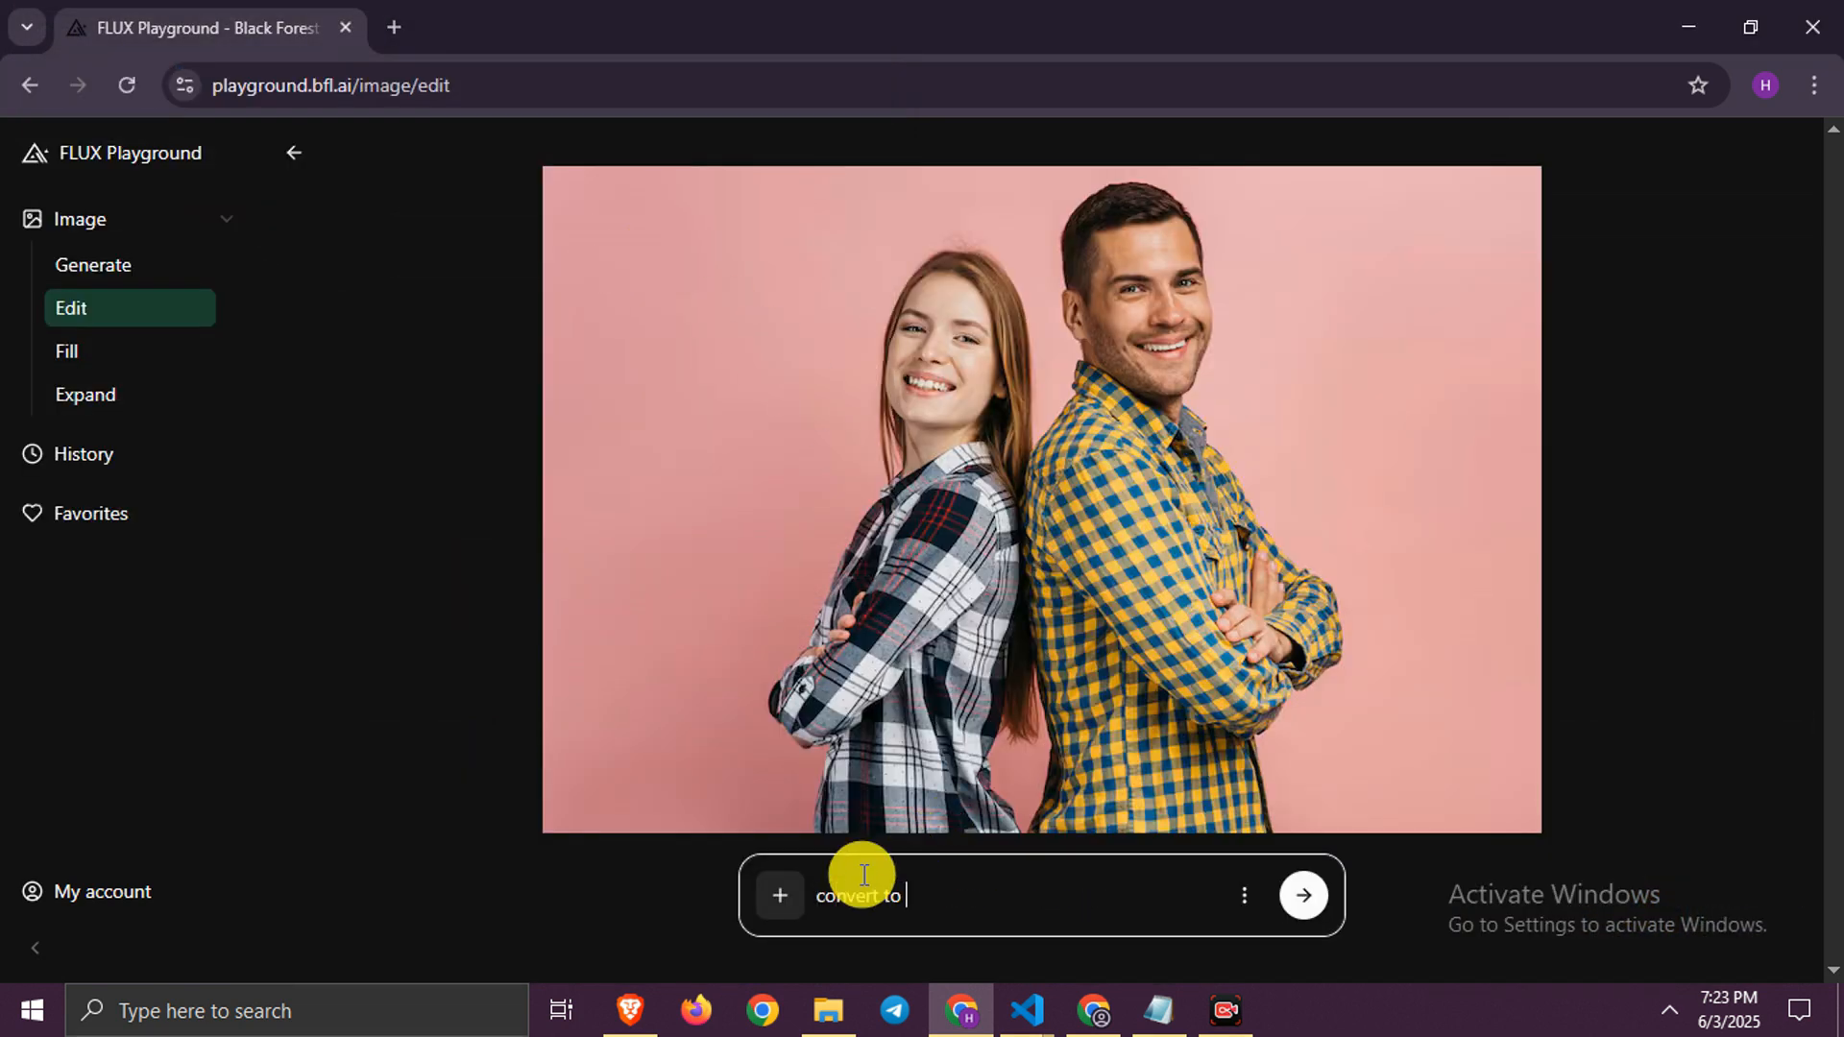
text(ghibli style)
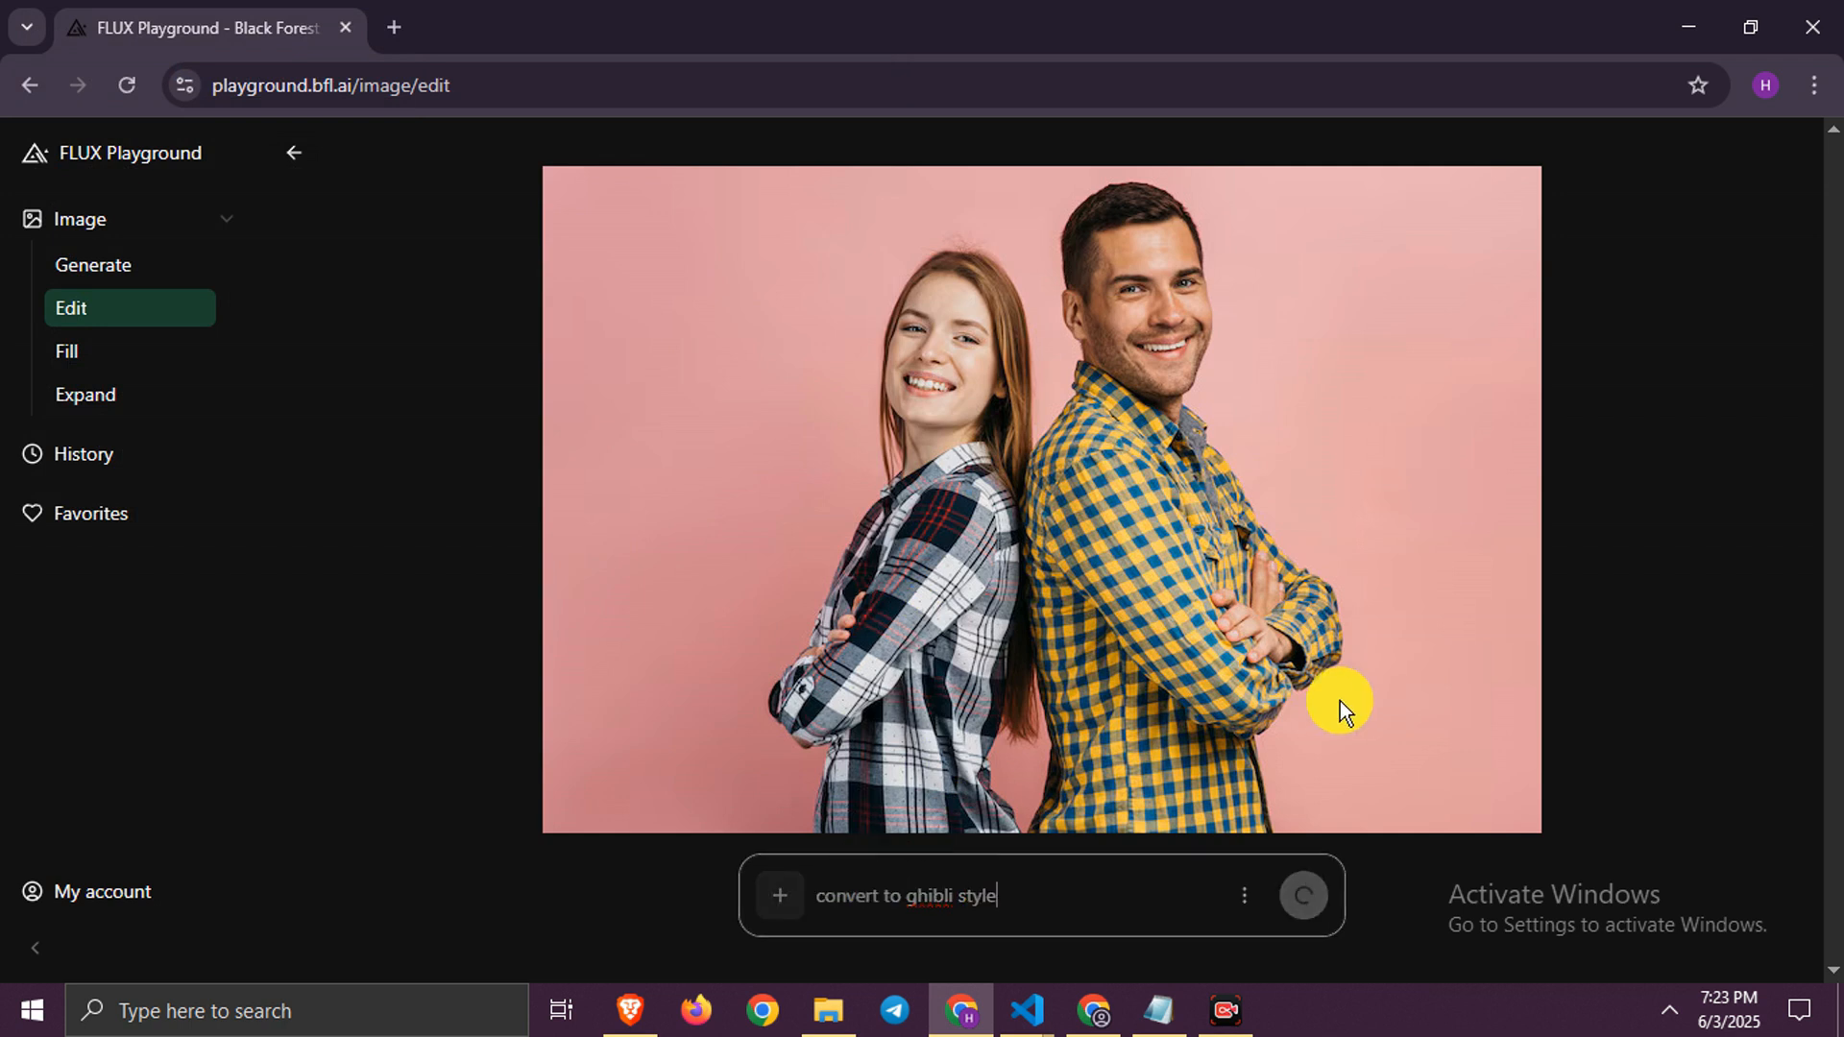
click(1303, 895)
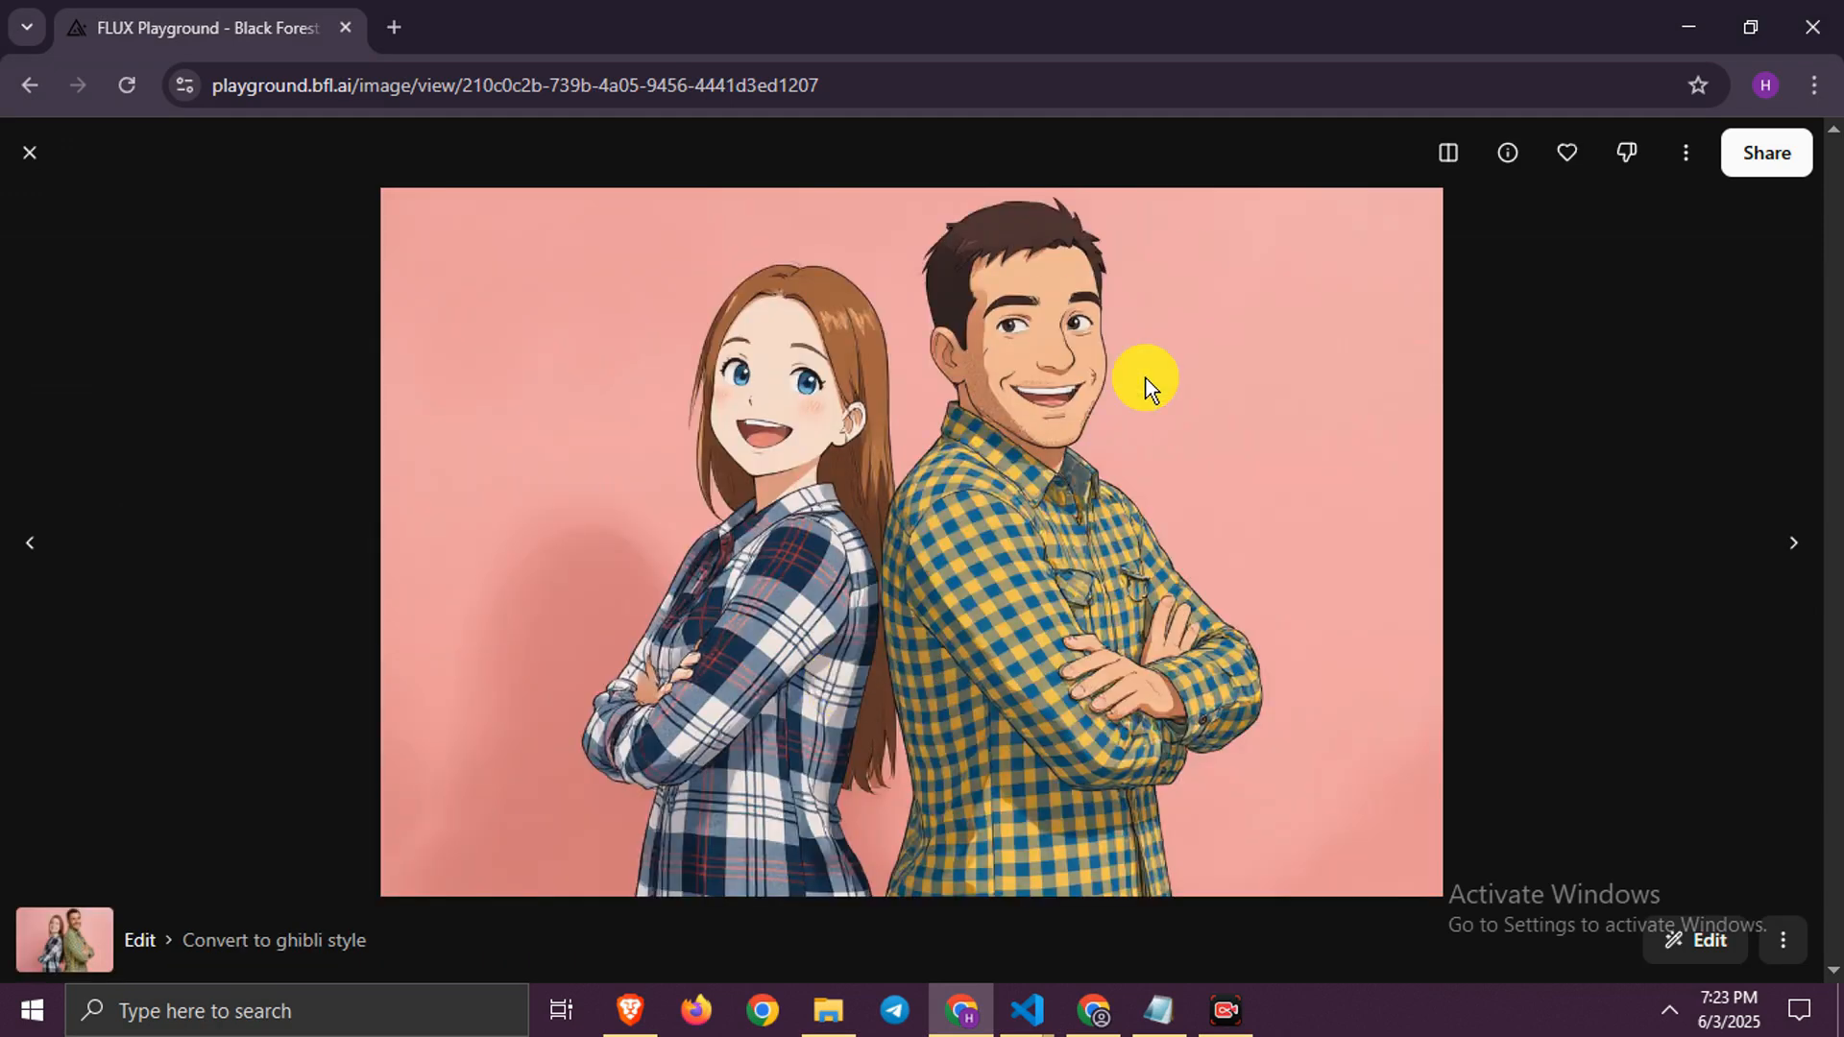
- Download the generated Ghibli-style couple image as a PNG via its more-options menu
click(1683, 152)
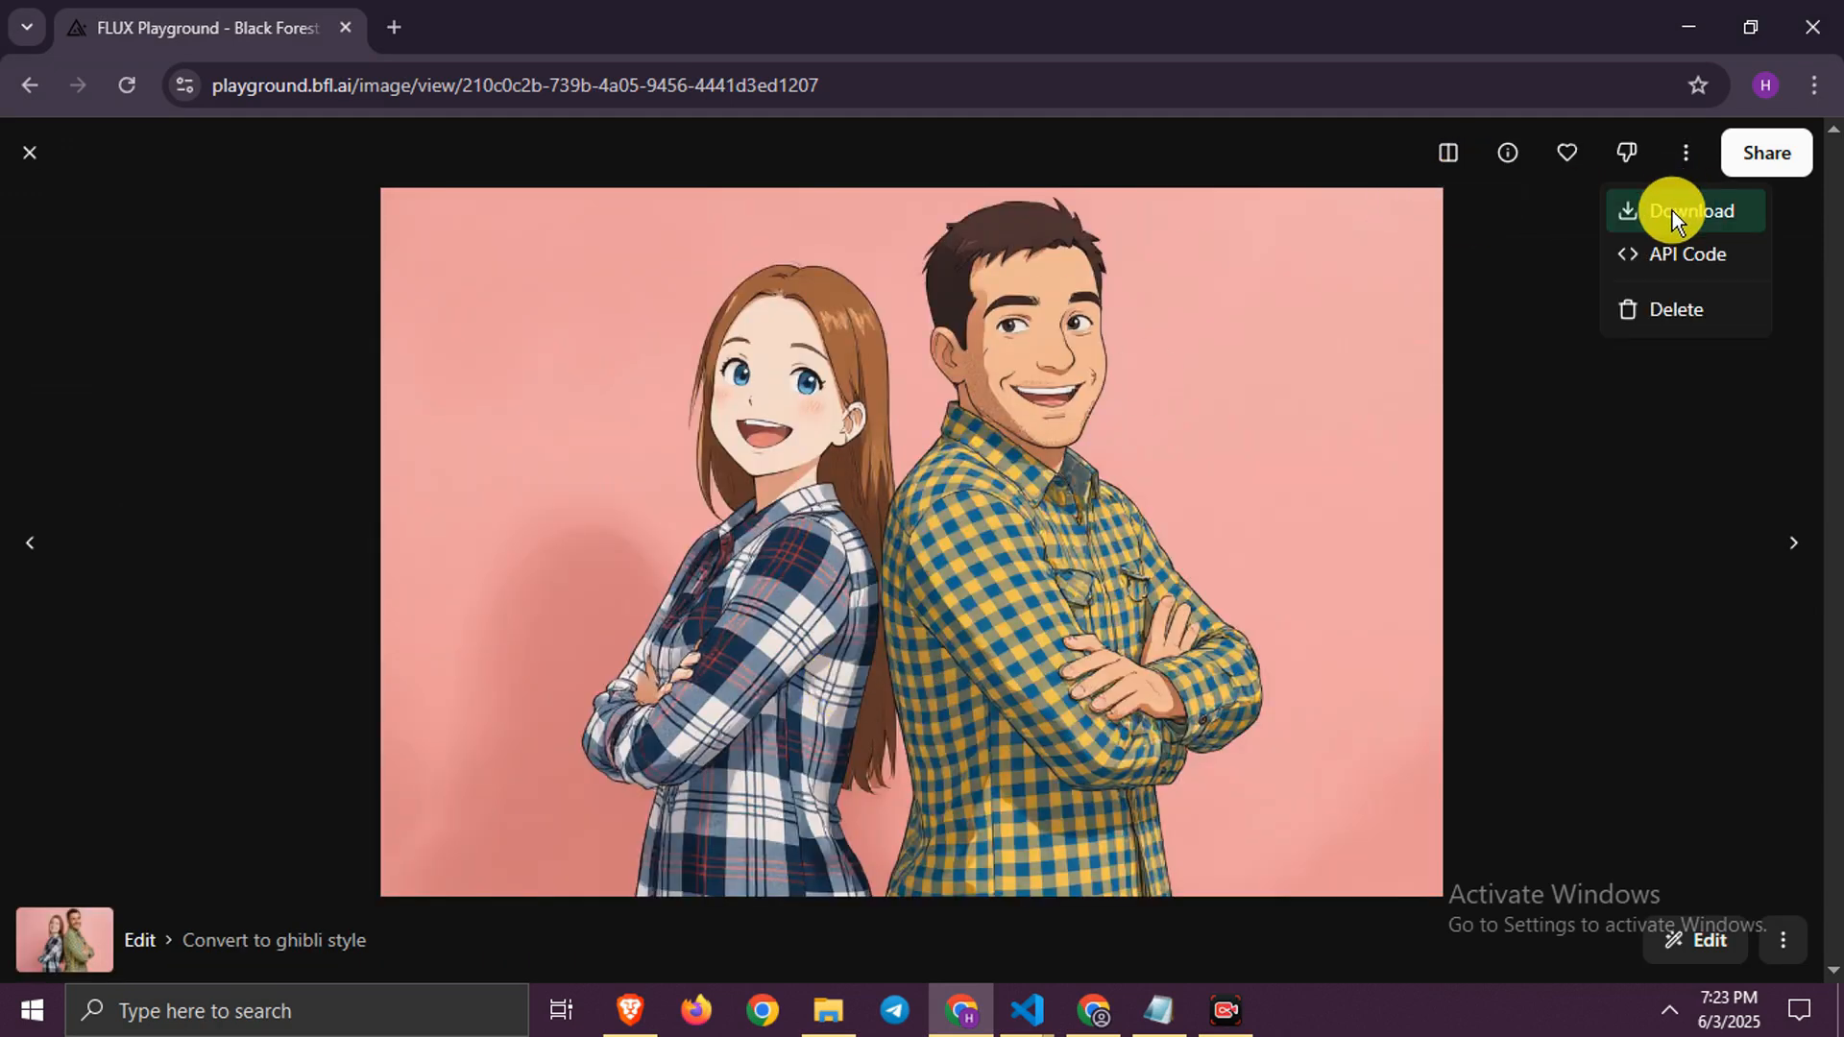
click(1683, 210)
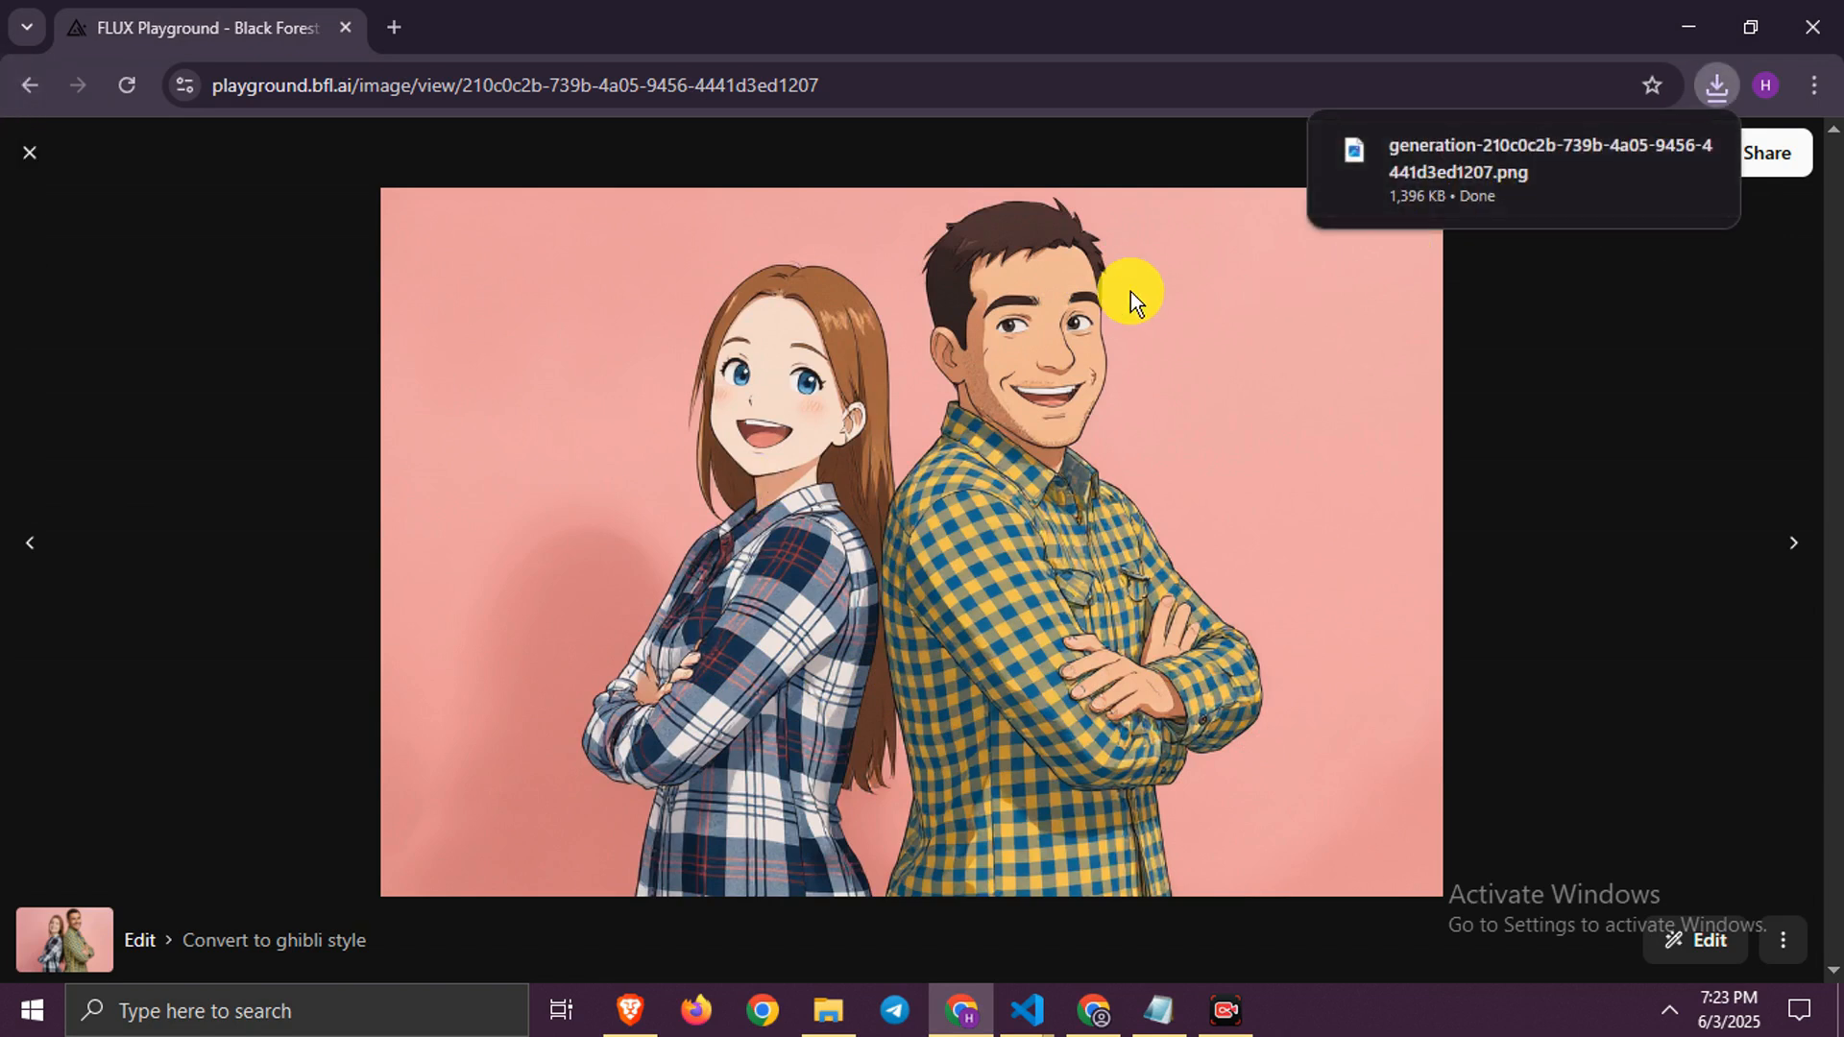
mouse_move(1796, 542)
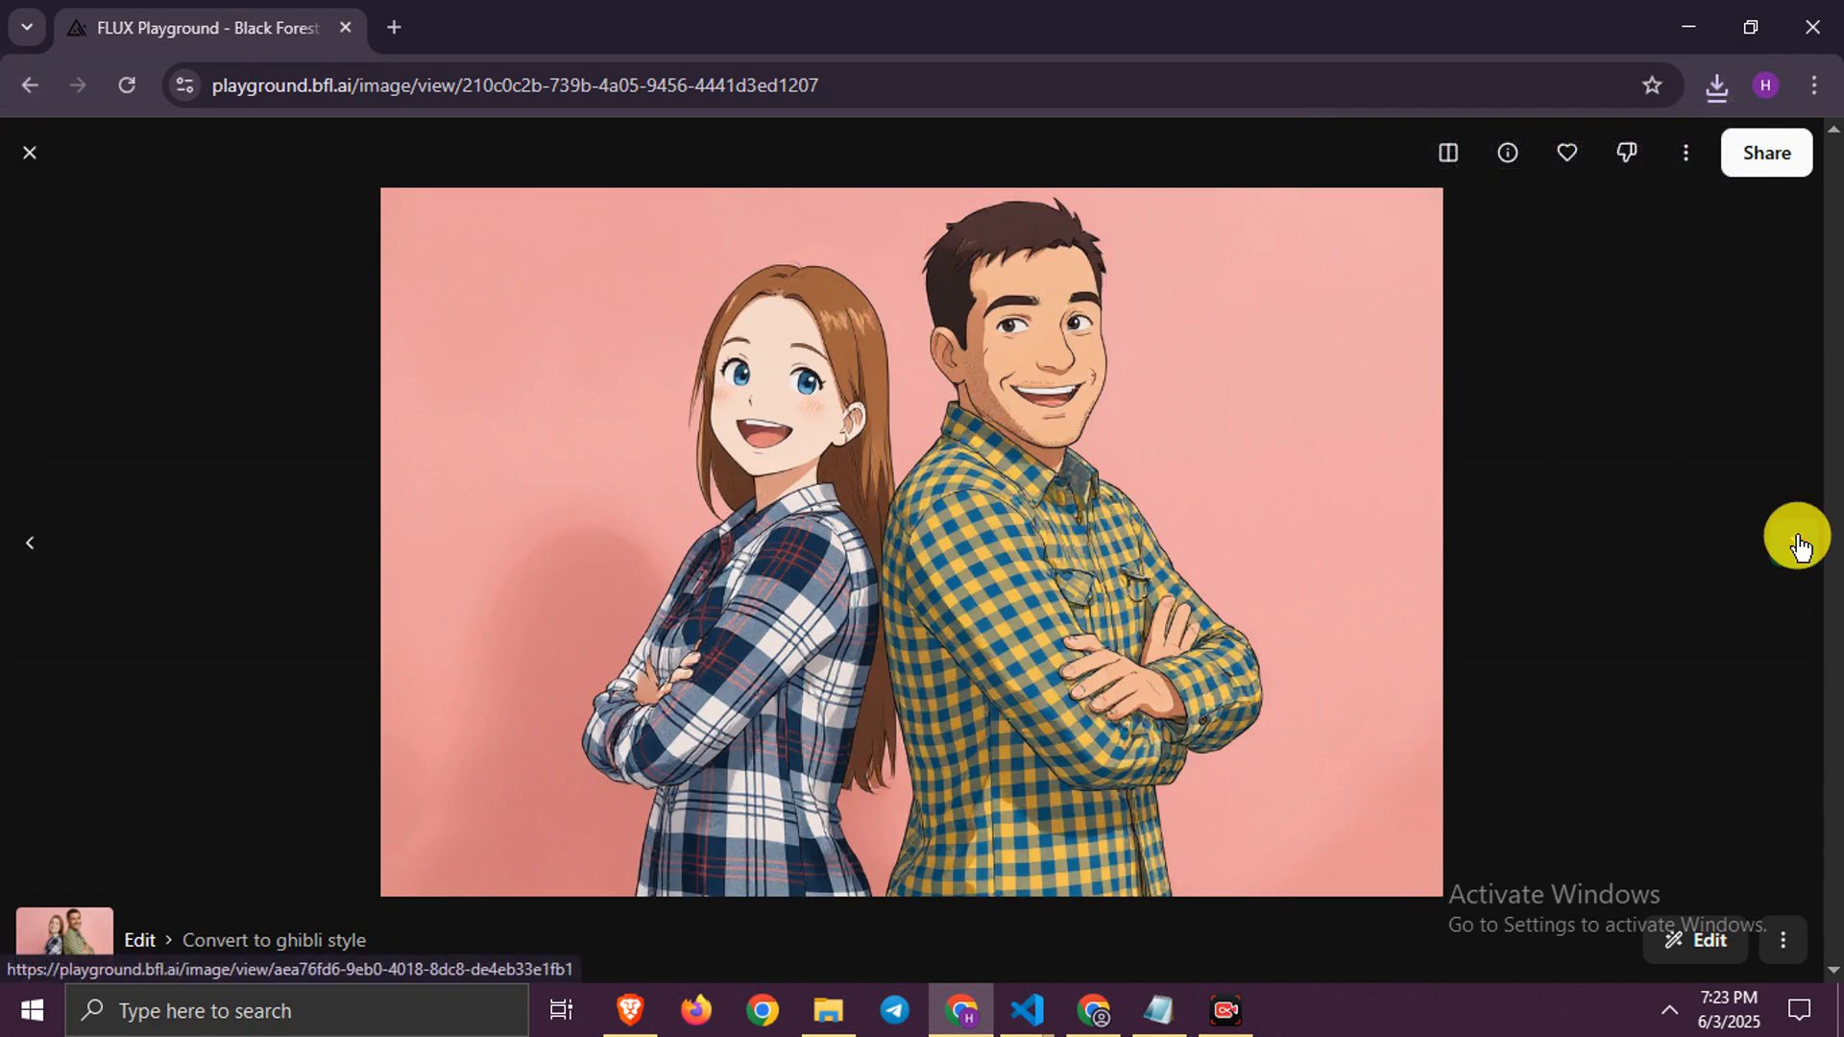
click(1693, 941)
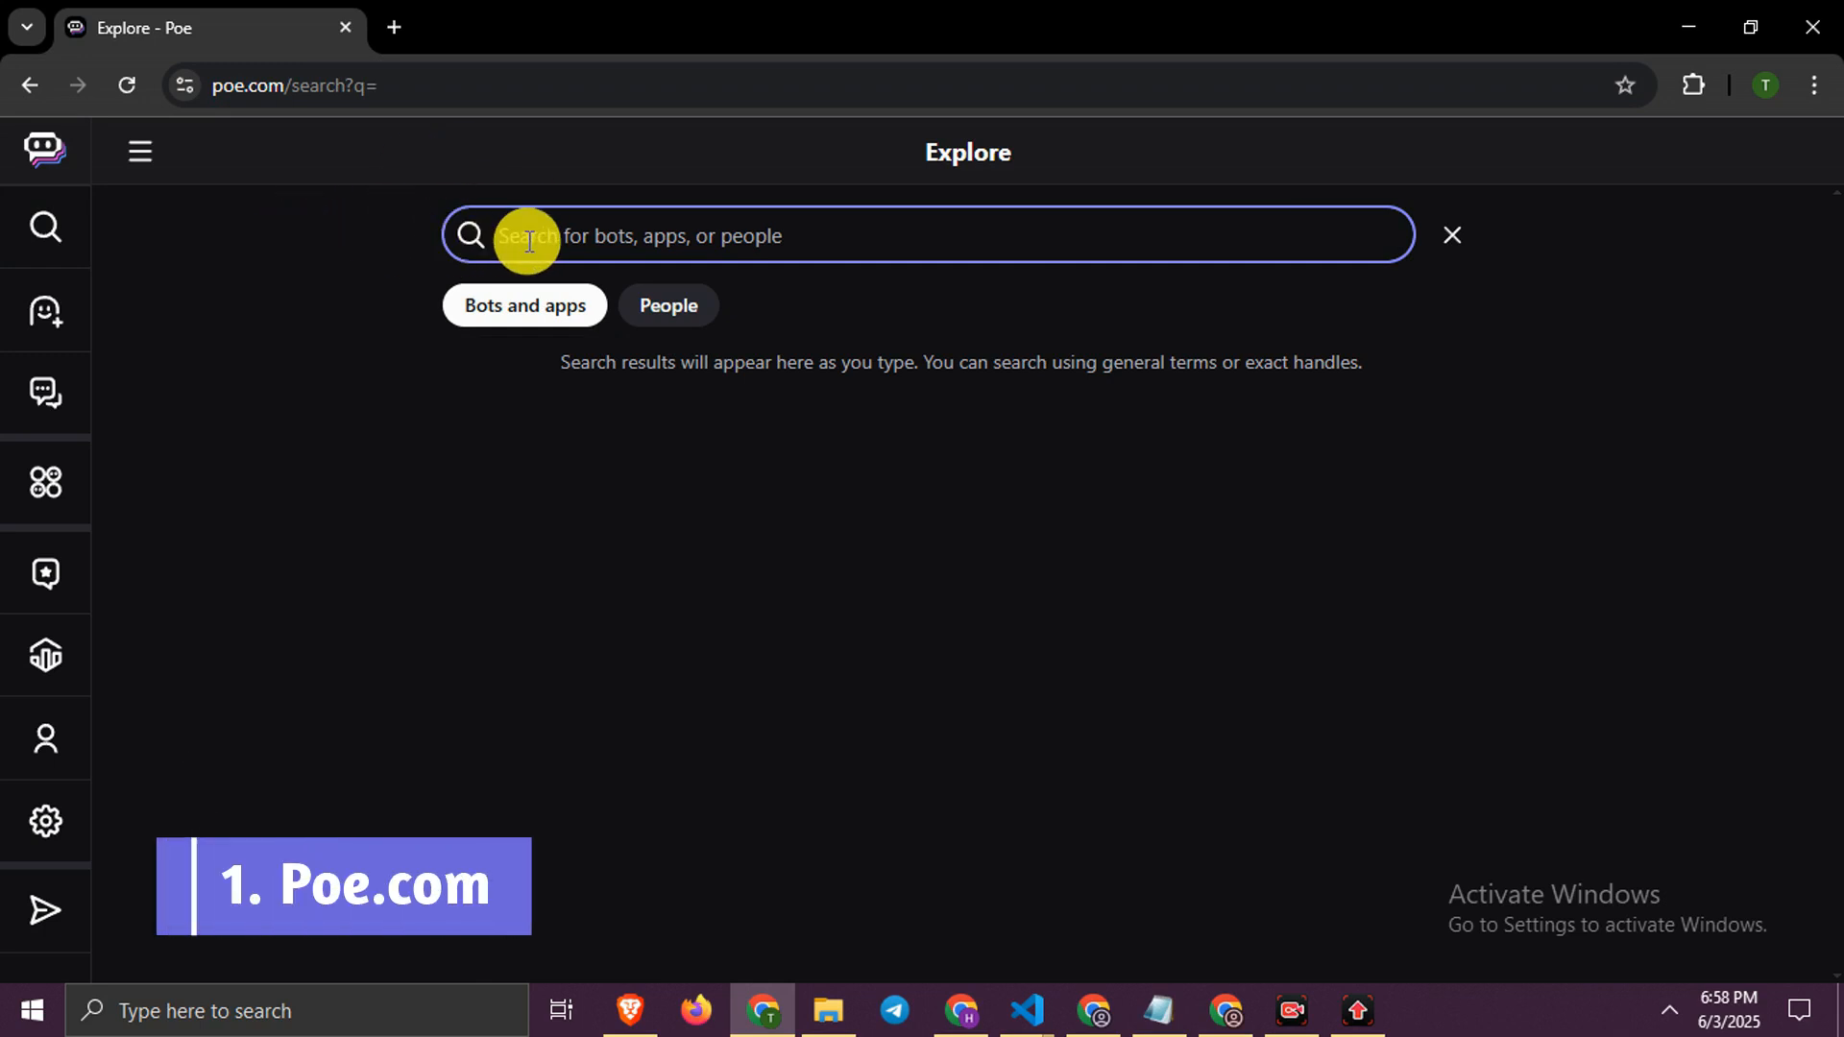
mouse_move(335, 251)
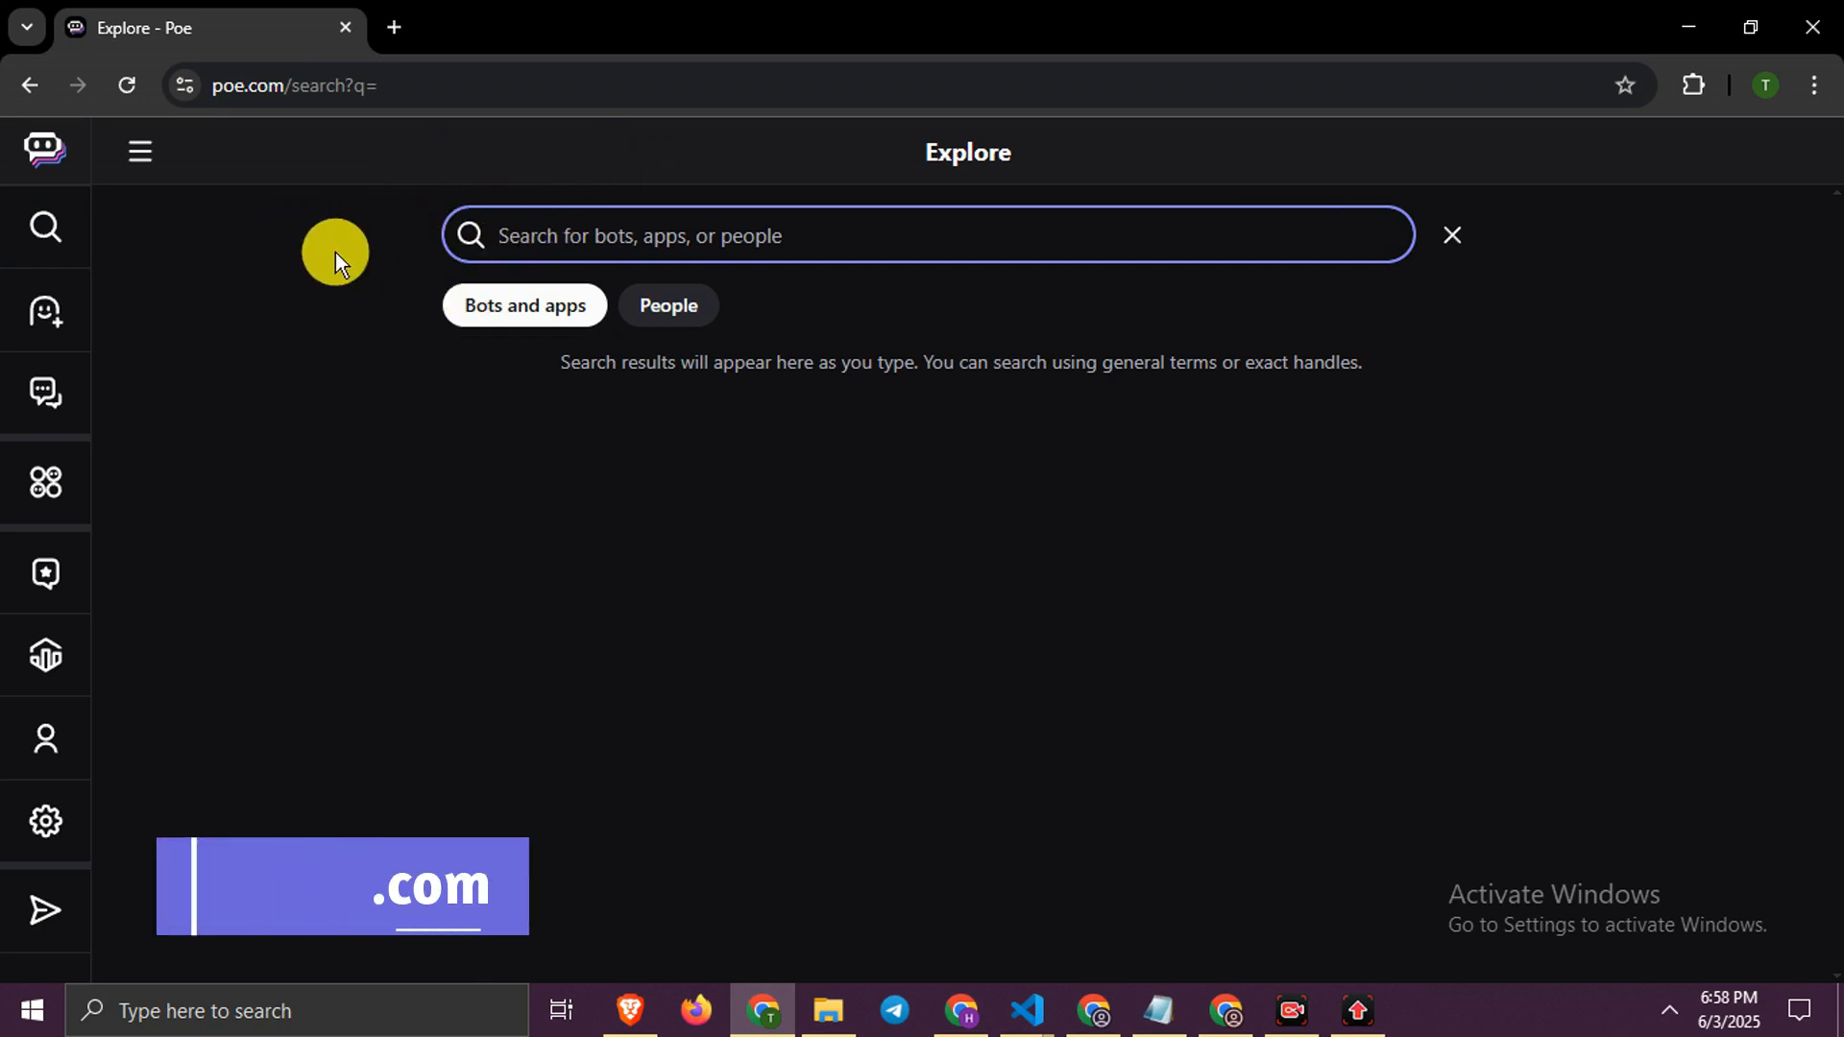
- Search Poe Explore for 'flux kontext' to list the Flux-Kontext-Max and Pro bots
text(flux kontext)
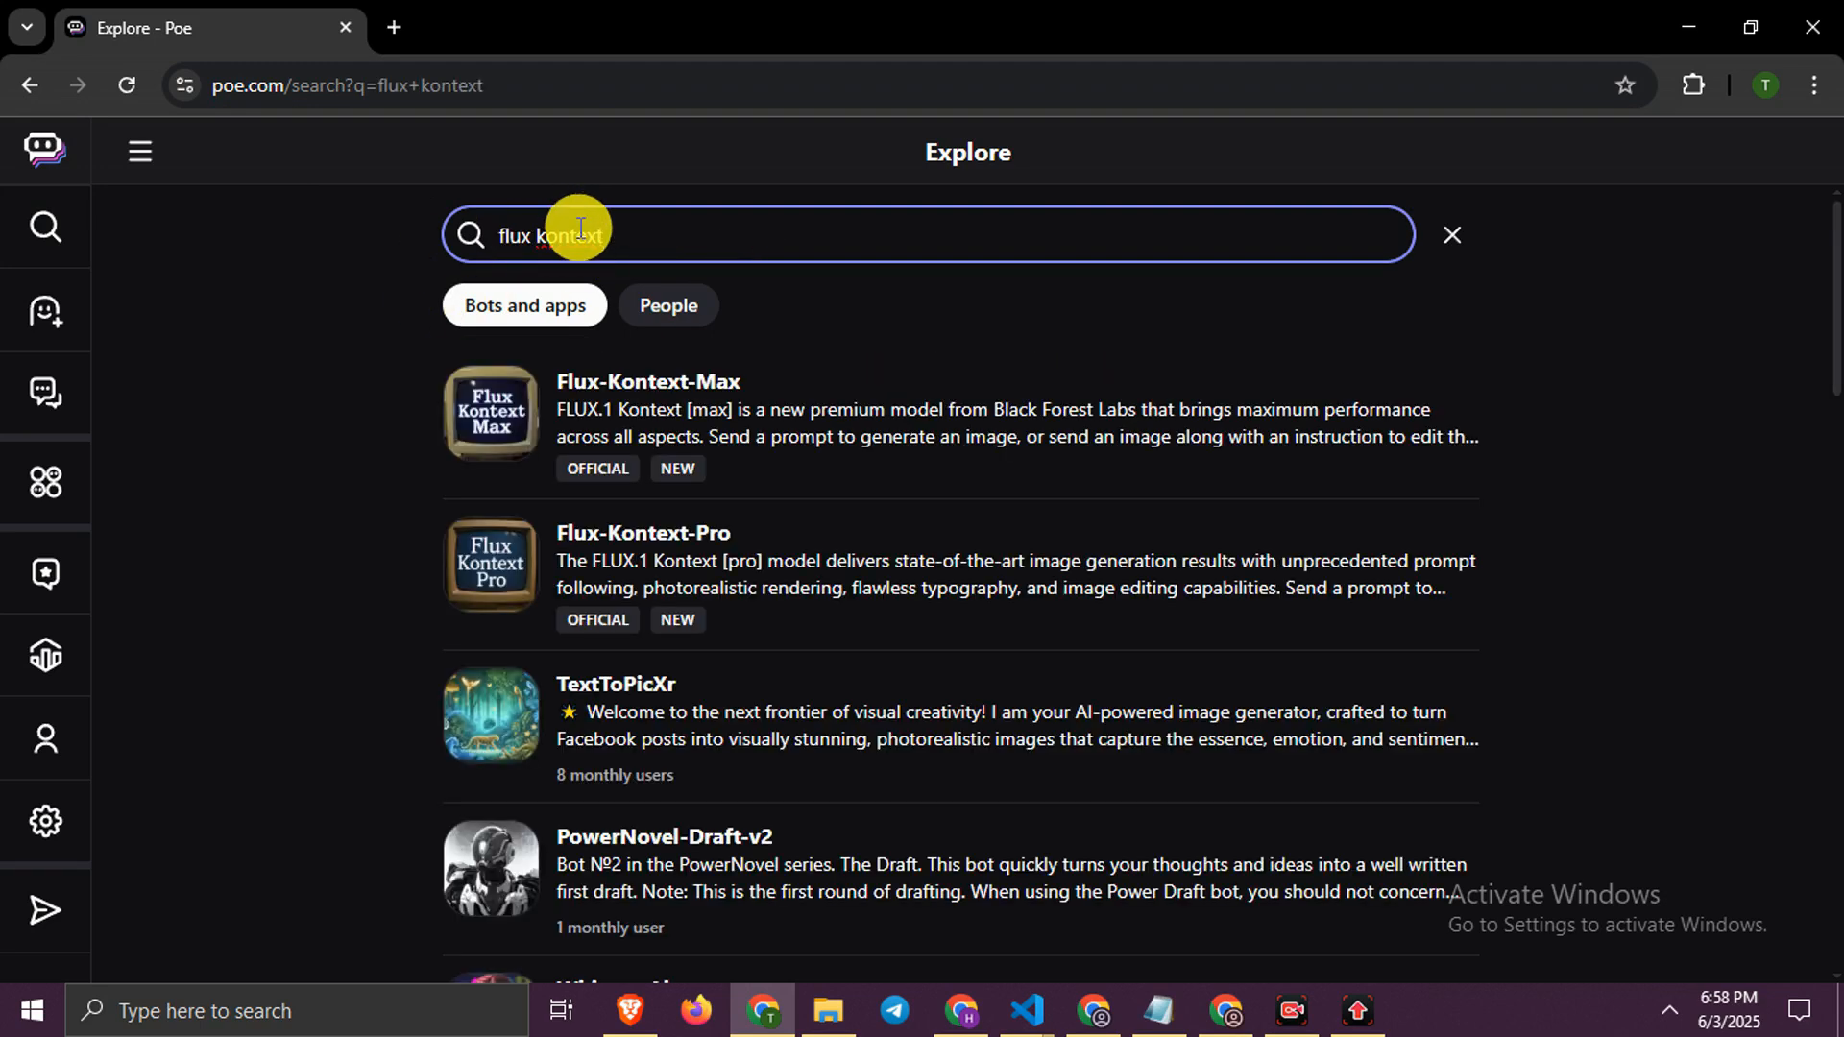
mouse_move(682, 388)
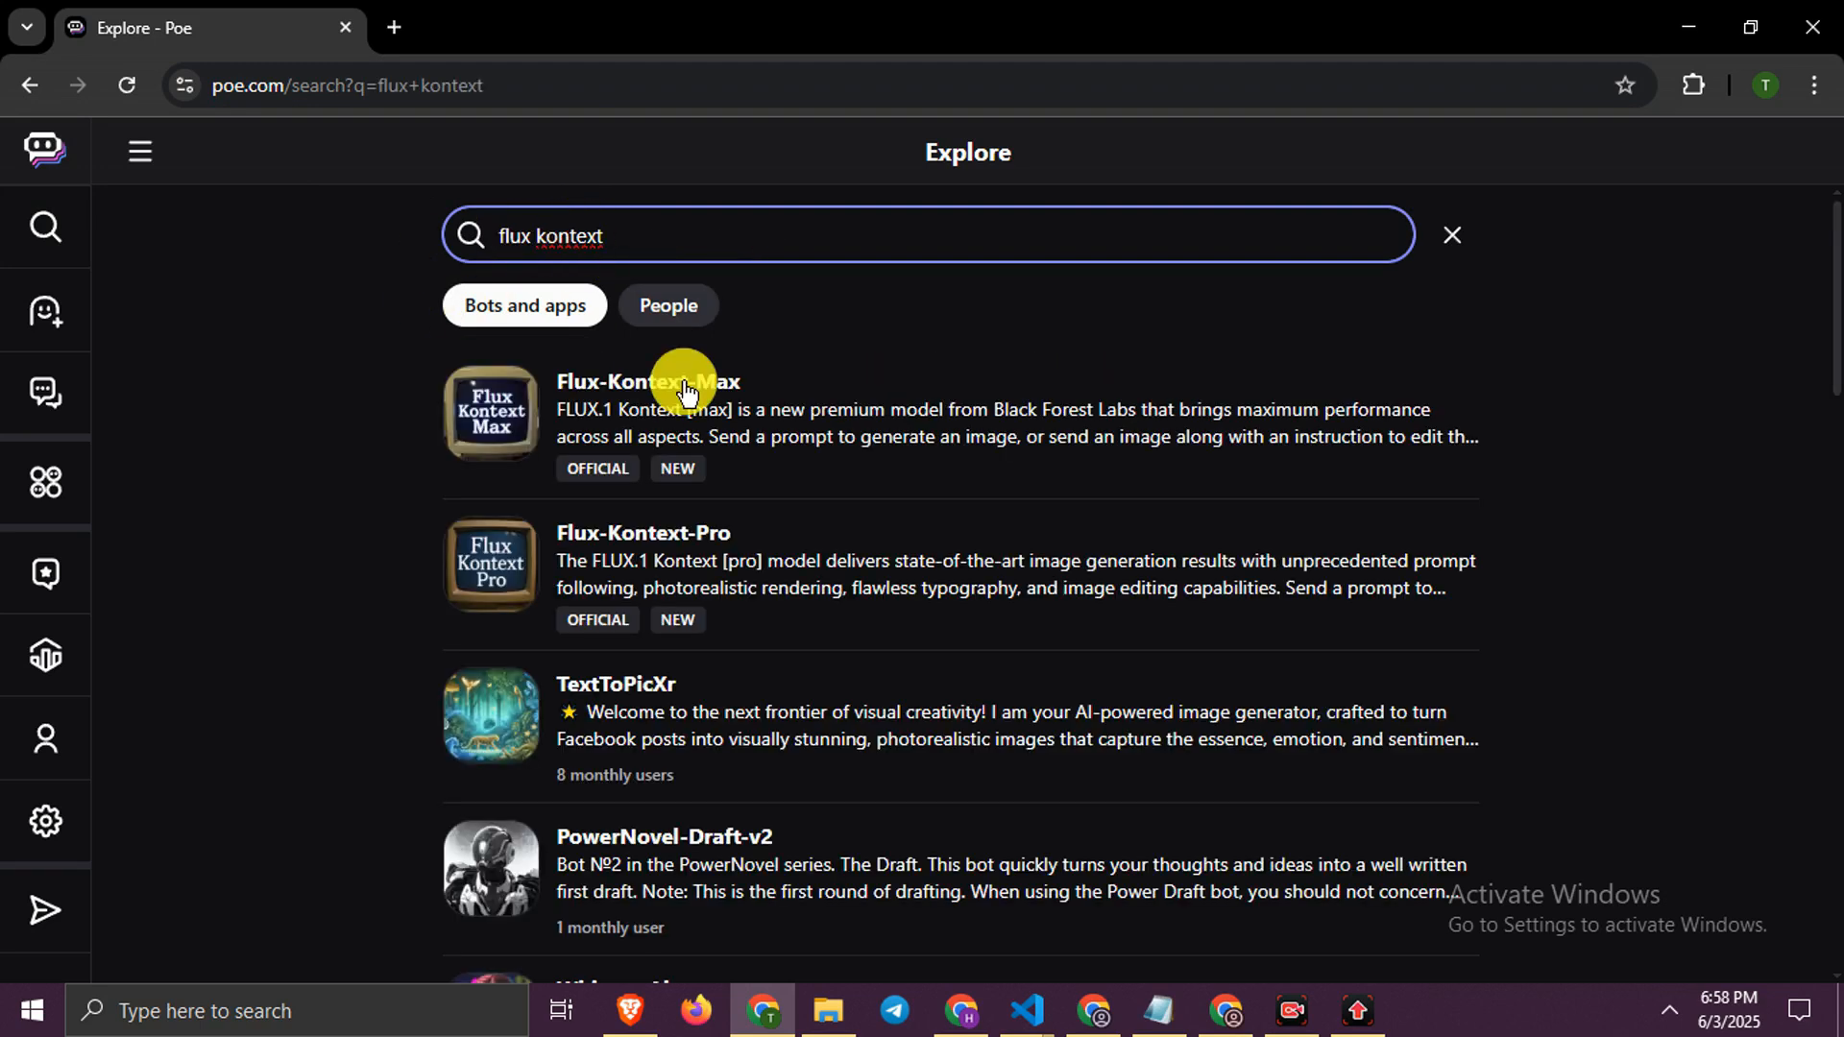
mouse_move(729, 578)
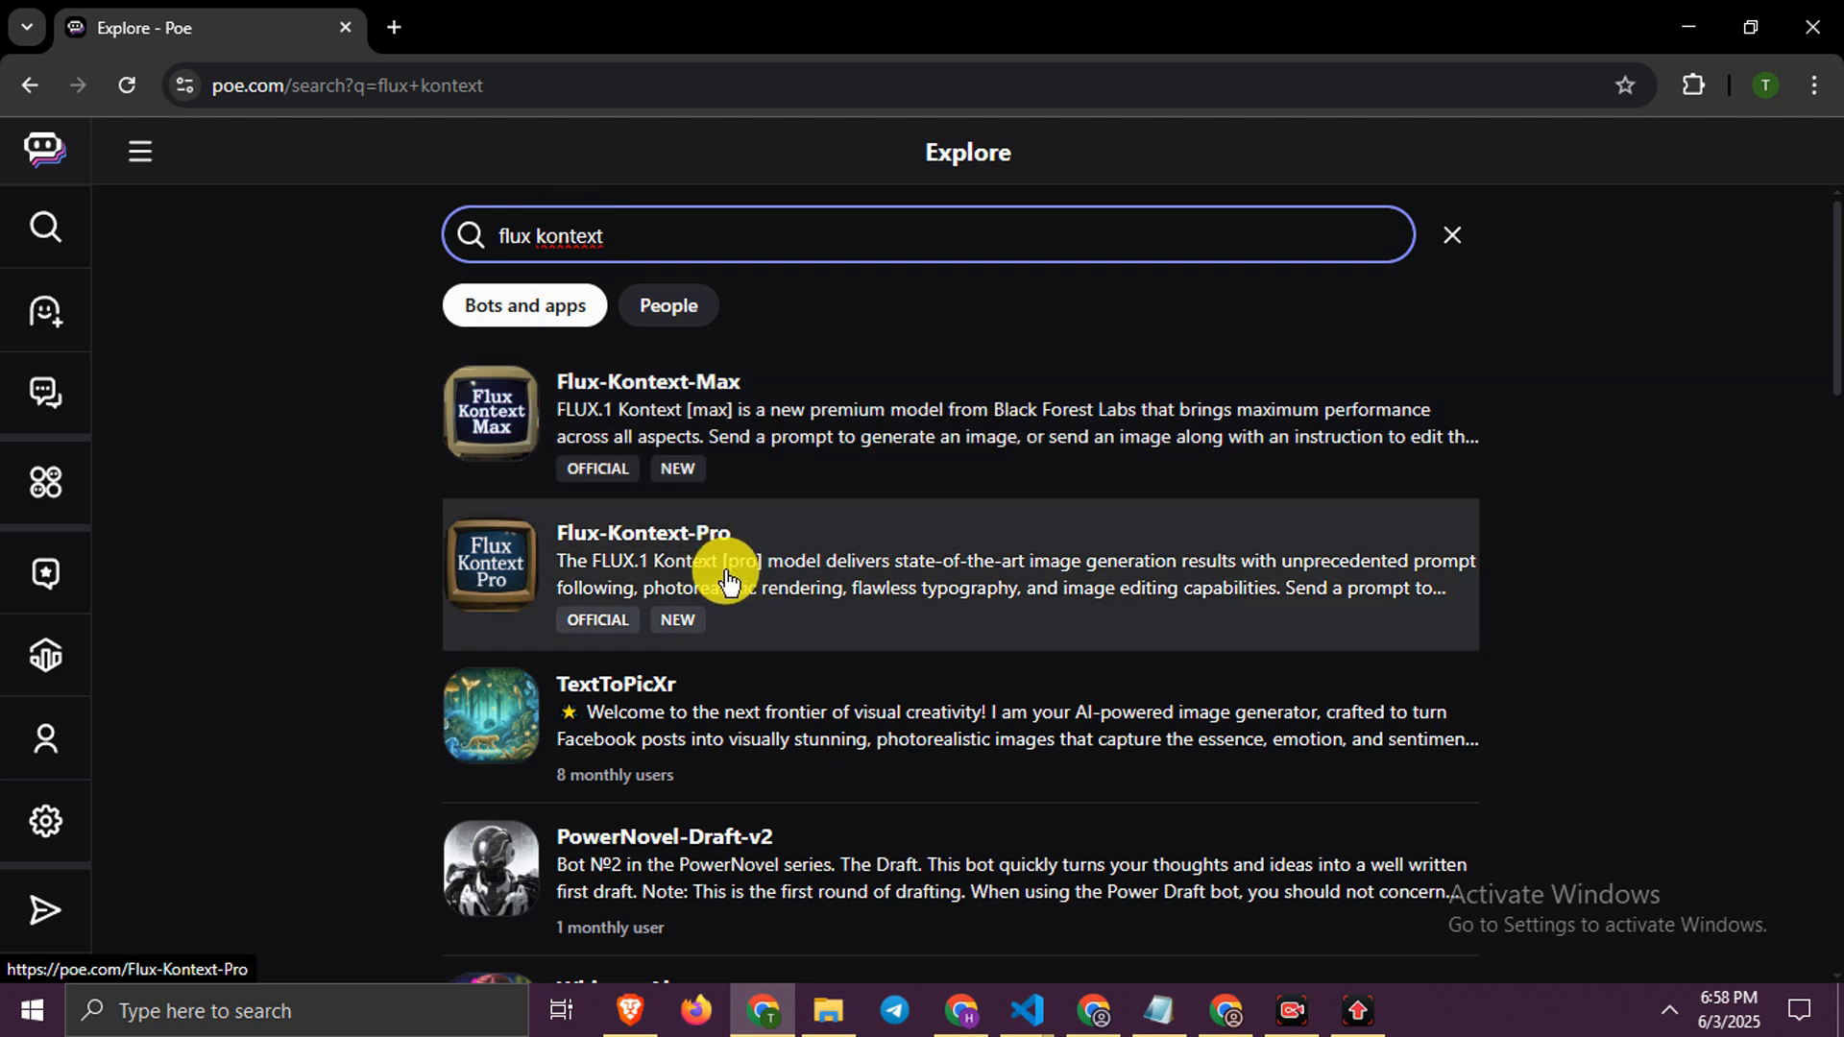
mouse_move(896, 429)
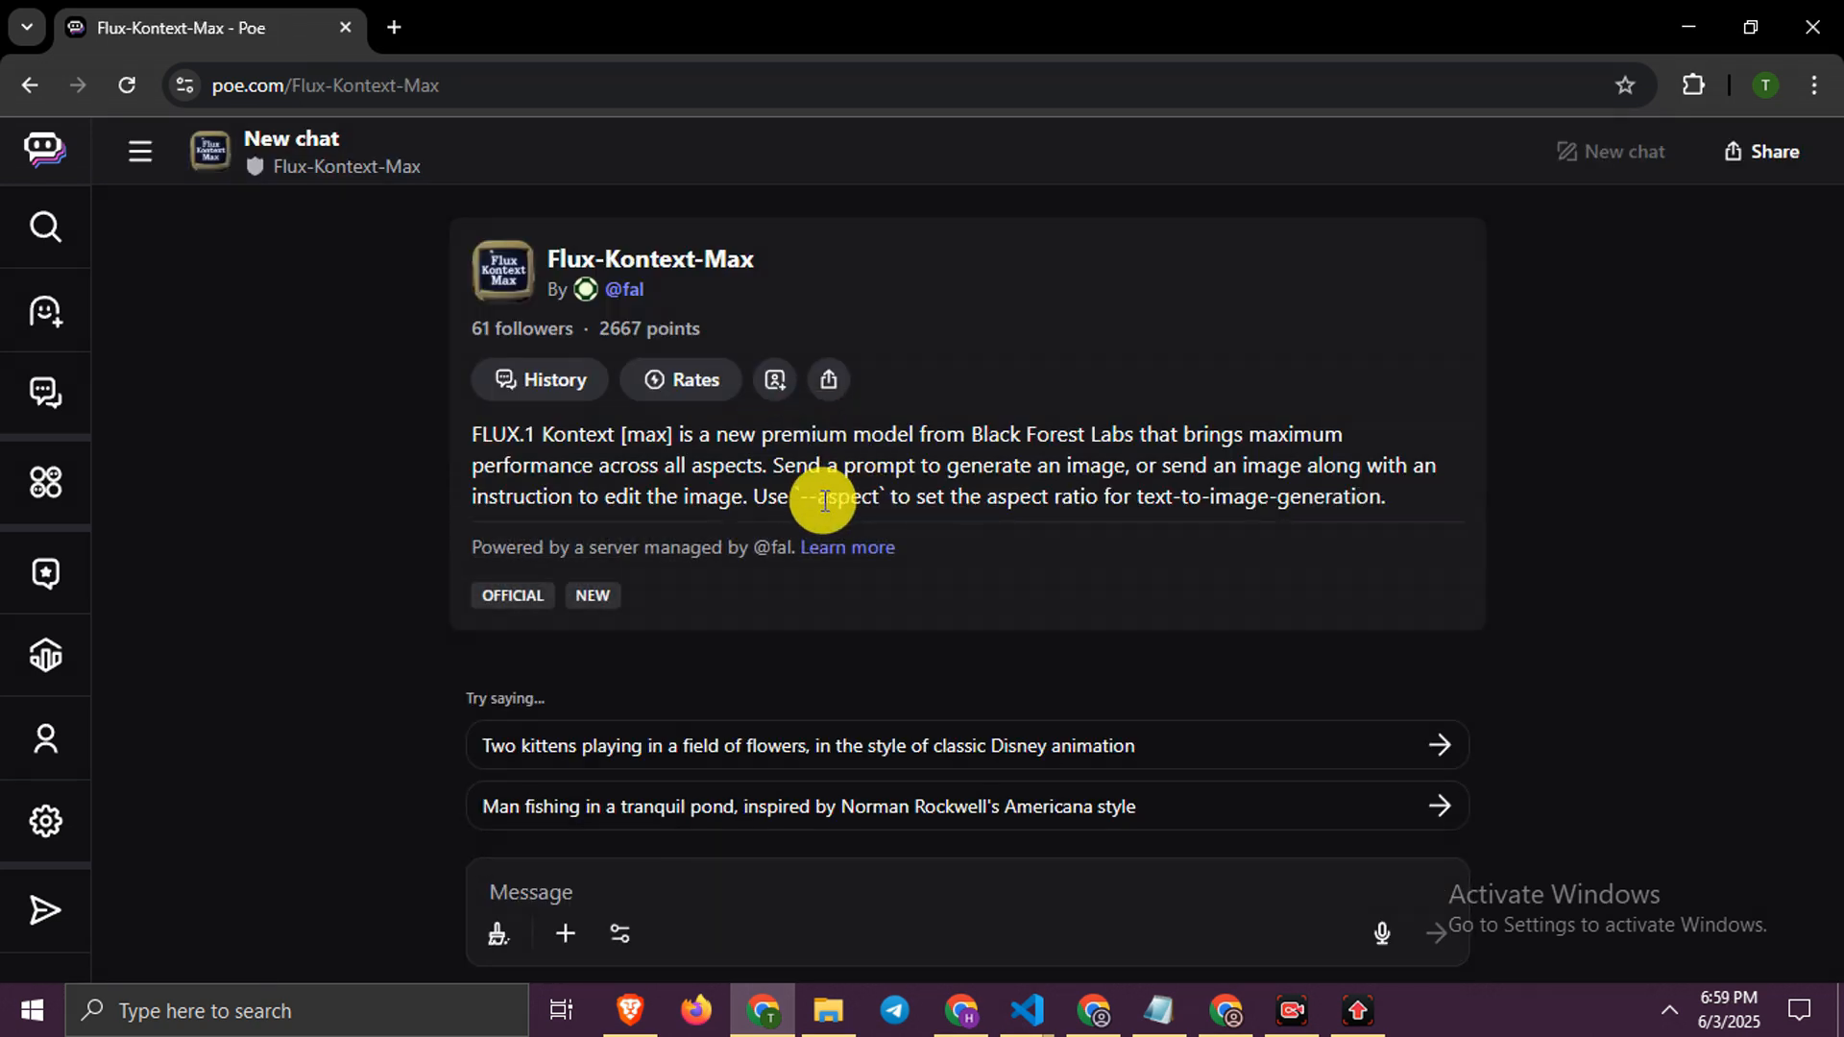
mouse_move(562, 934)
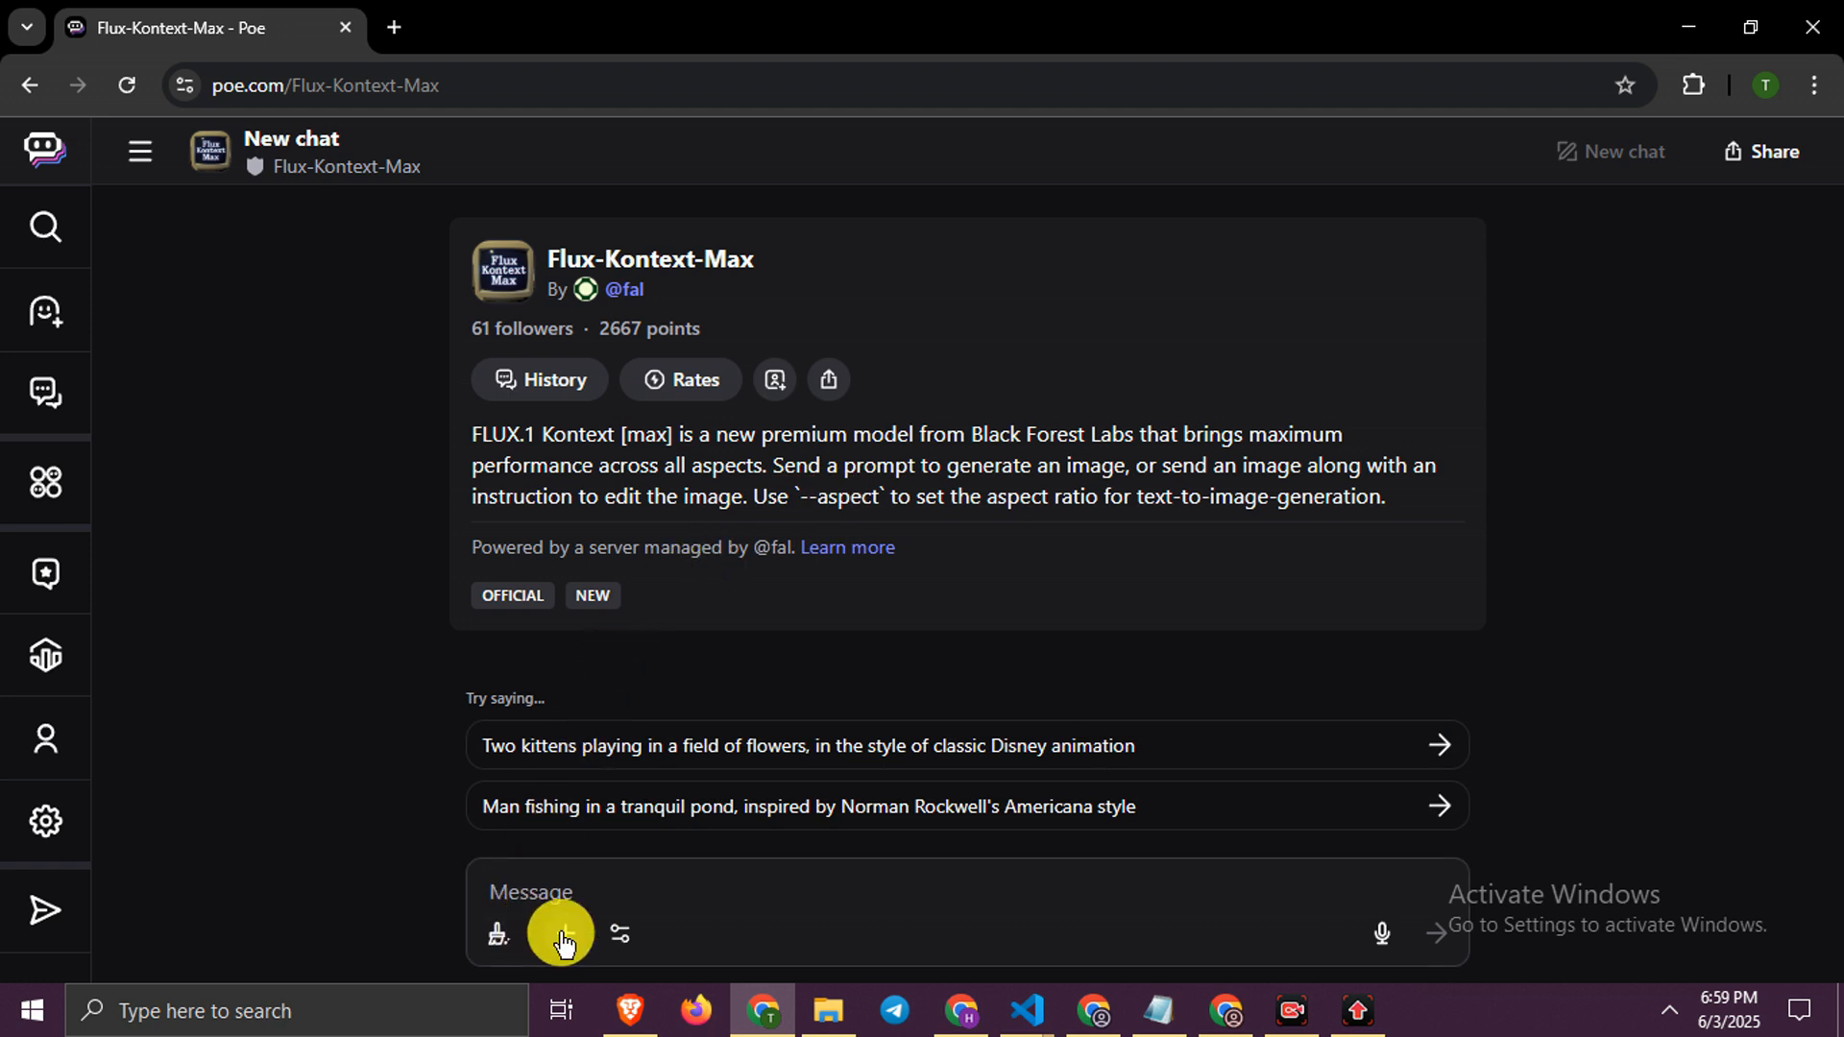
mouse_move(560, 933)
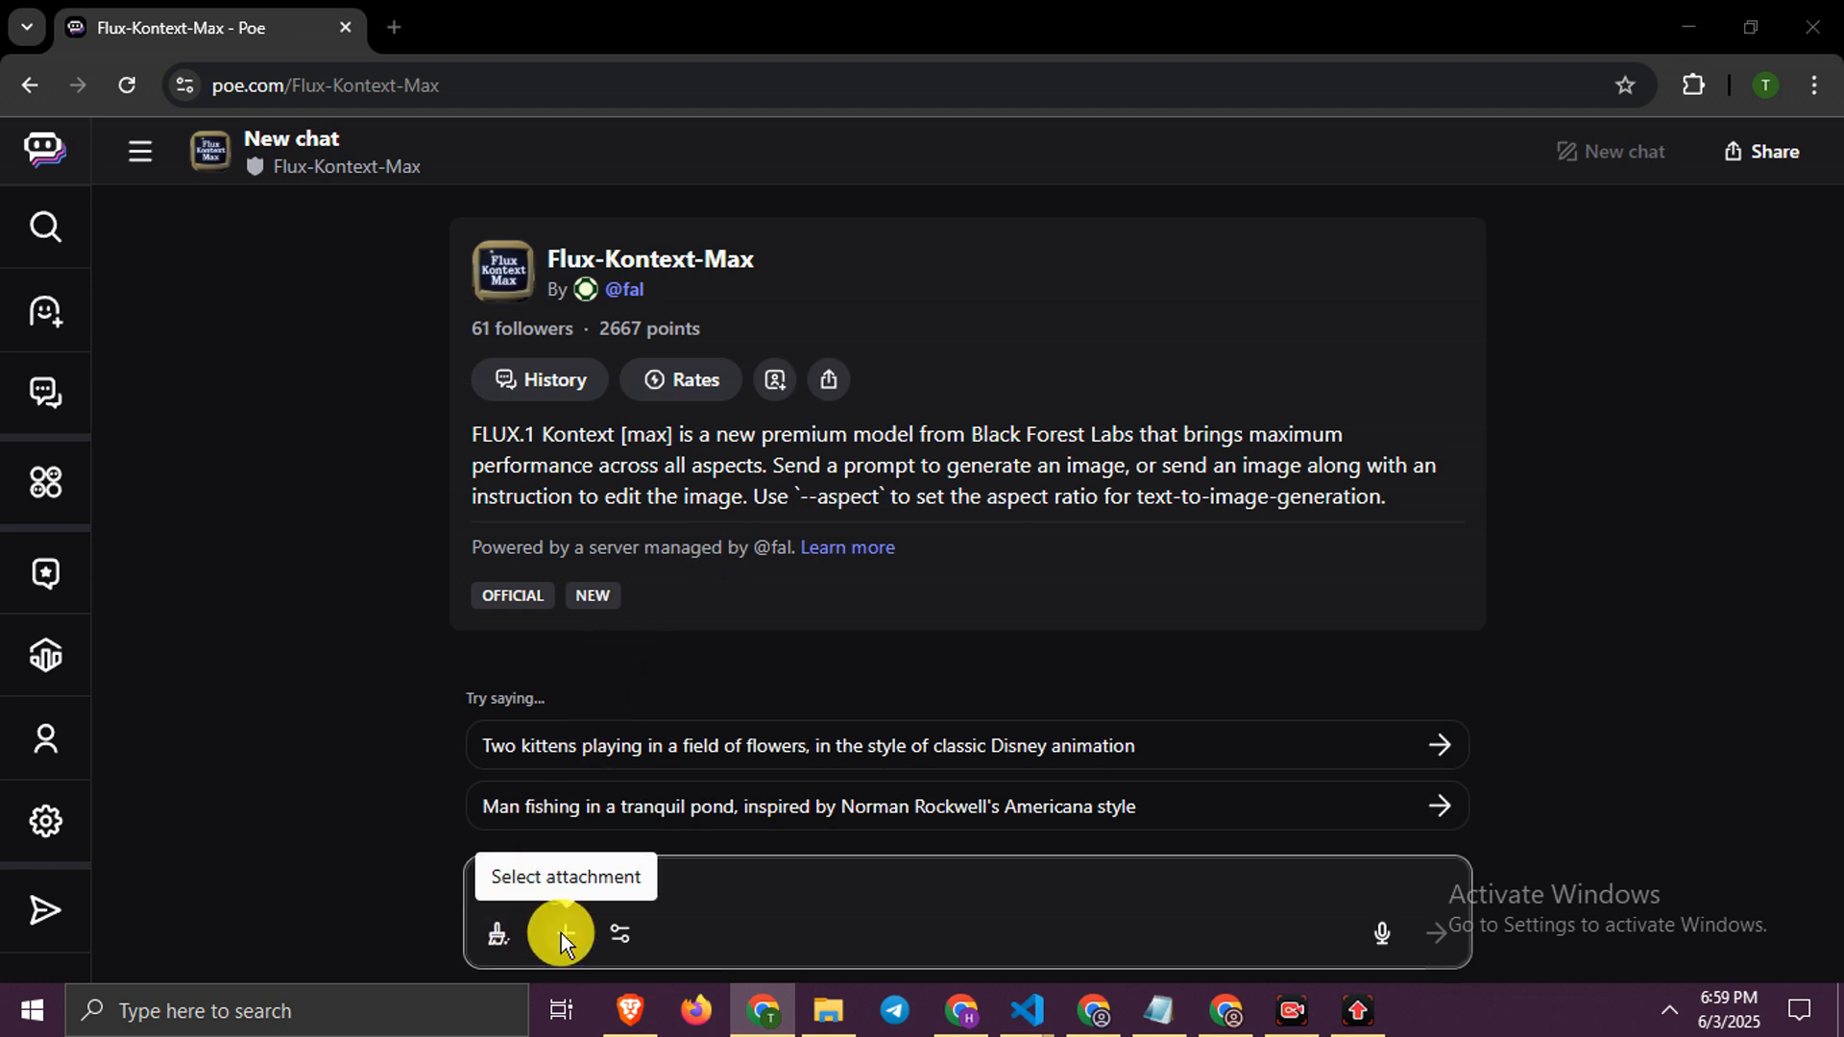
- Attach the couple photo and send 'change clothes of these people' to Flux-Kontext-Max
click(564, 933)
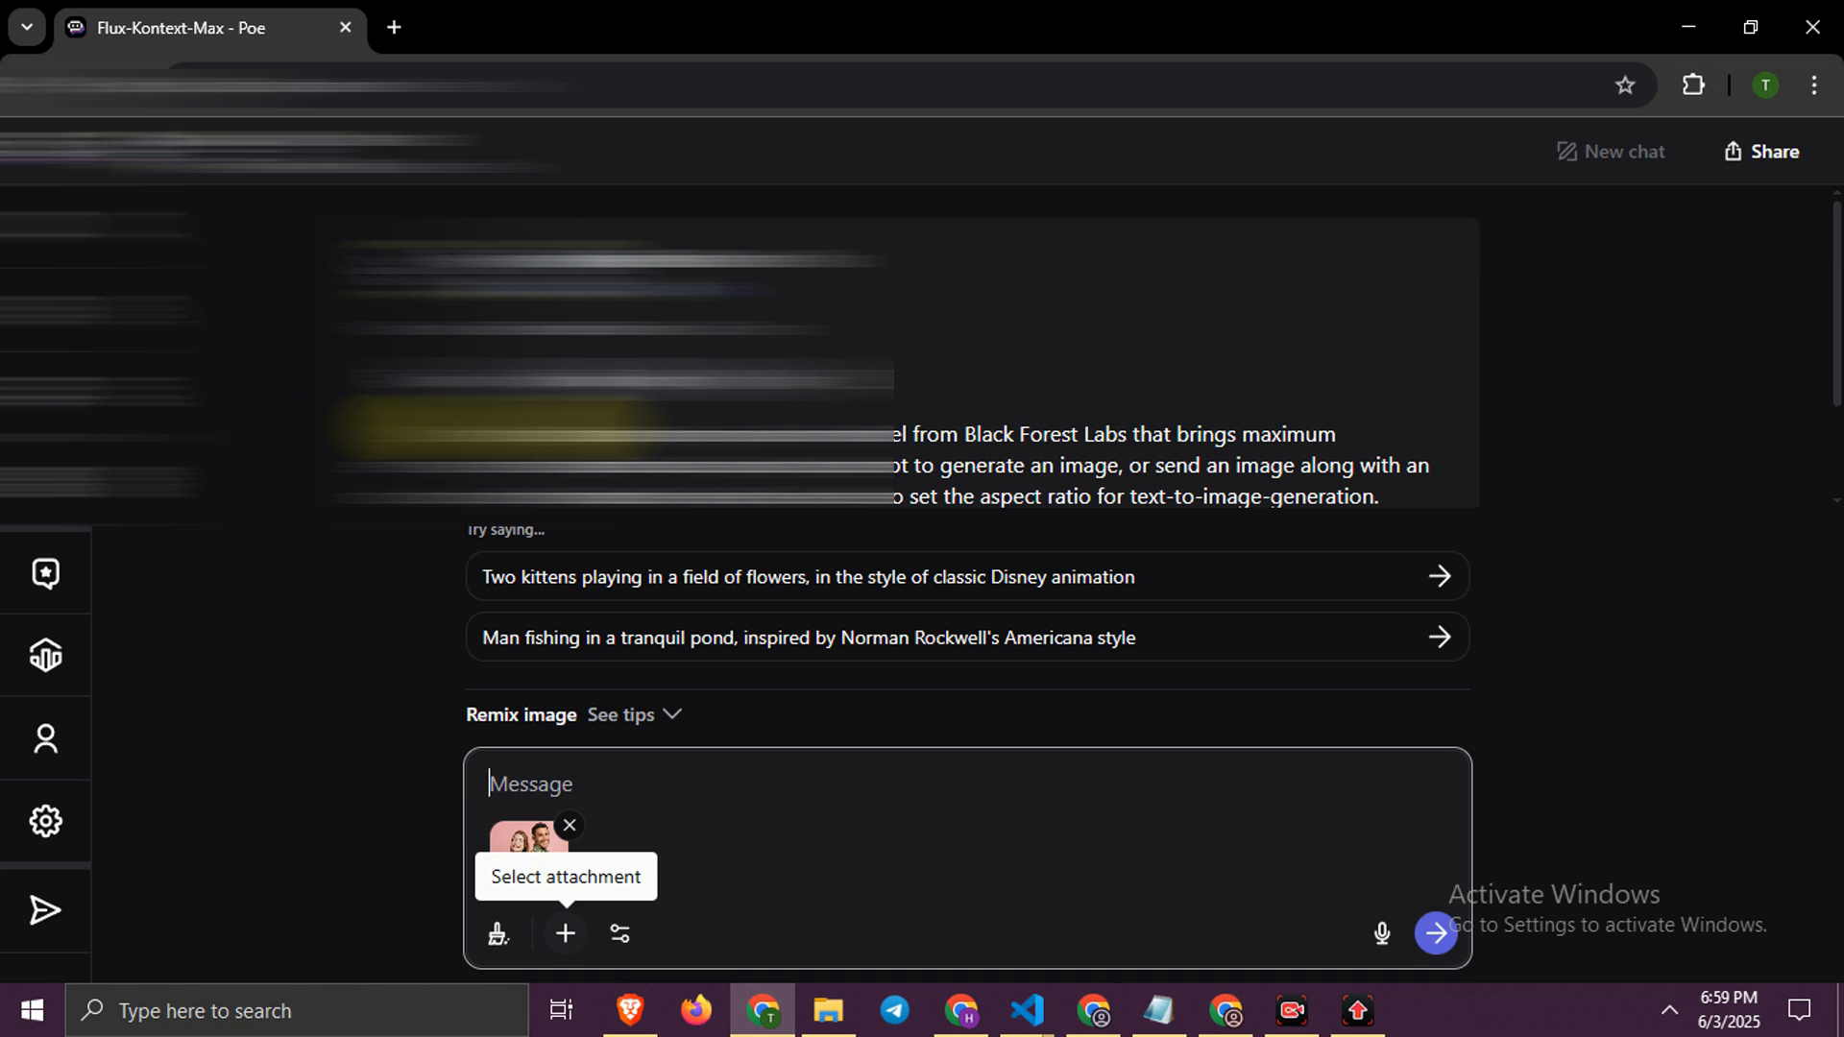
click(527, 835)
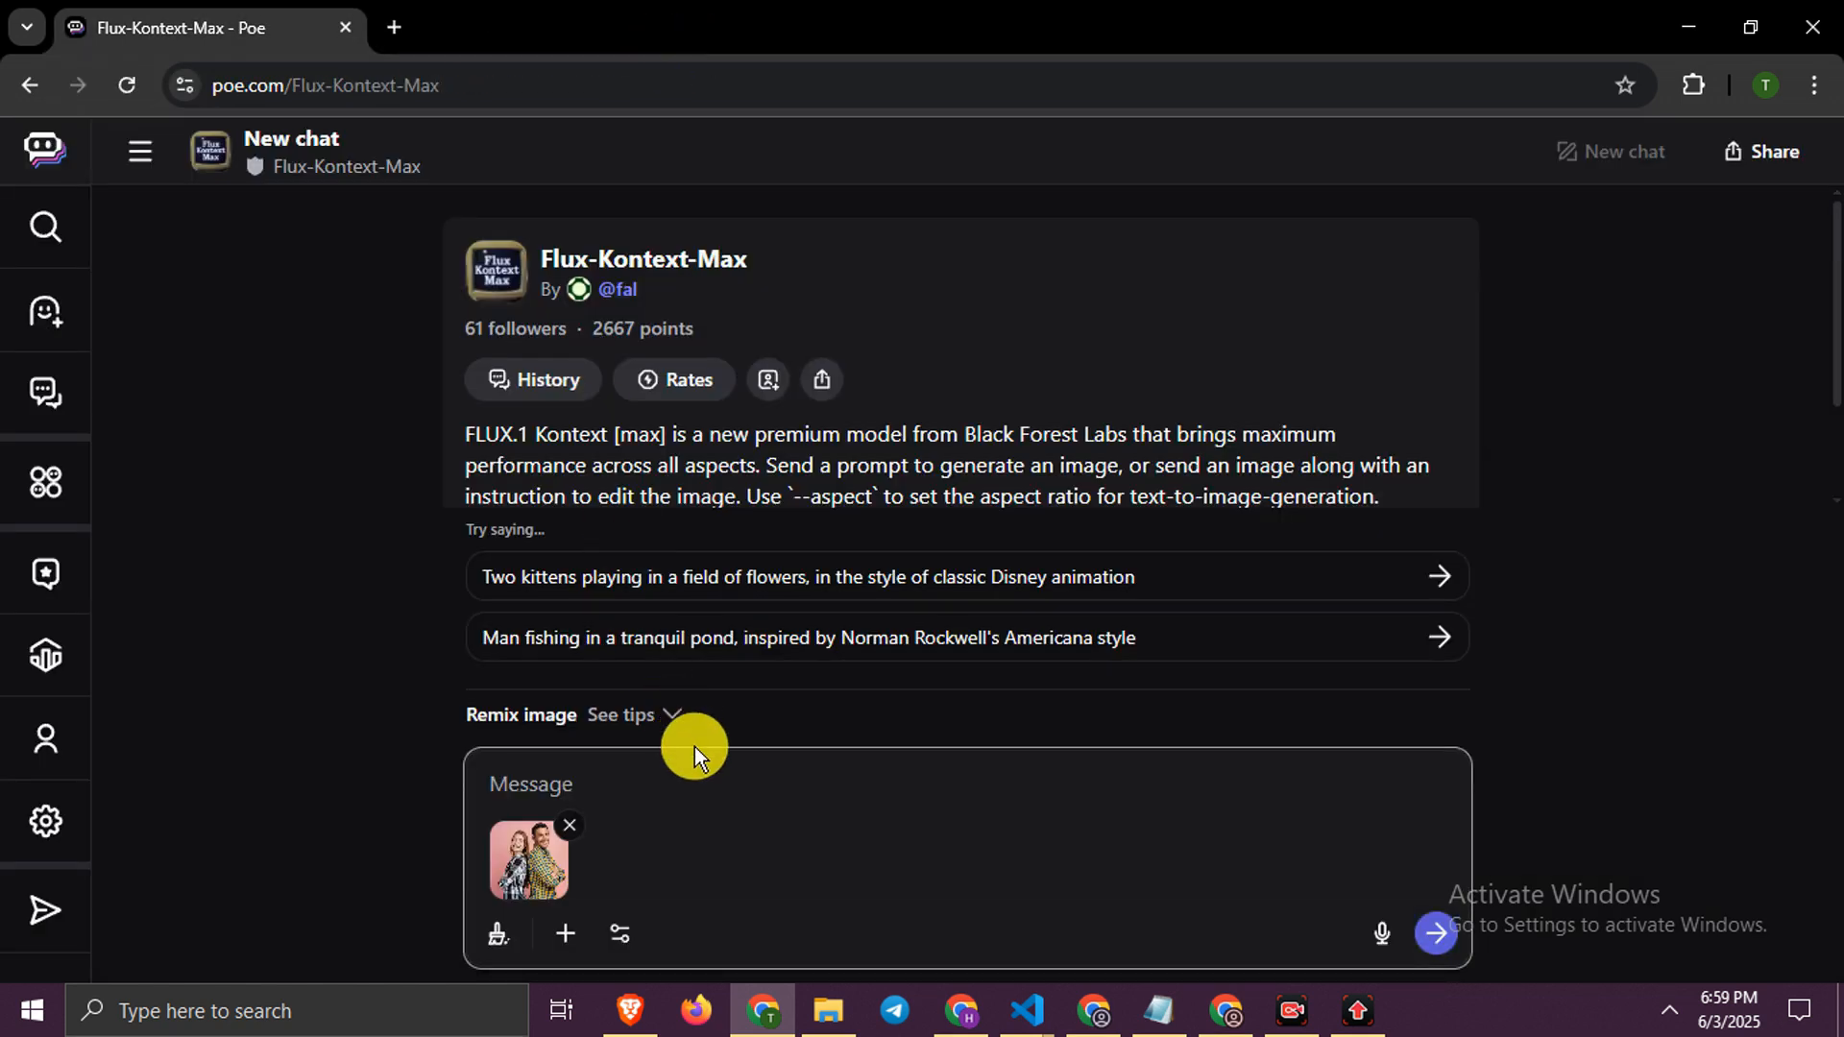
text(change clot)
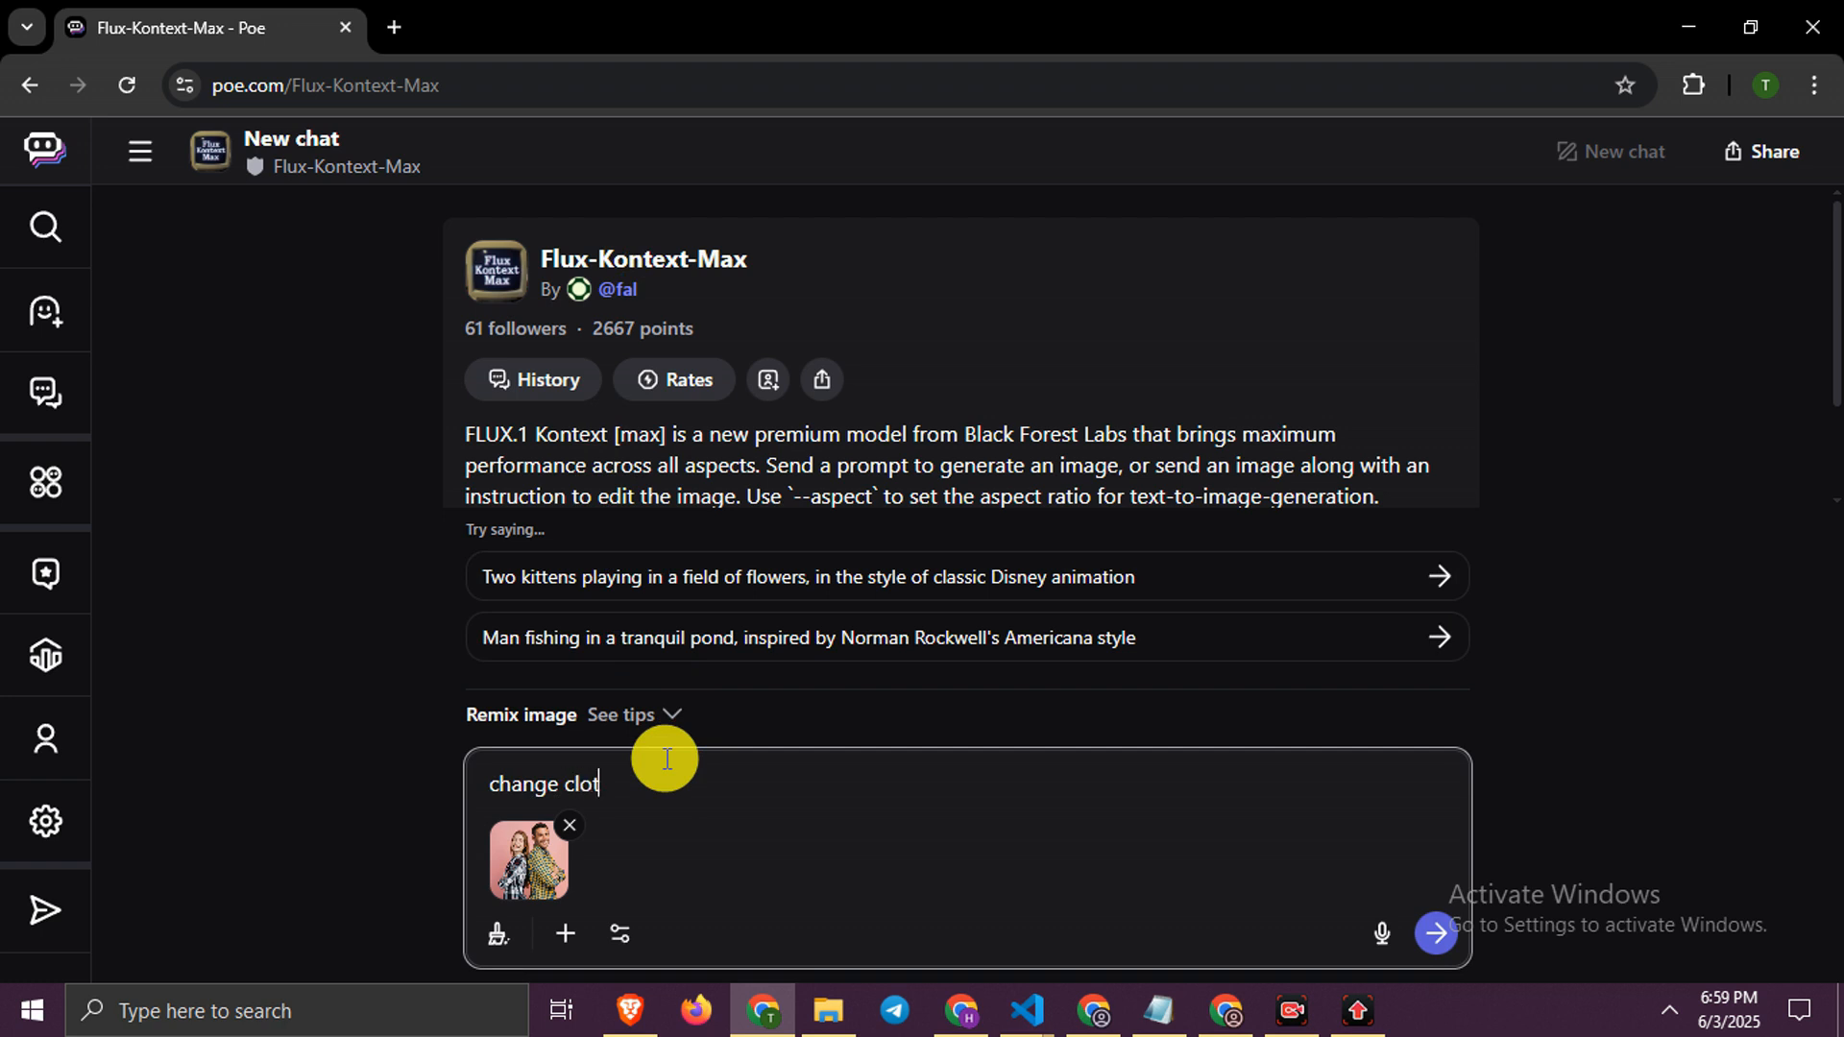
text(hes of these)
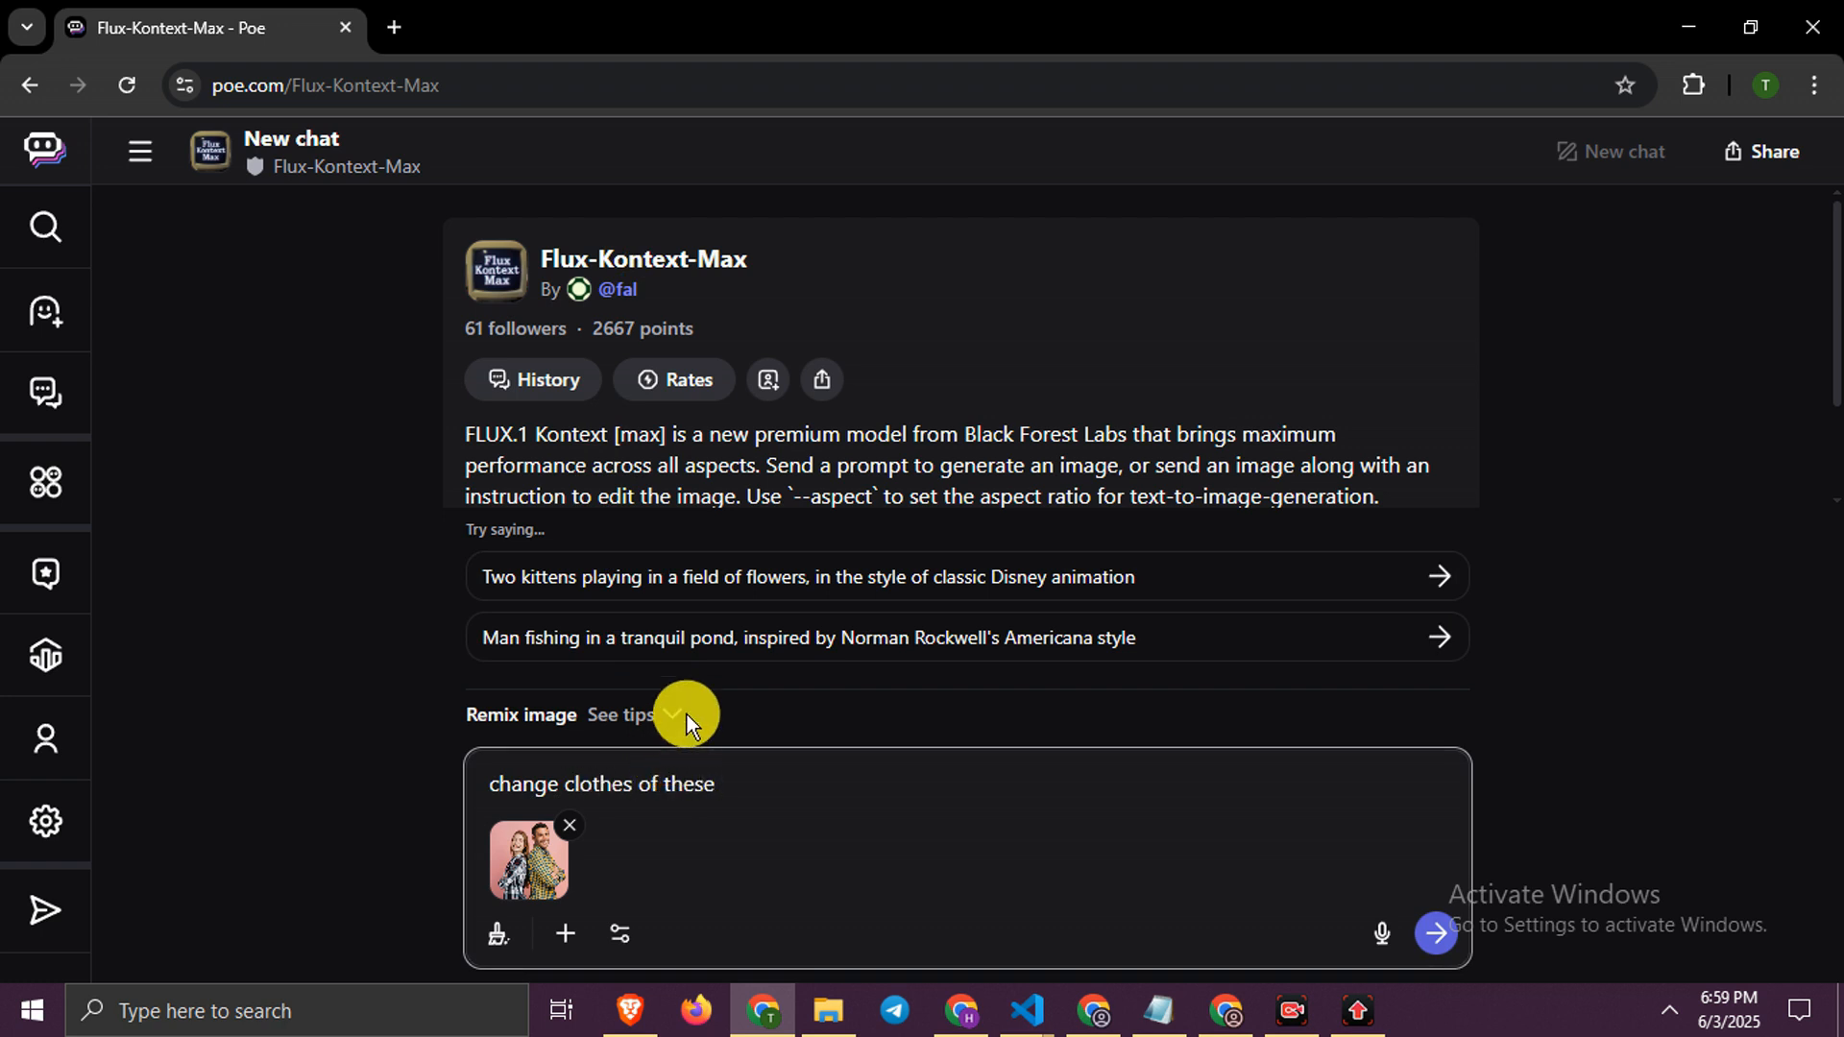
text(people)
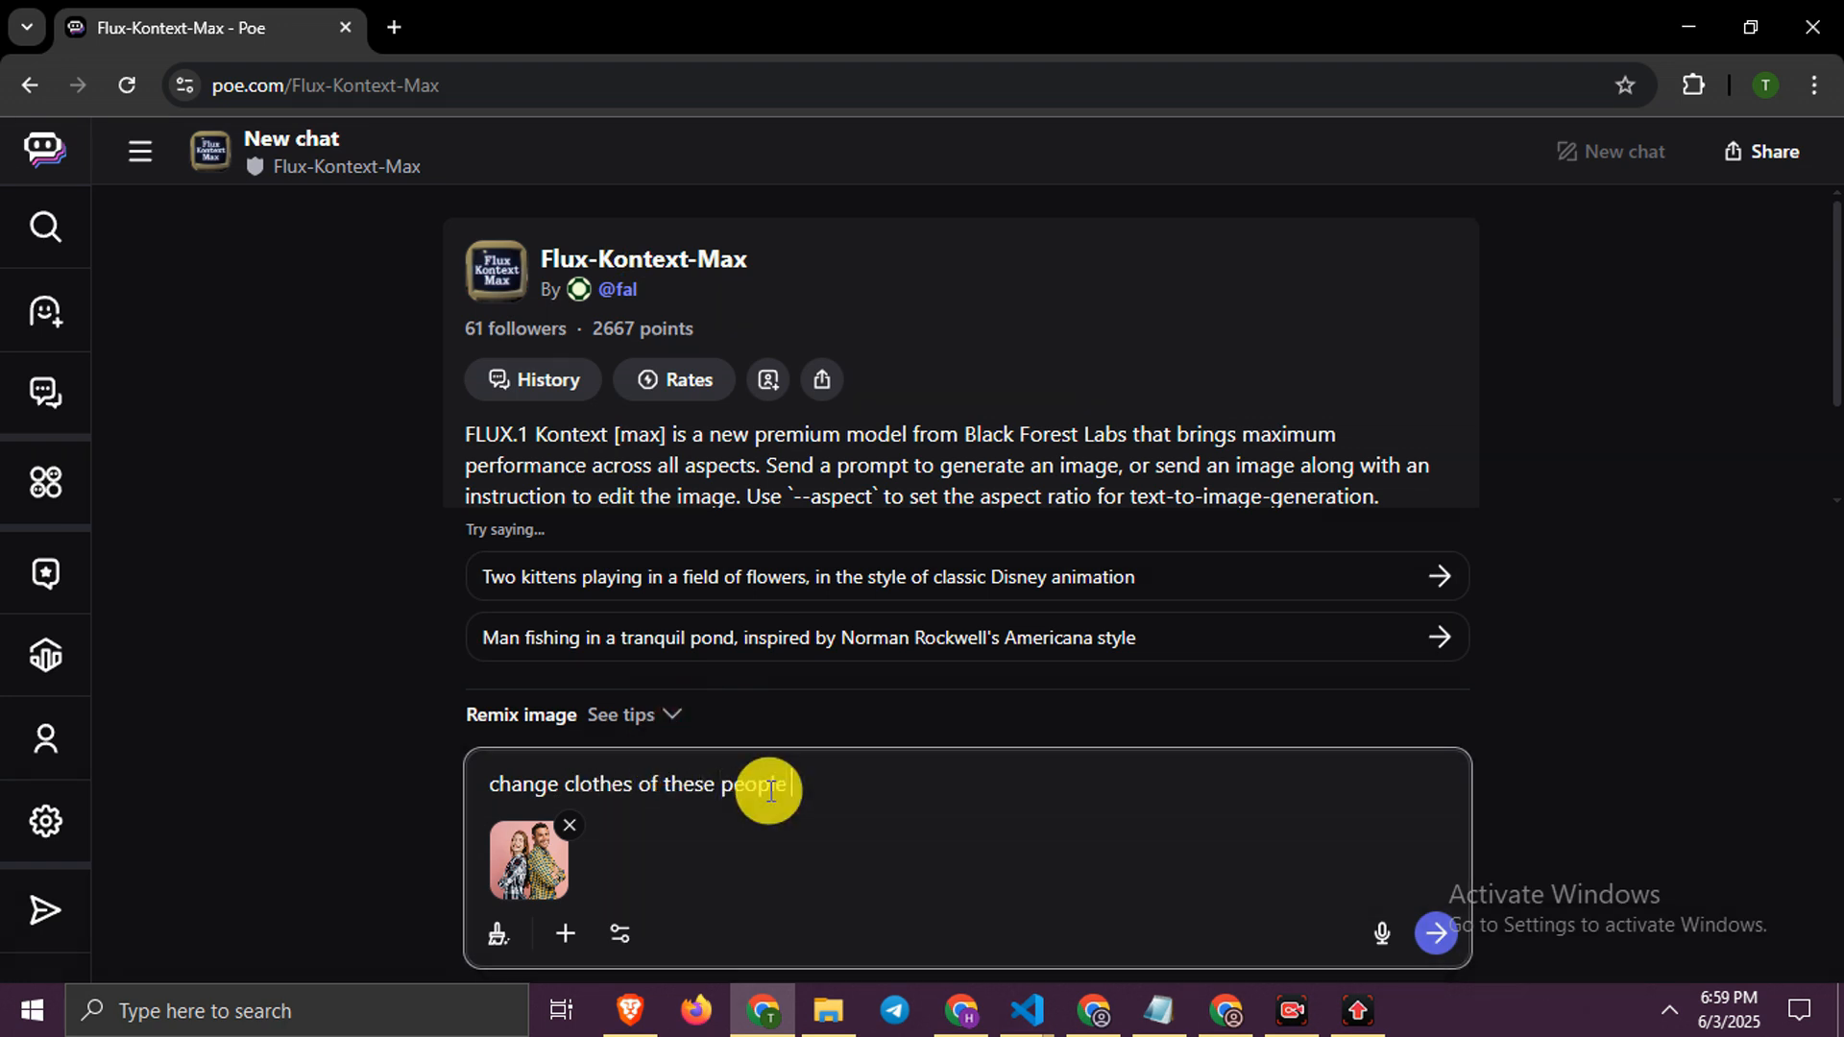
click(1434, 933)
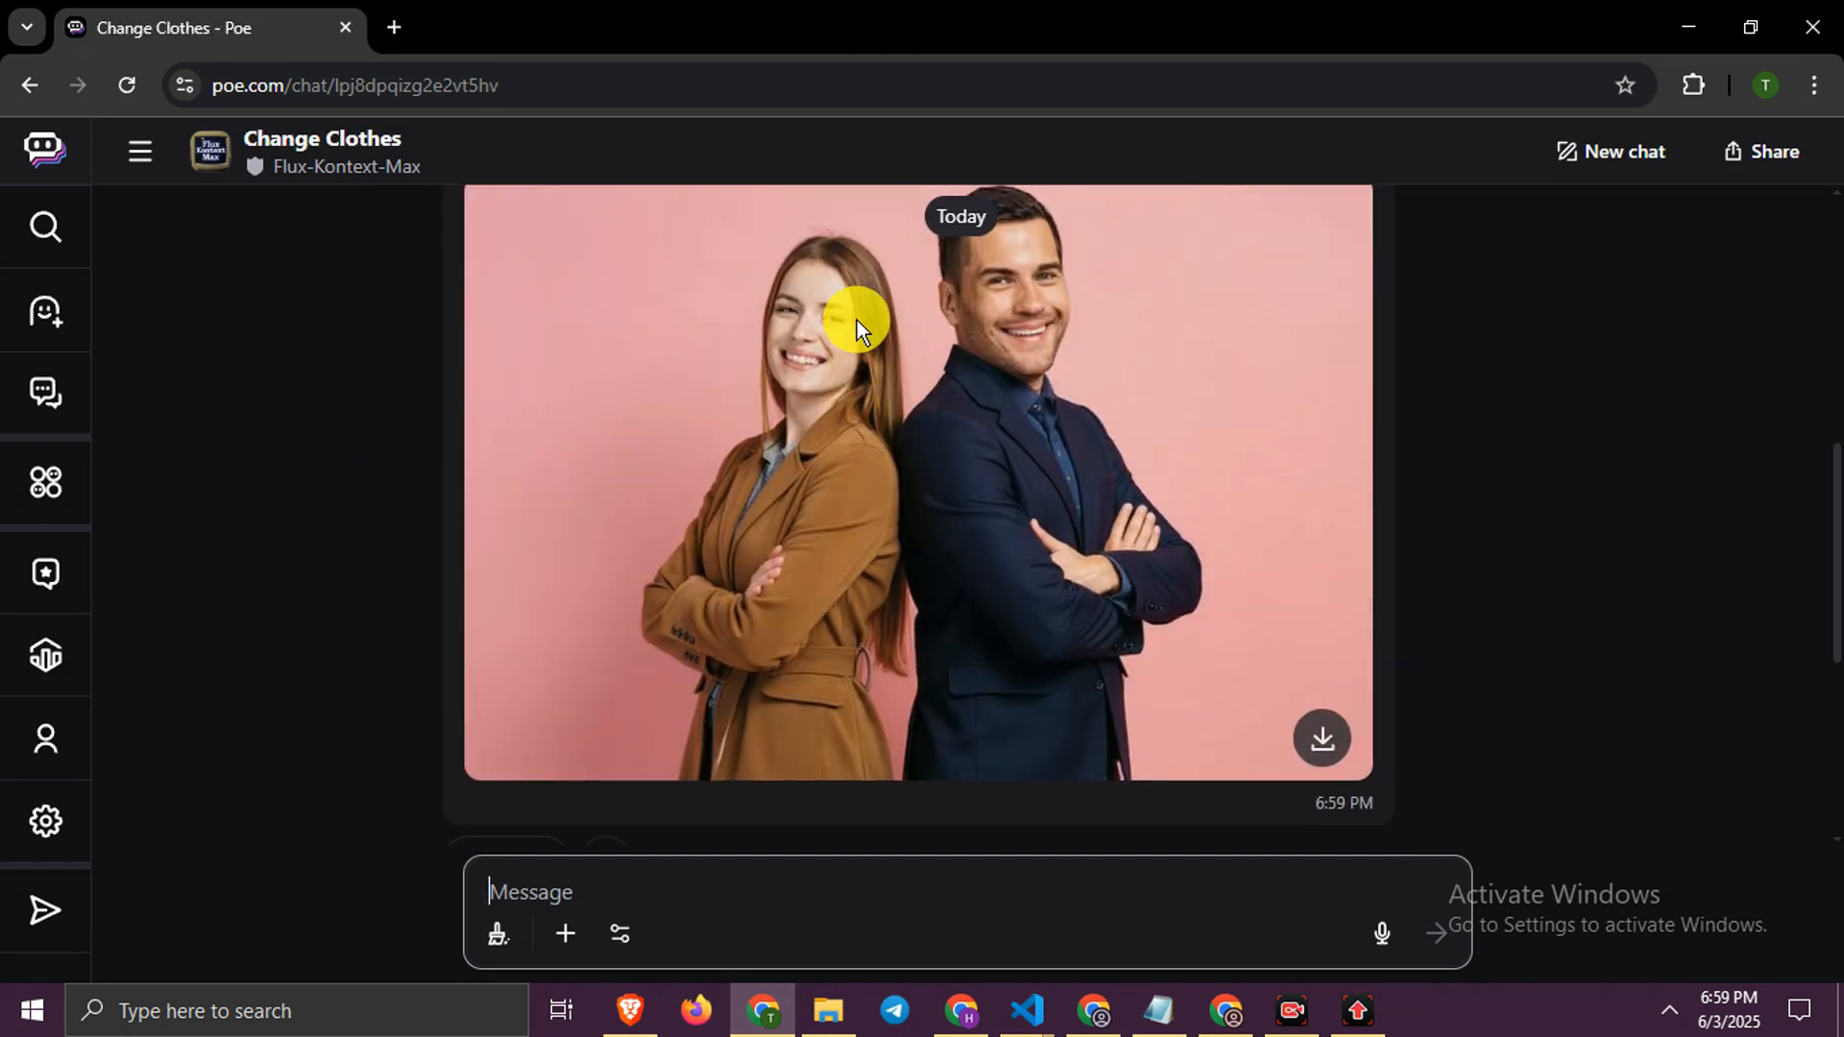
- Open the re-clothed coat-and-suit image in its own browser tab and view it
right_click(859, 326)
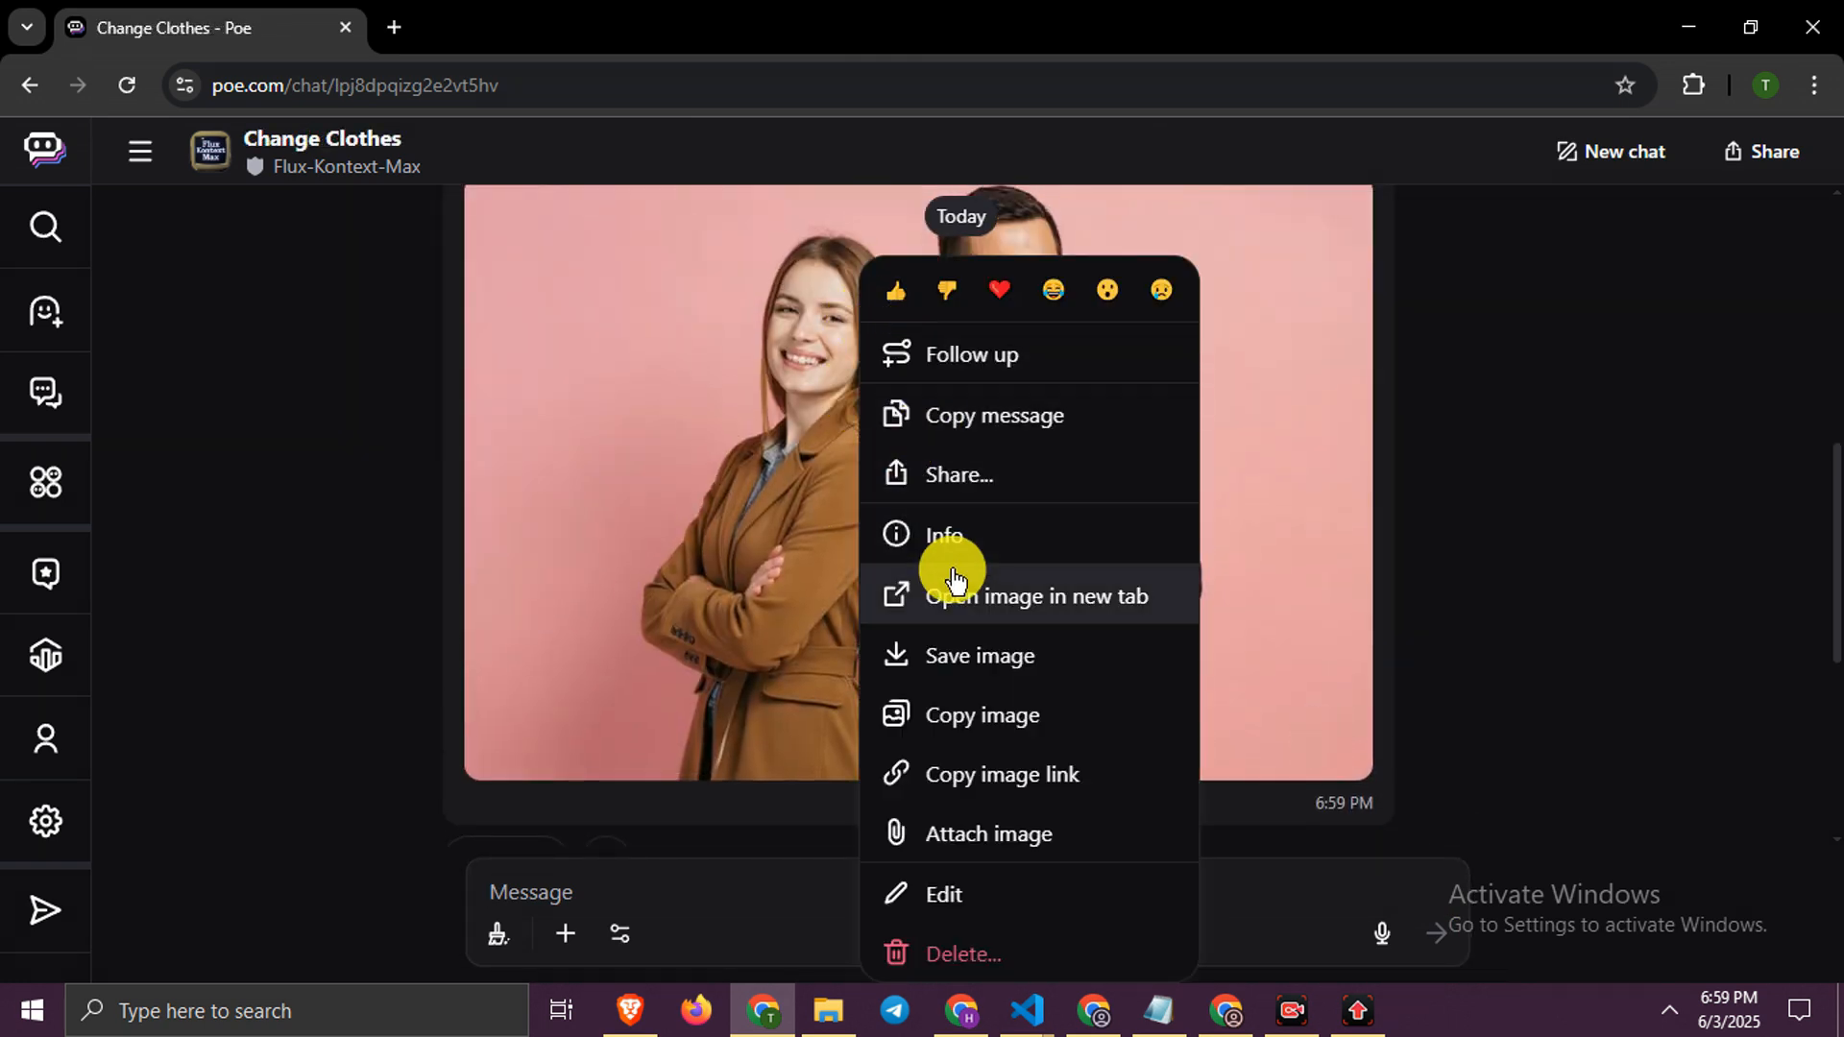
click(1038, 596)
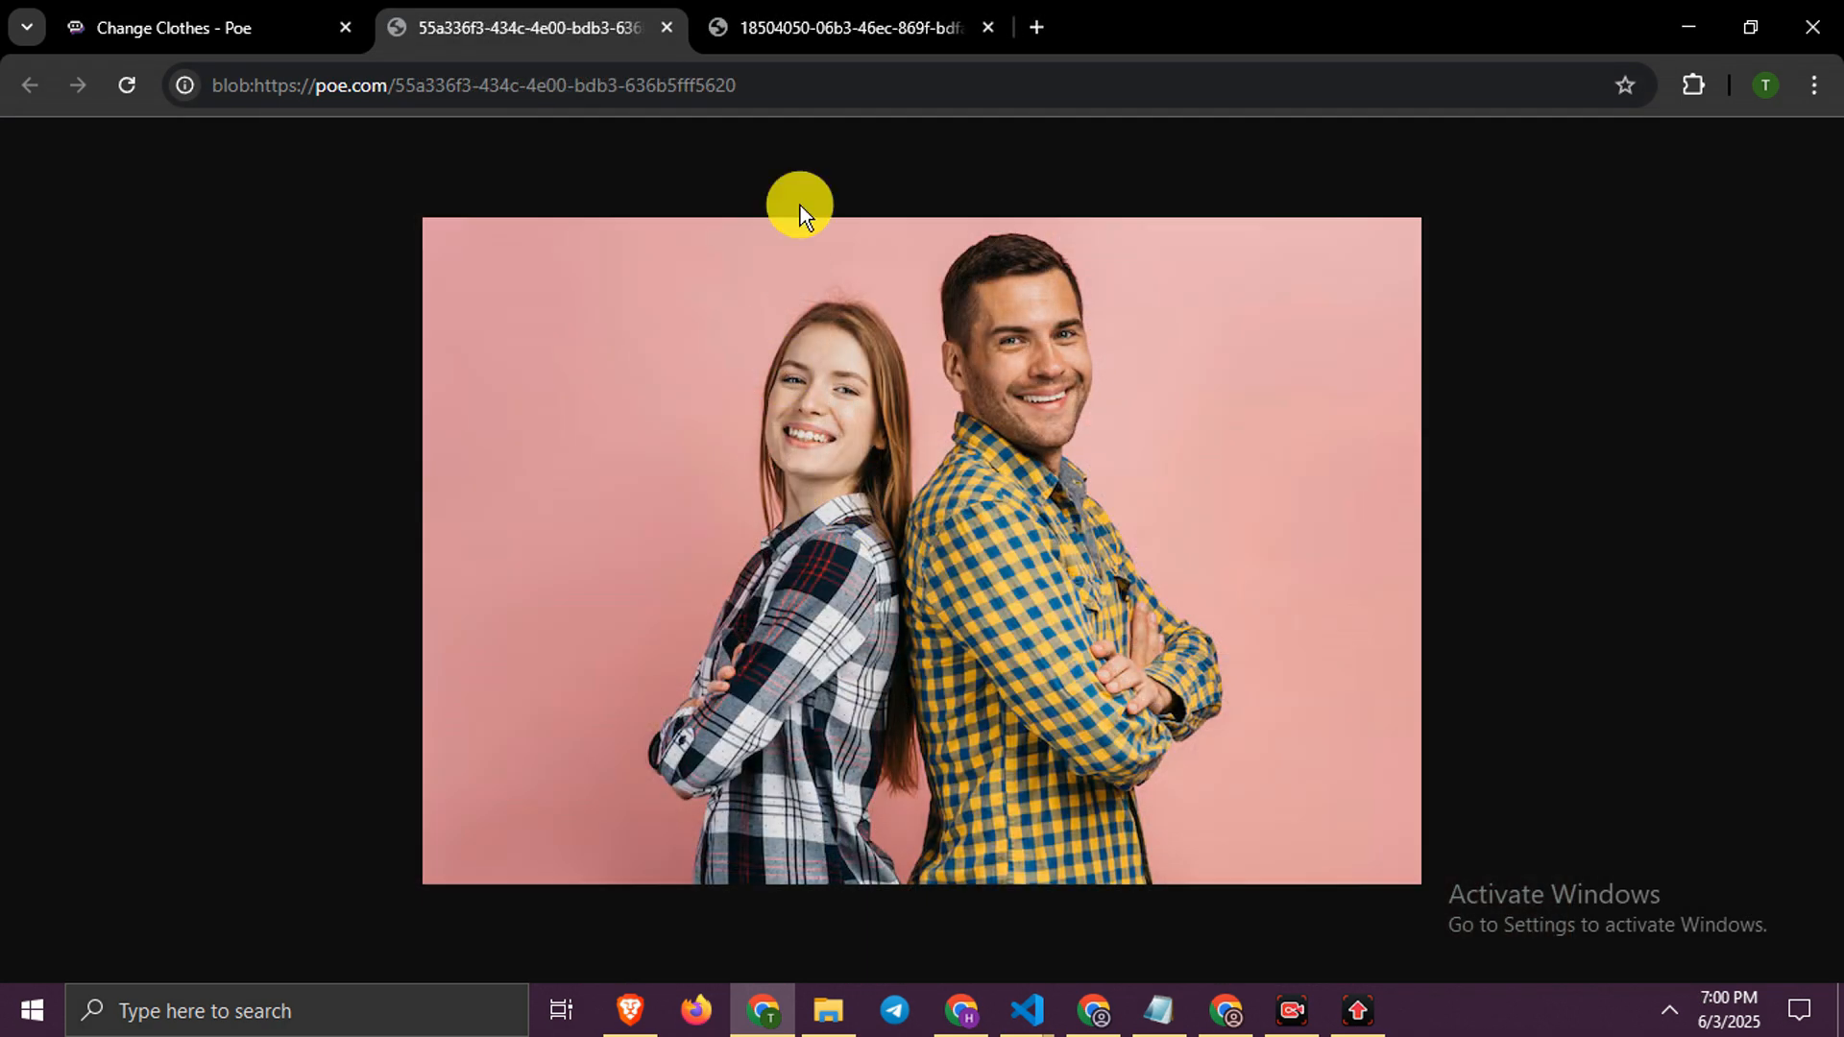
mouse_move(599, 11)
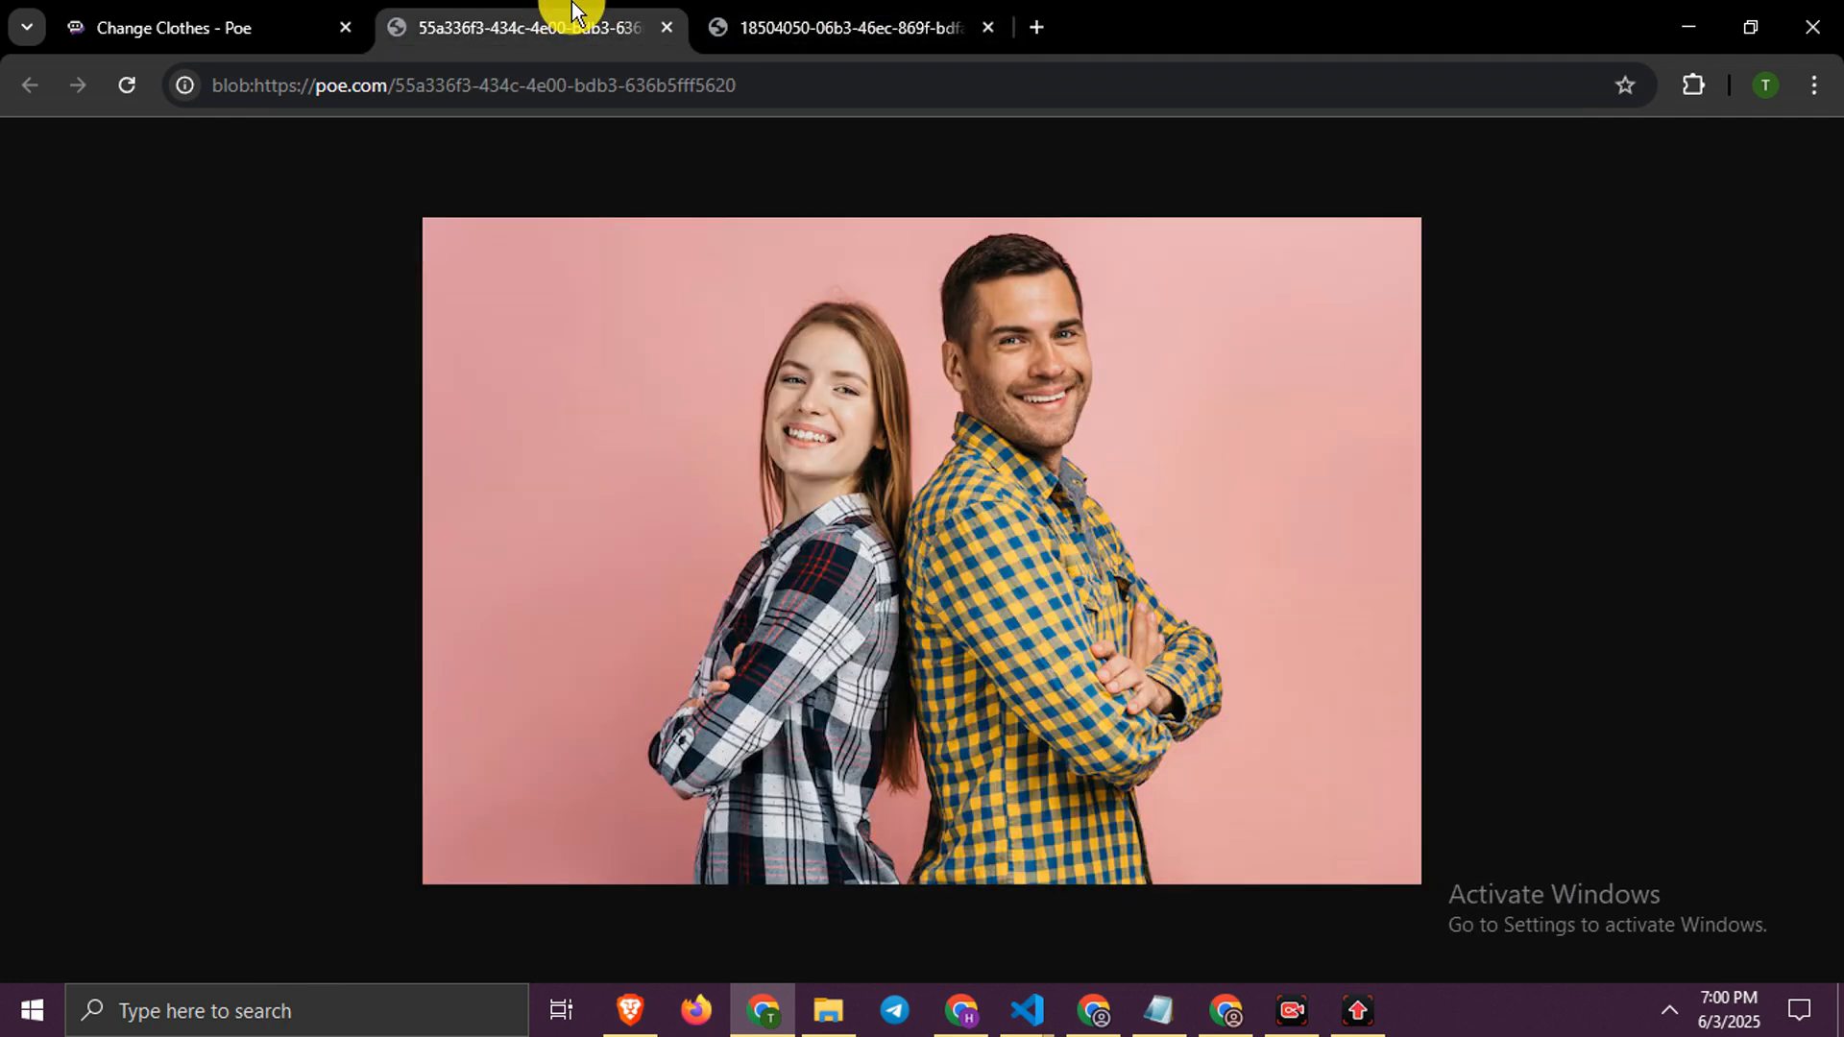
mouse_move(800, 15)
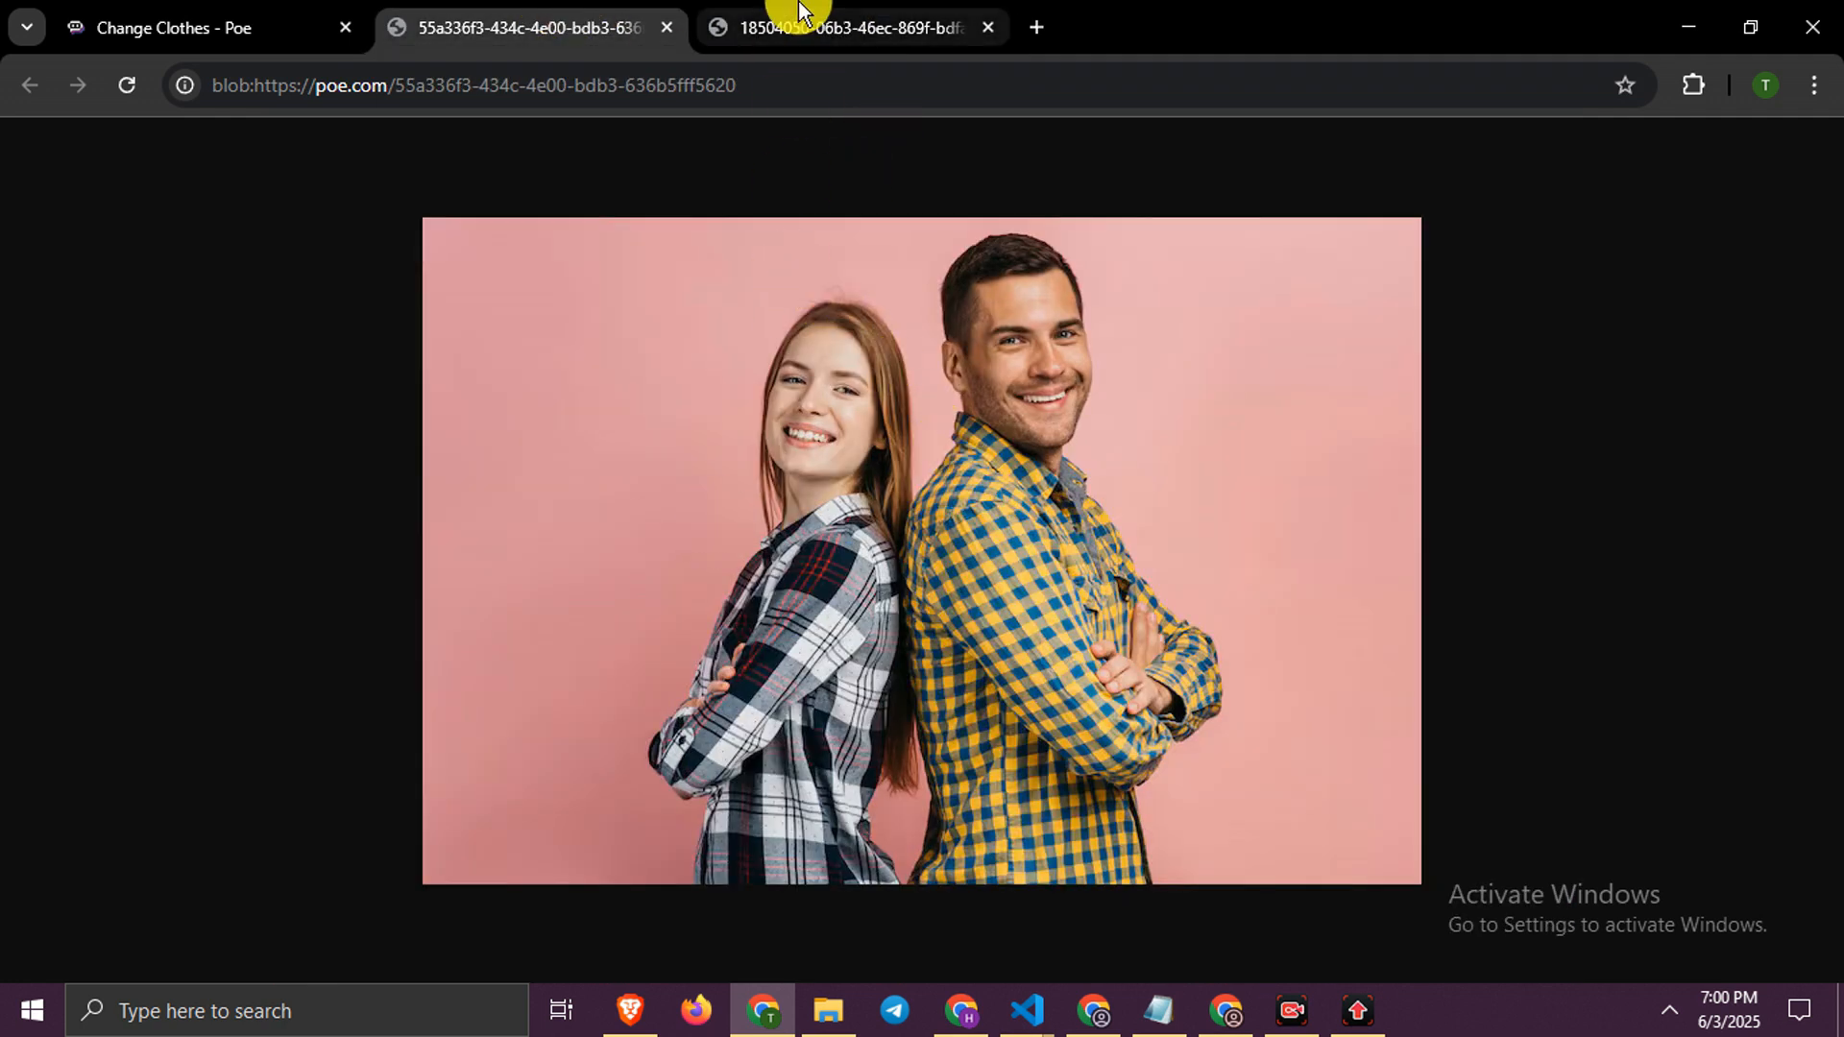
click(847, 27)
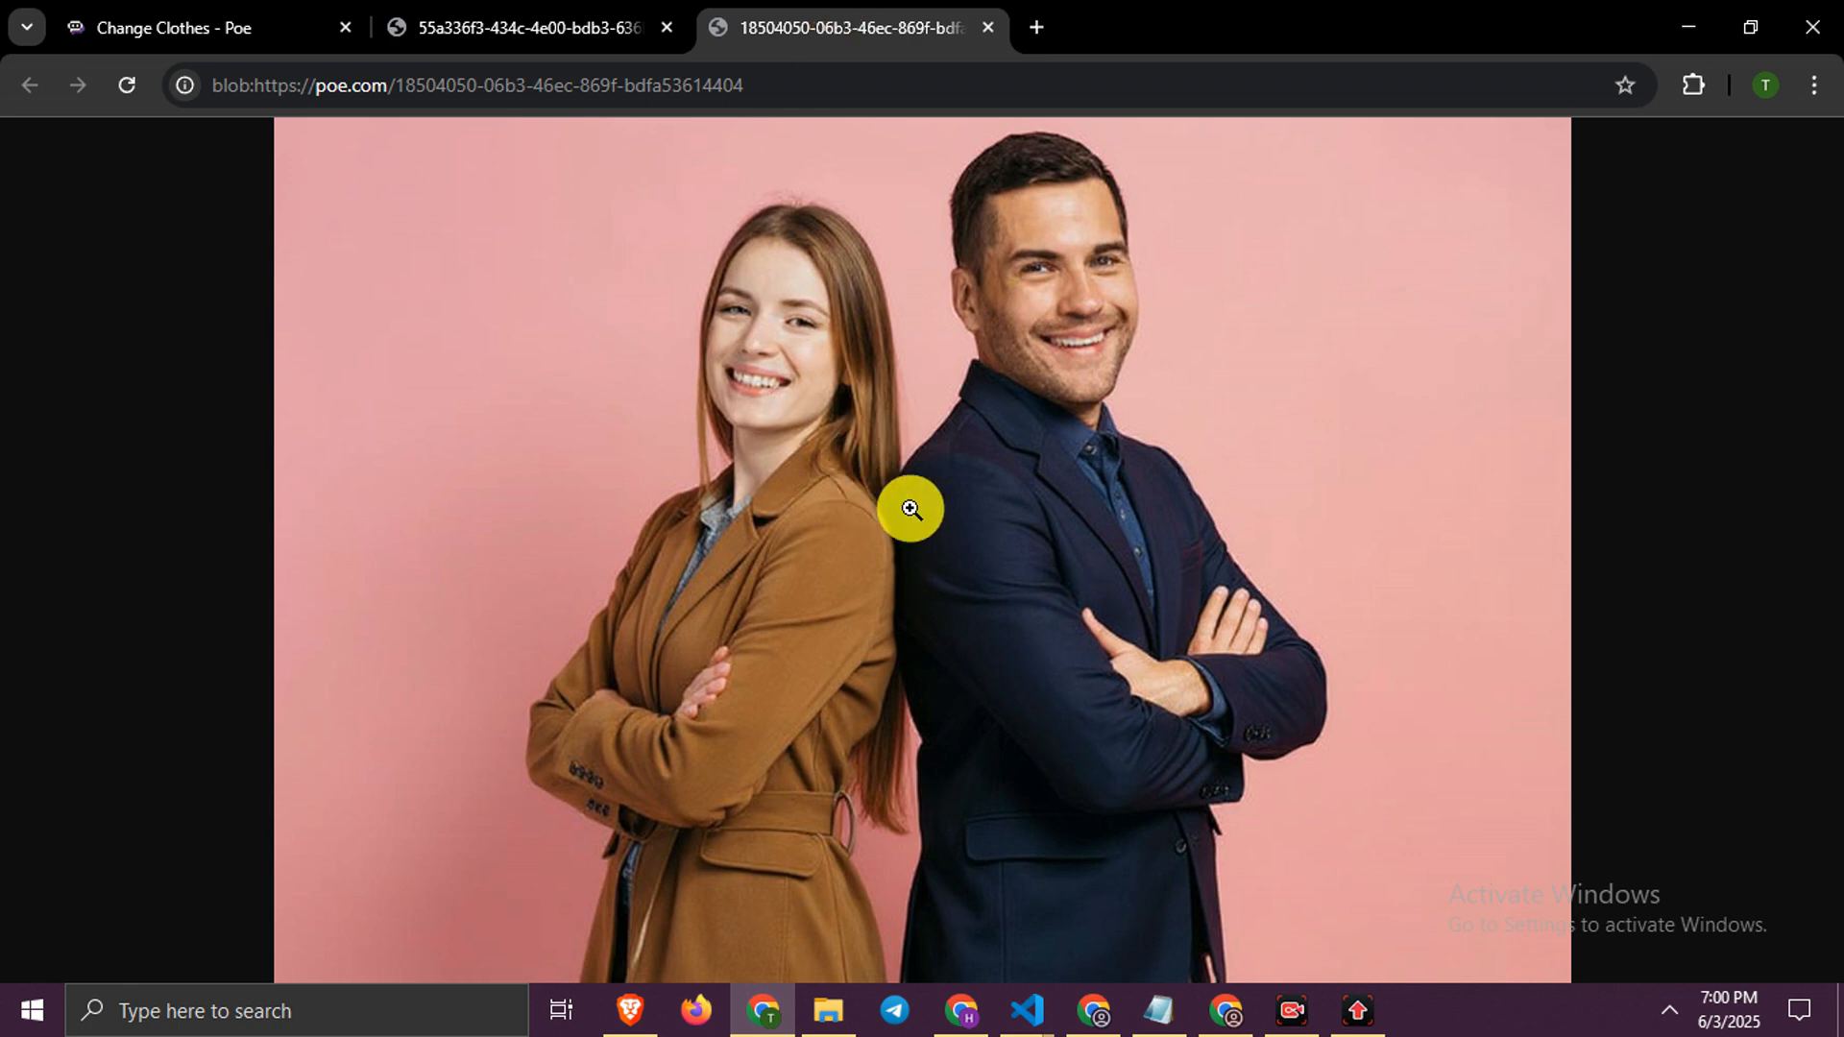